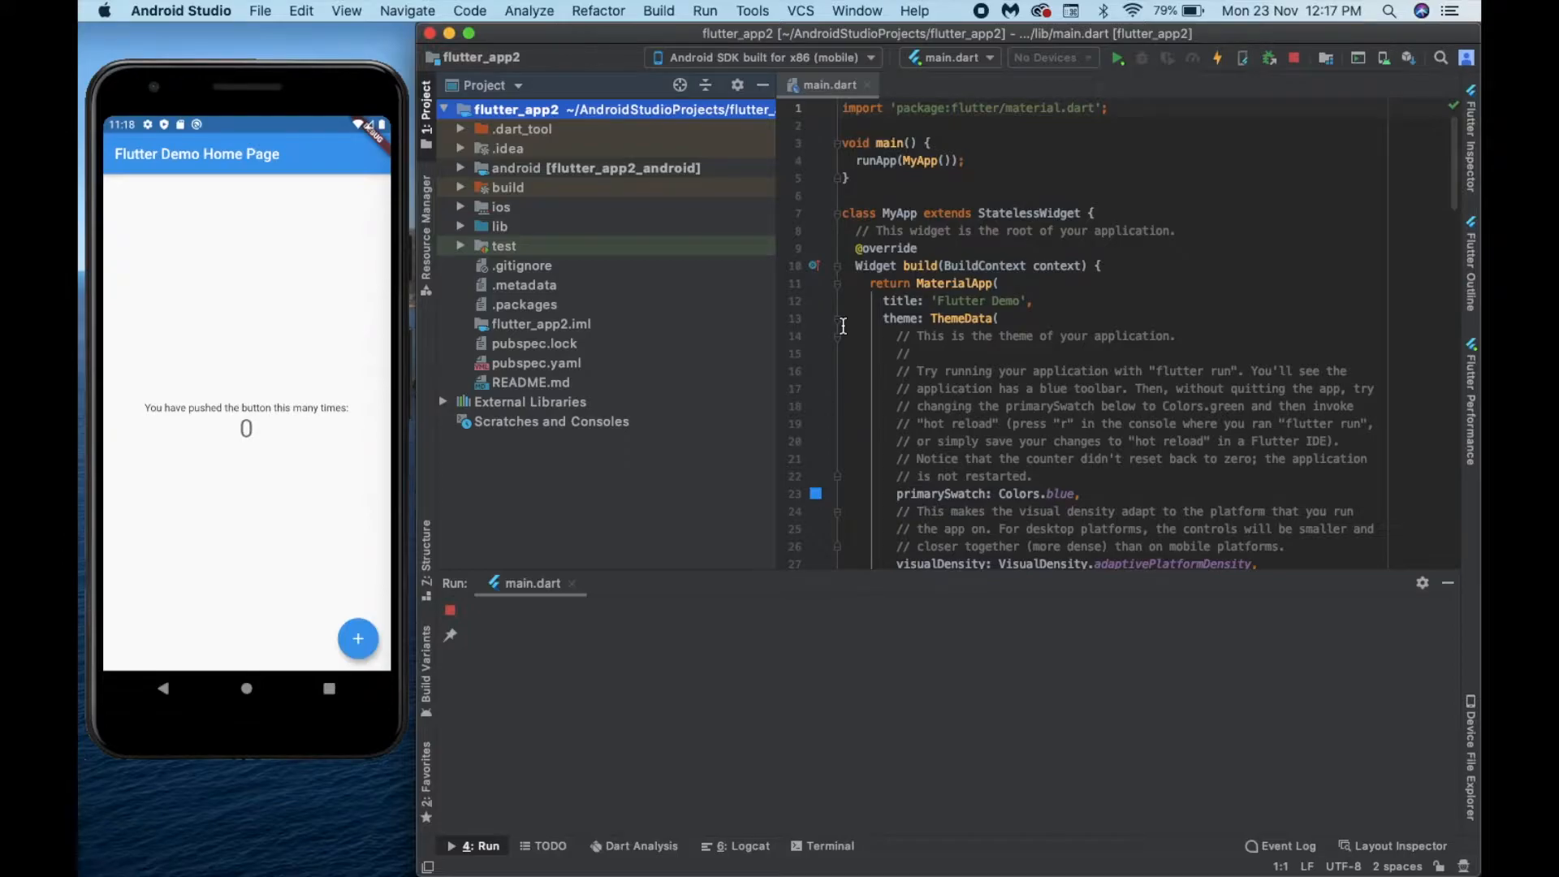
mouse_move(295, 49)
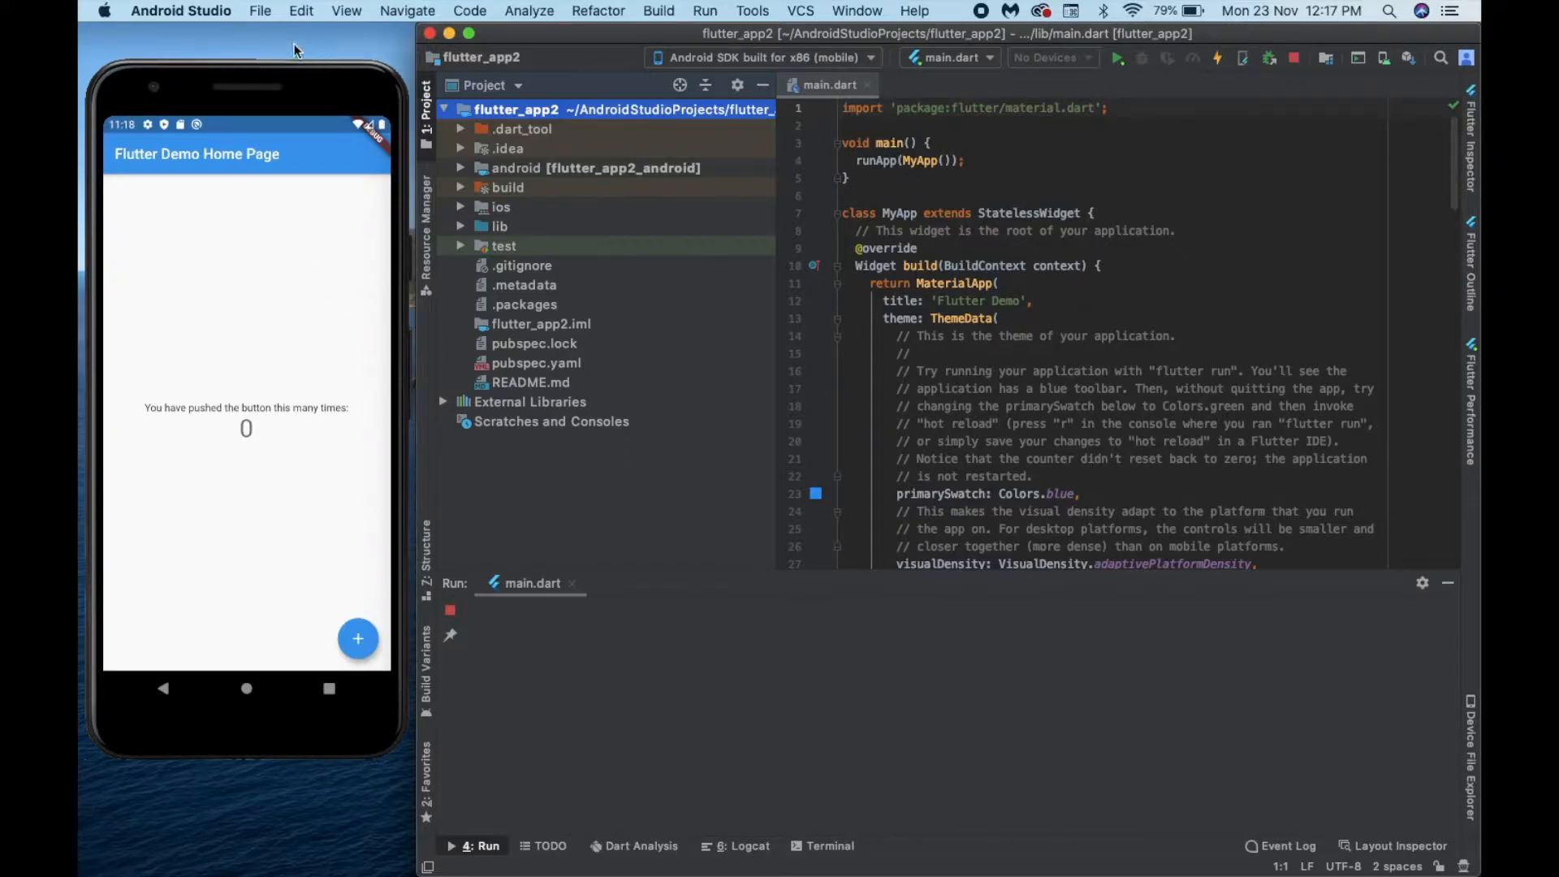
- Tap the demo app's + button twice so the counter shows 2
left_click(357, 639)
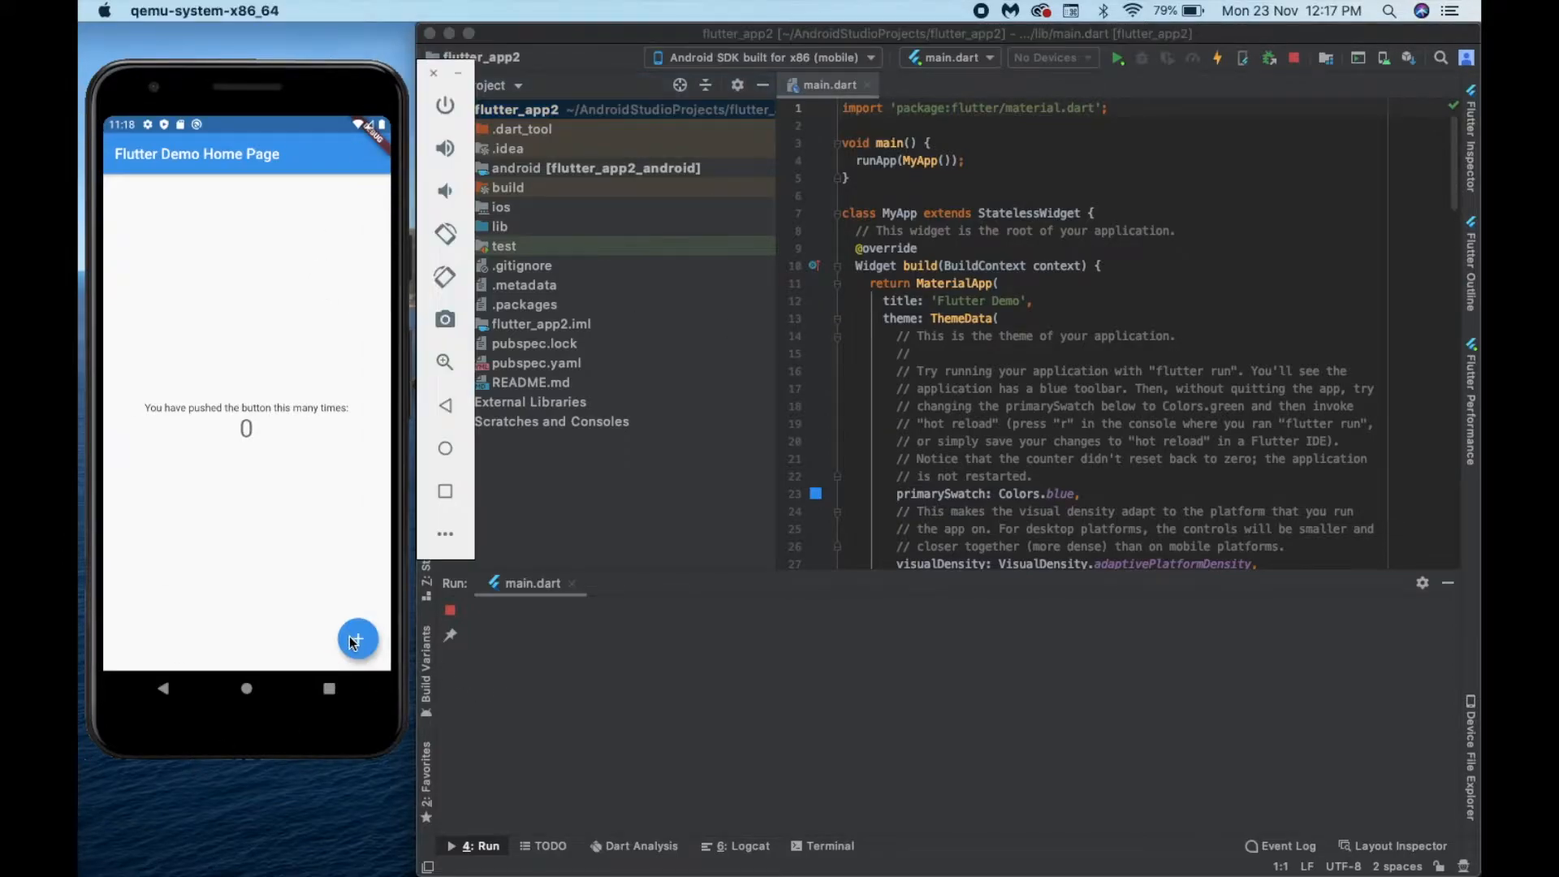
left_click(357, 638)
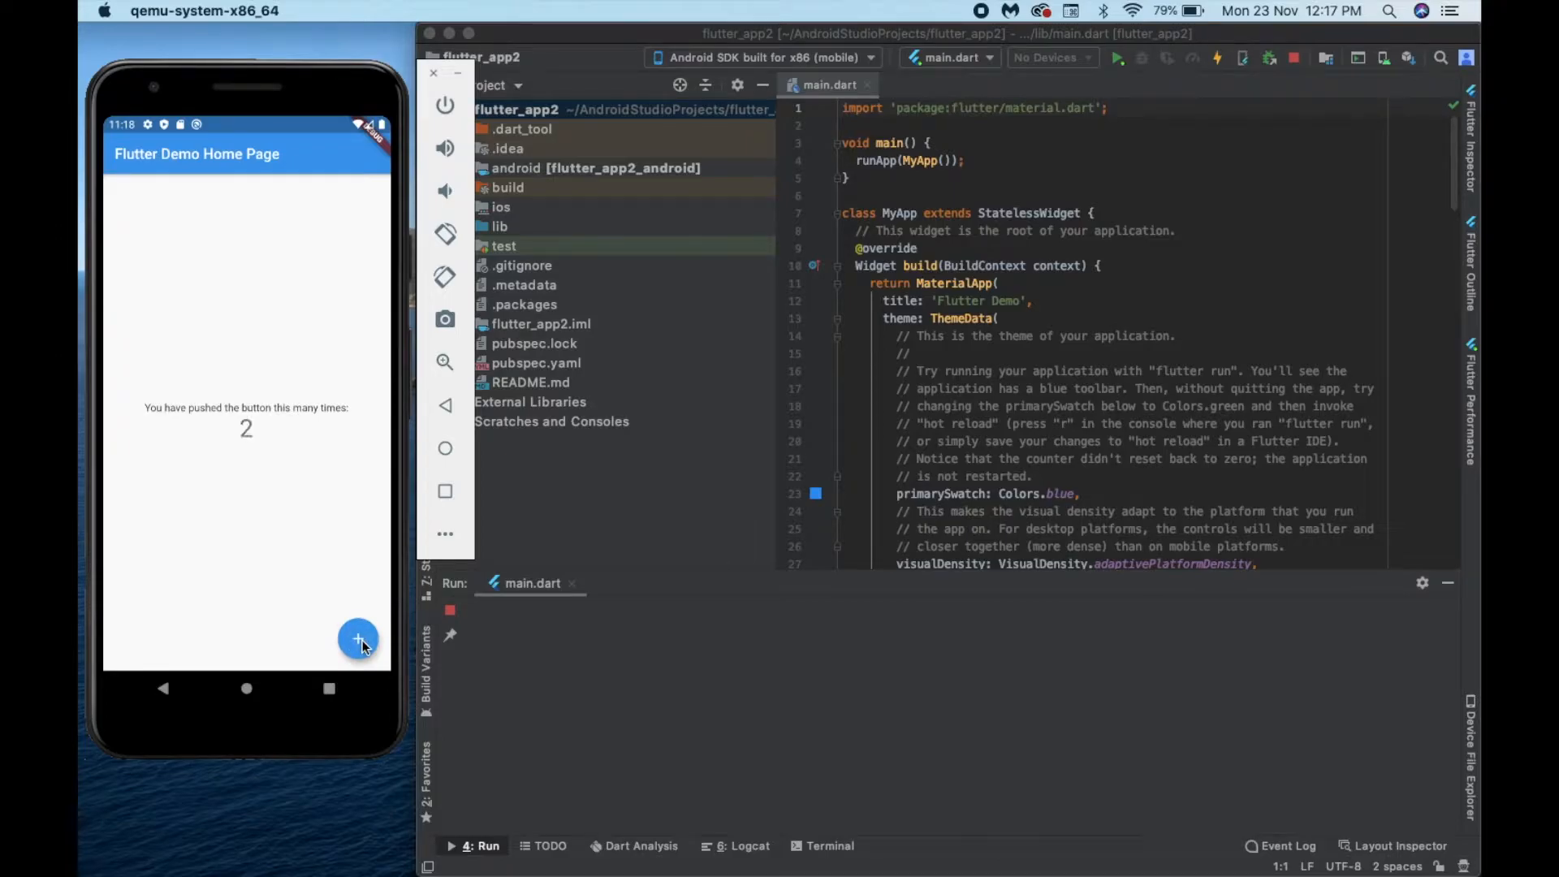
mouse_move(1084, 248)
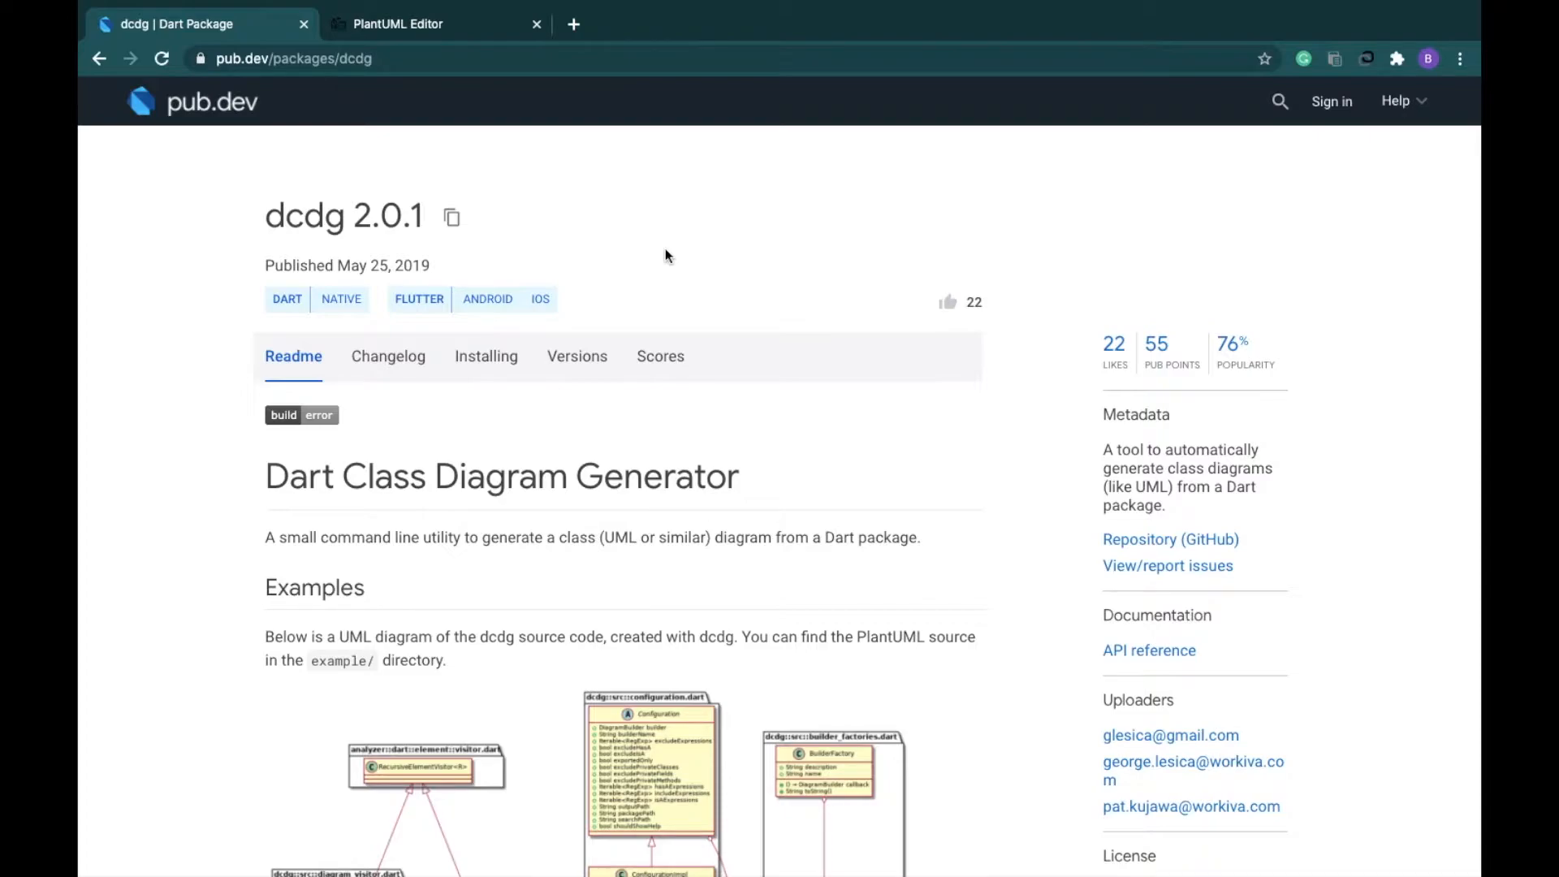
mouse_move(516, 394)
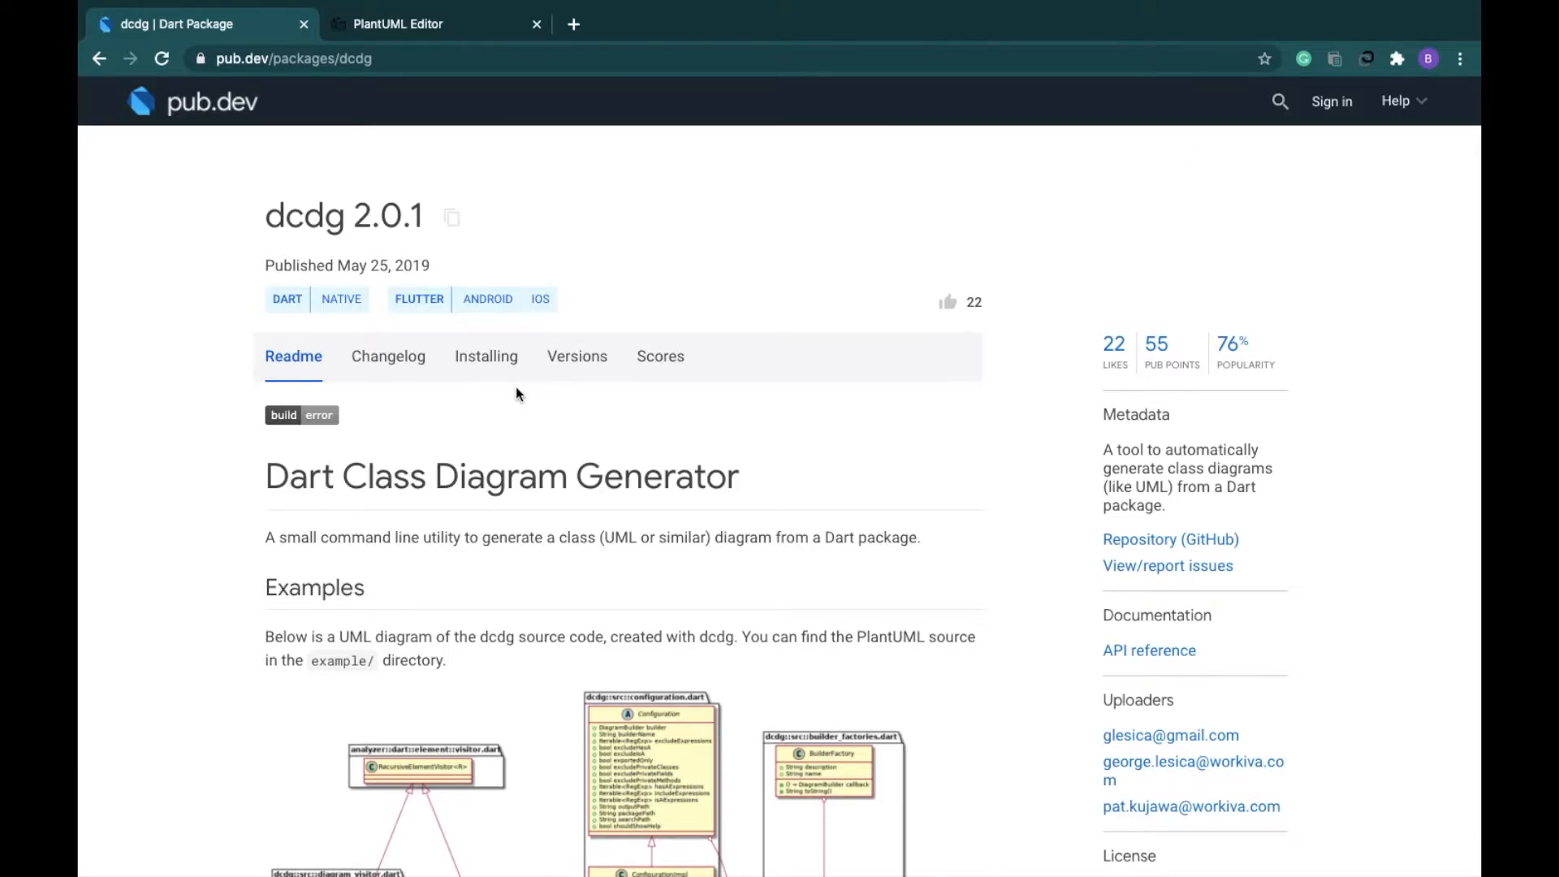
- Show the dcdg Installing tab and its 'Use this package as a library' dependency line
left_click(487, 355)
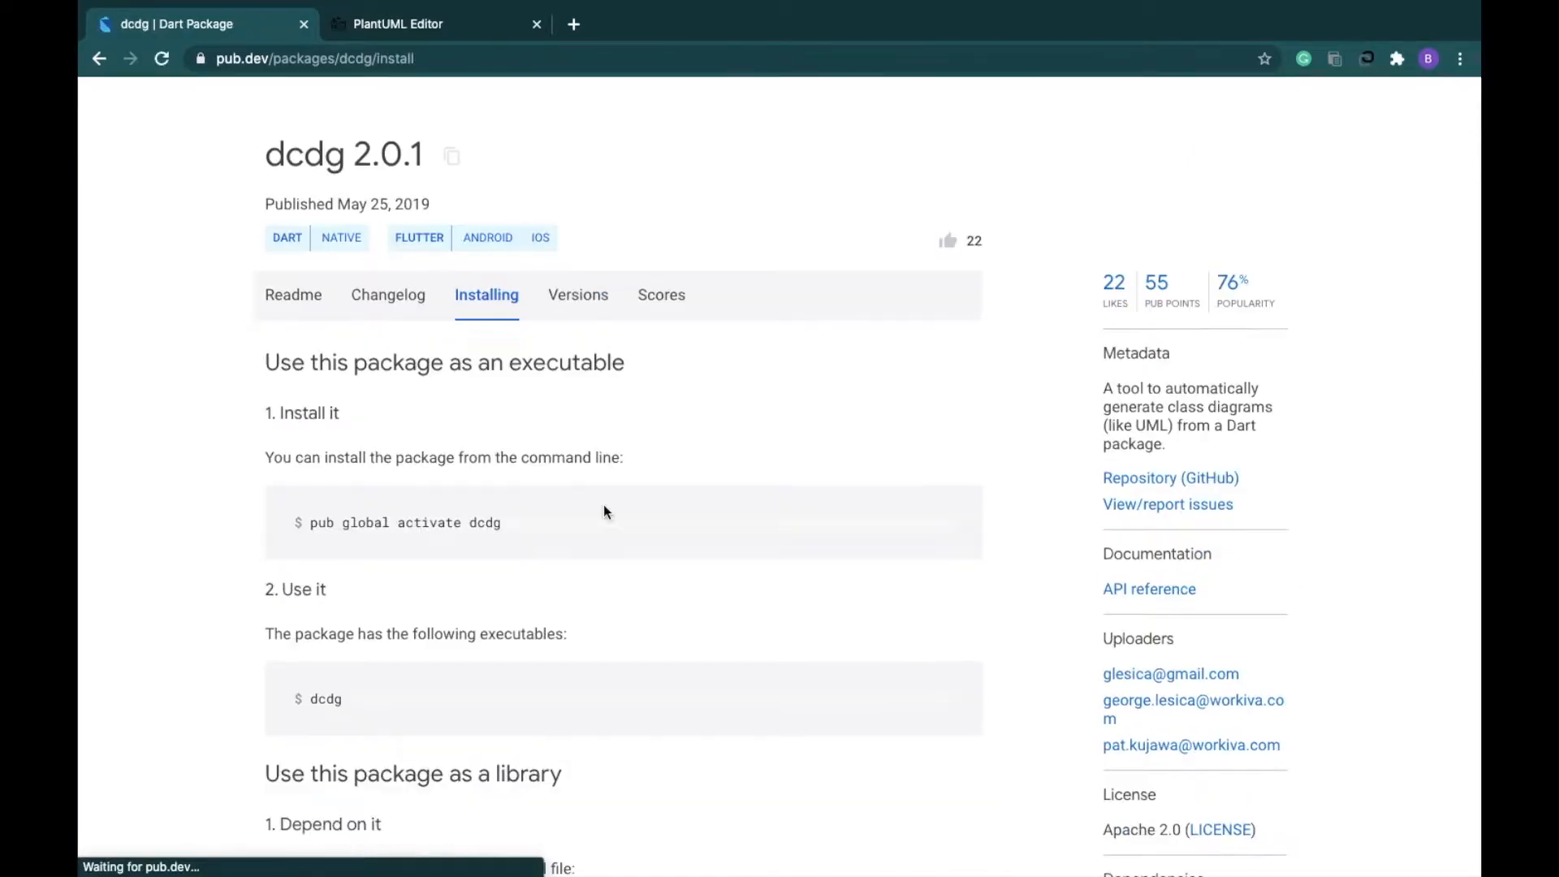
scroll("down", 3)
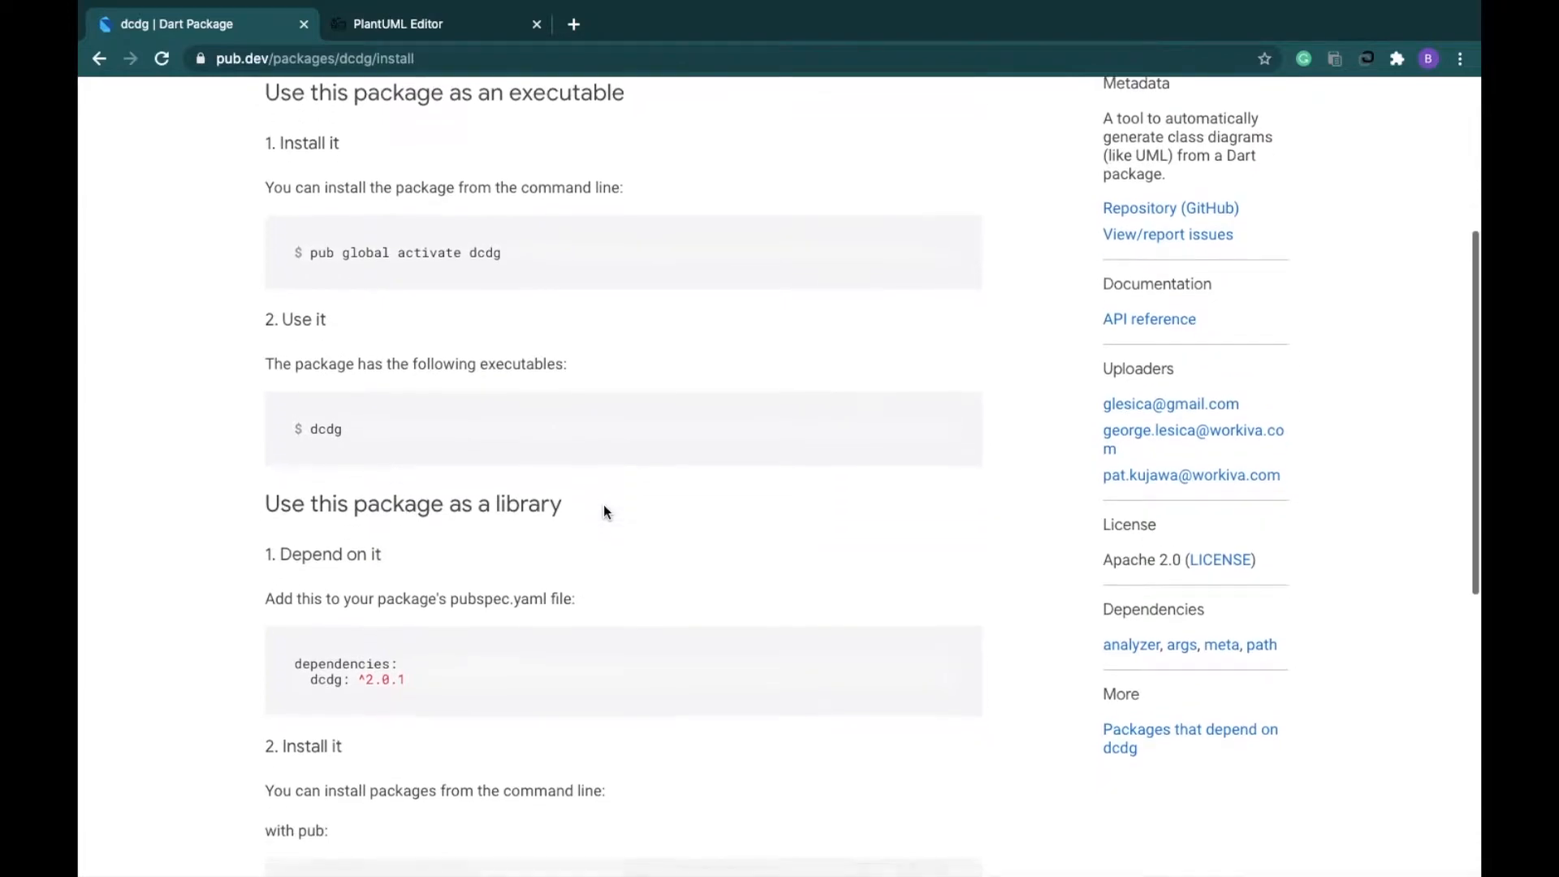
scroll("down", 3)
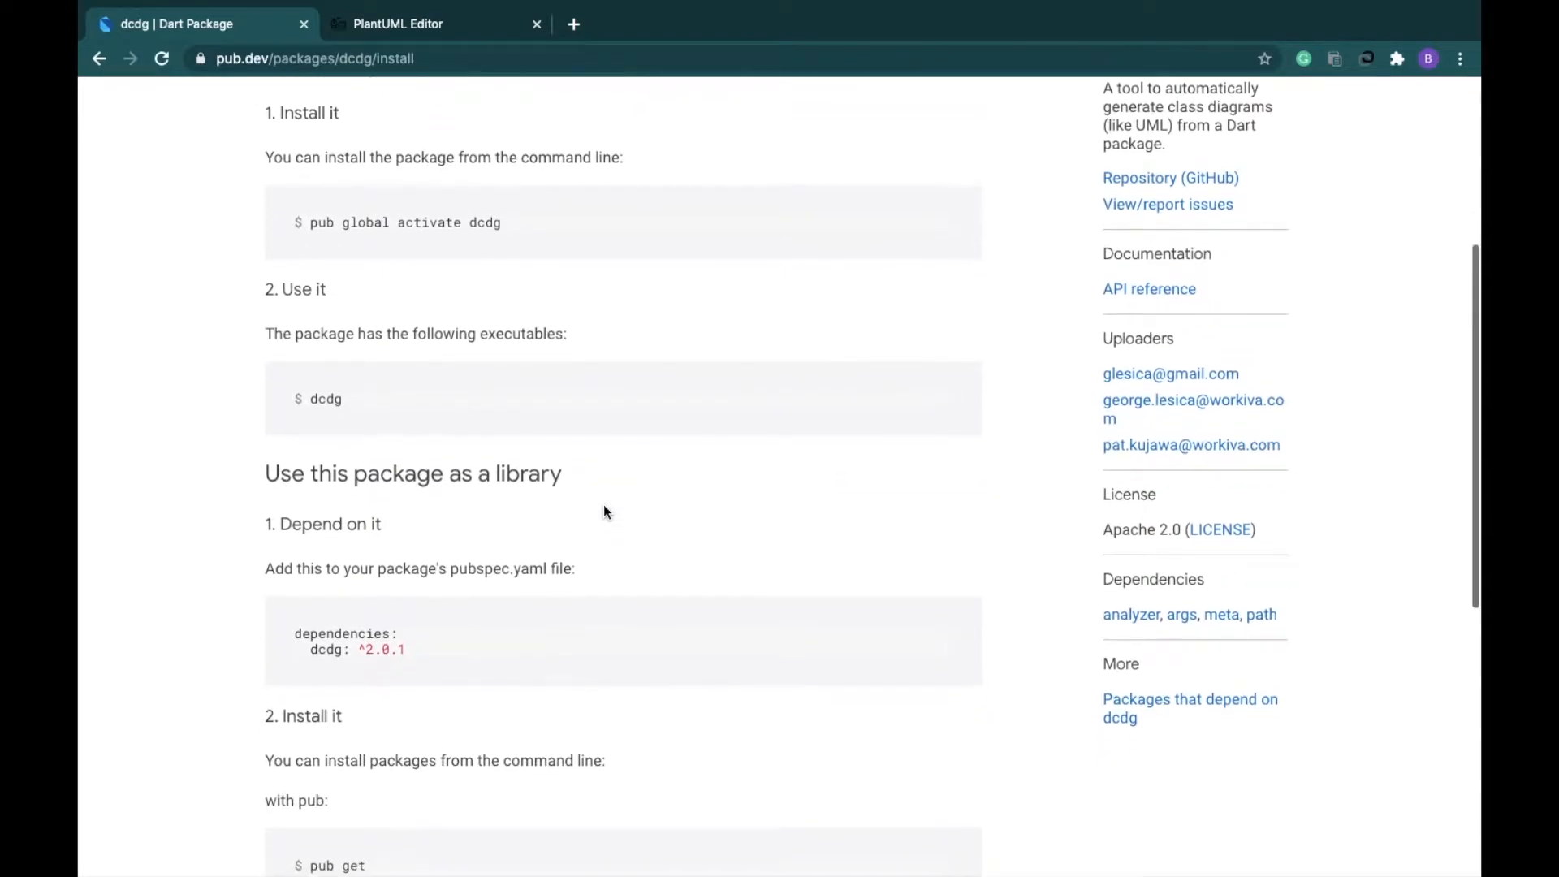
scroll("down", 3)
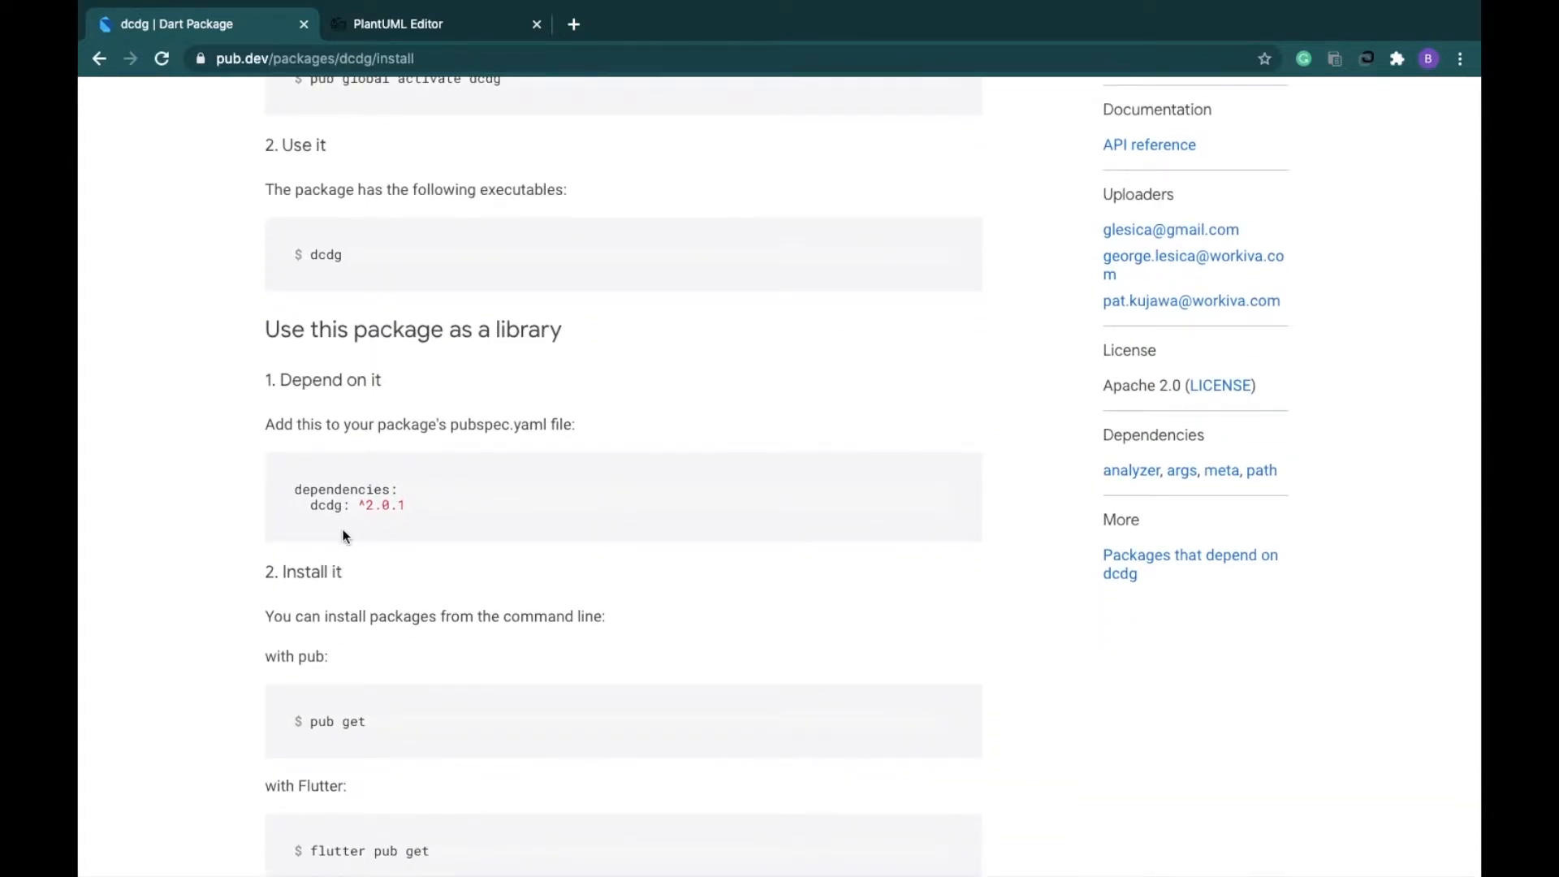
mouse_move(402, 506)
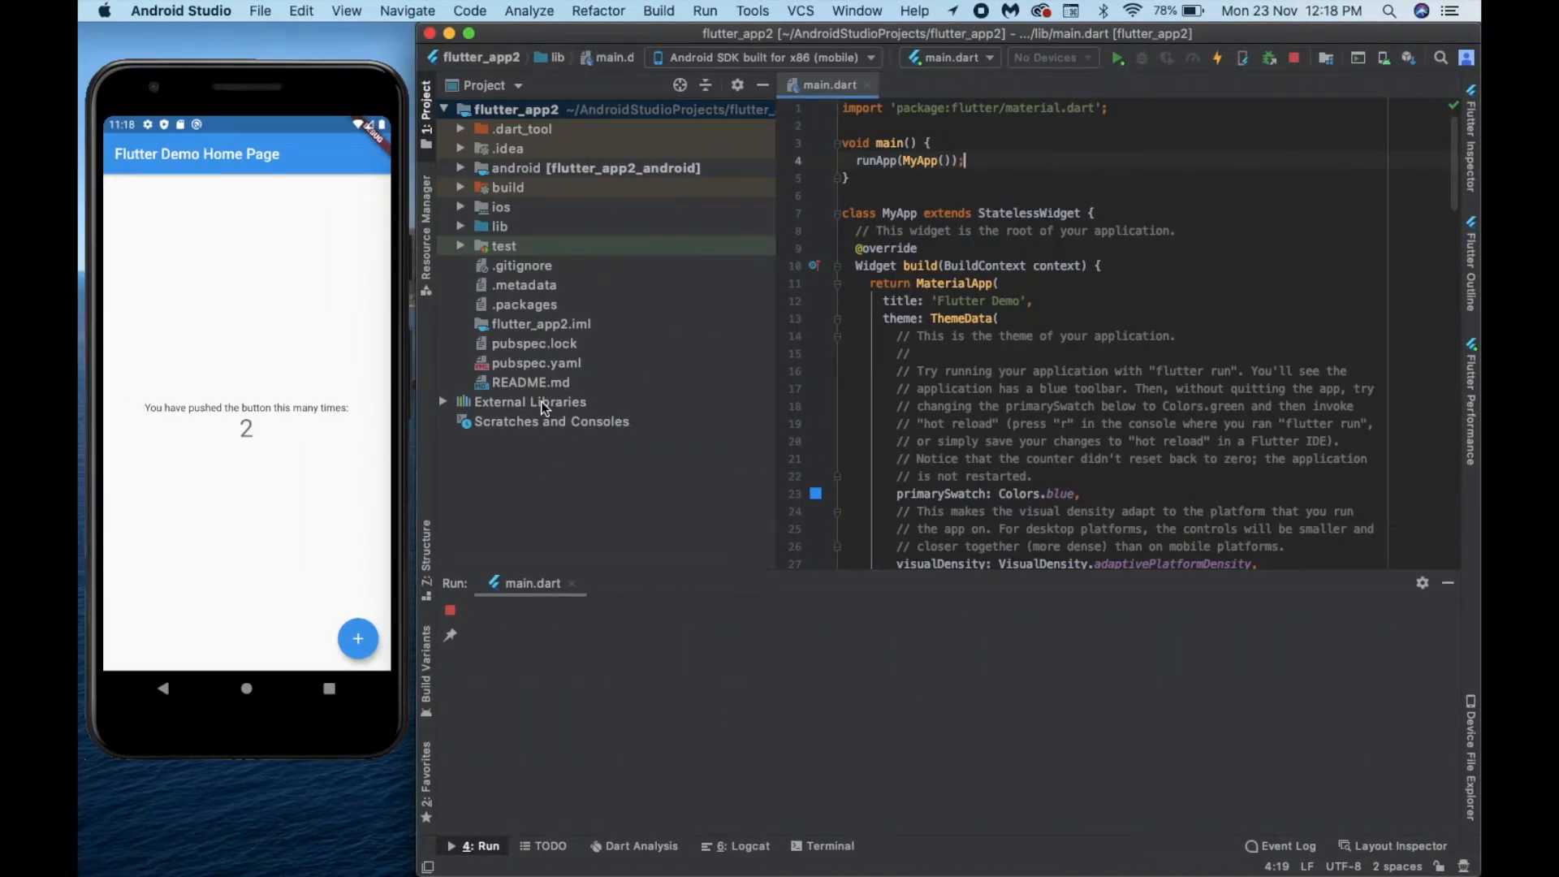
- Open pubspec.yaml and add 'dcdg: ^2.0.1' under dependencies
left_click(535, 363)
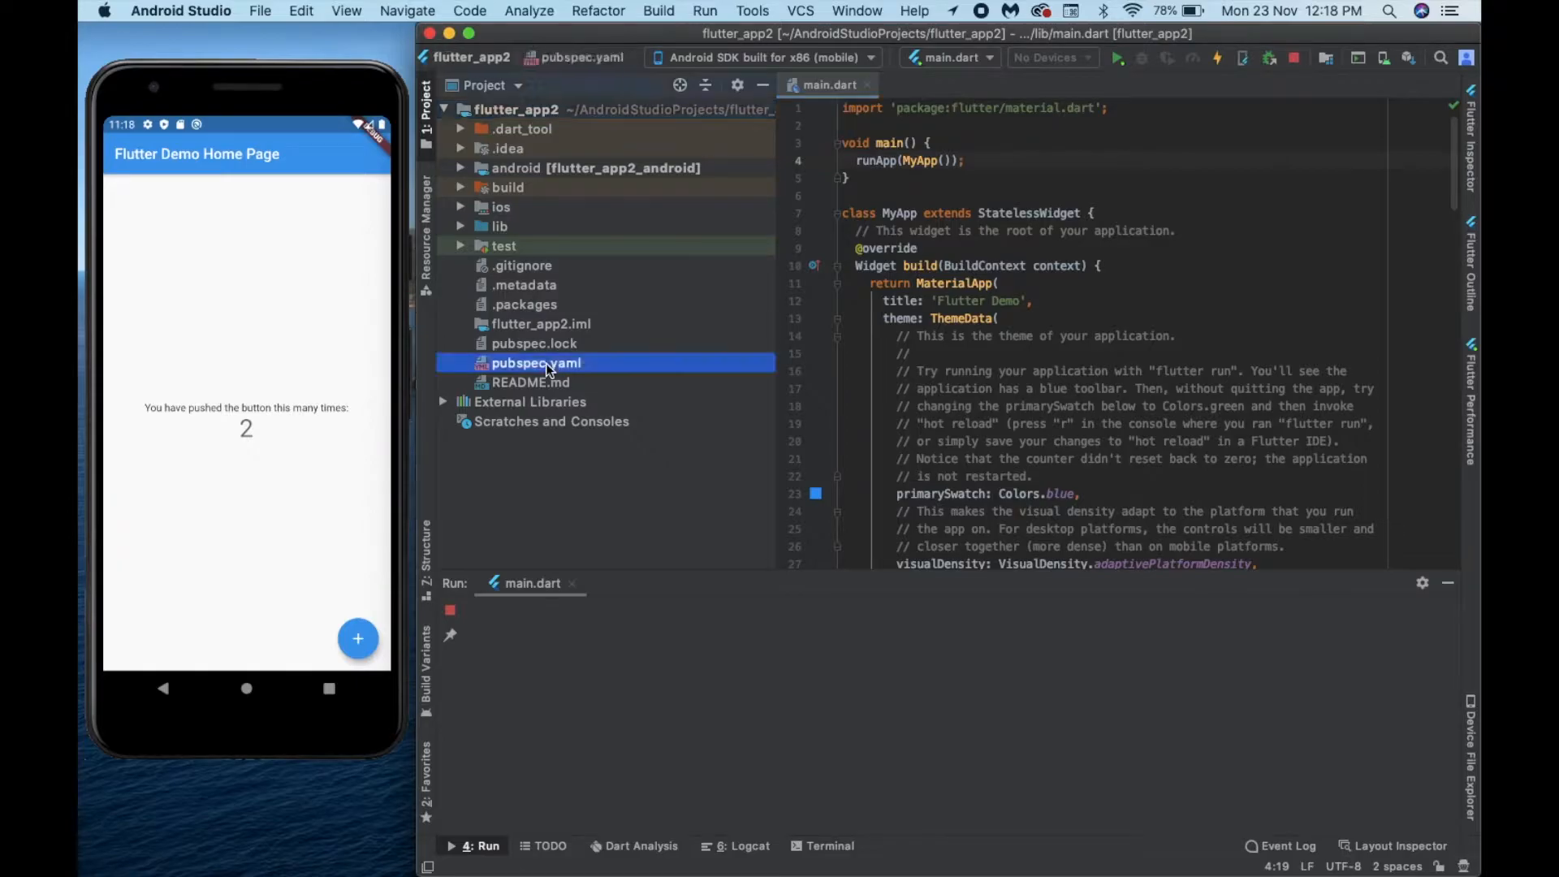
double_click(536, 362)
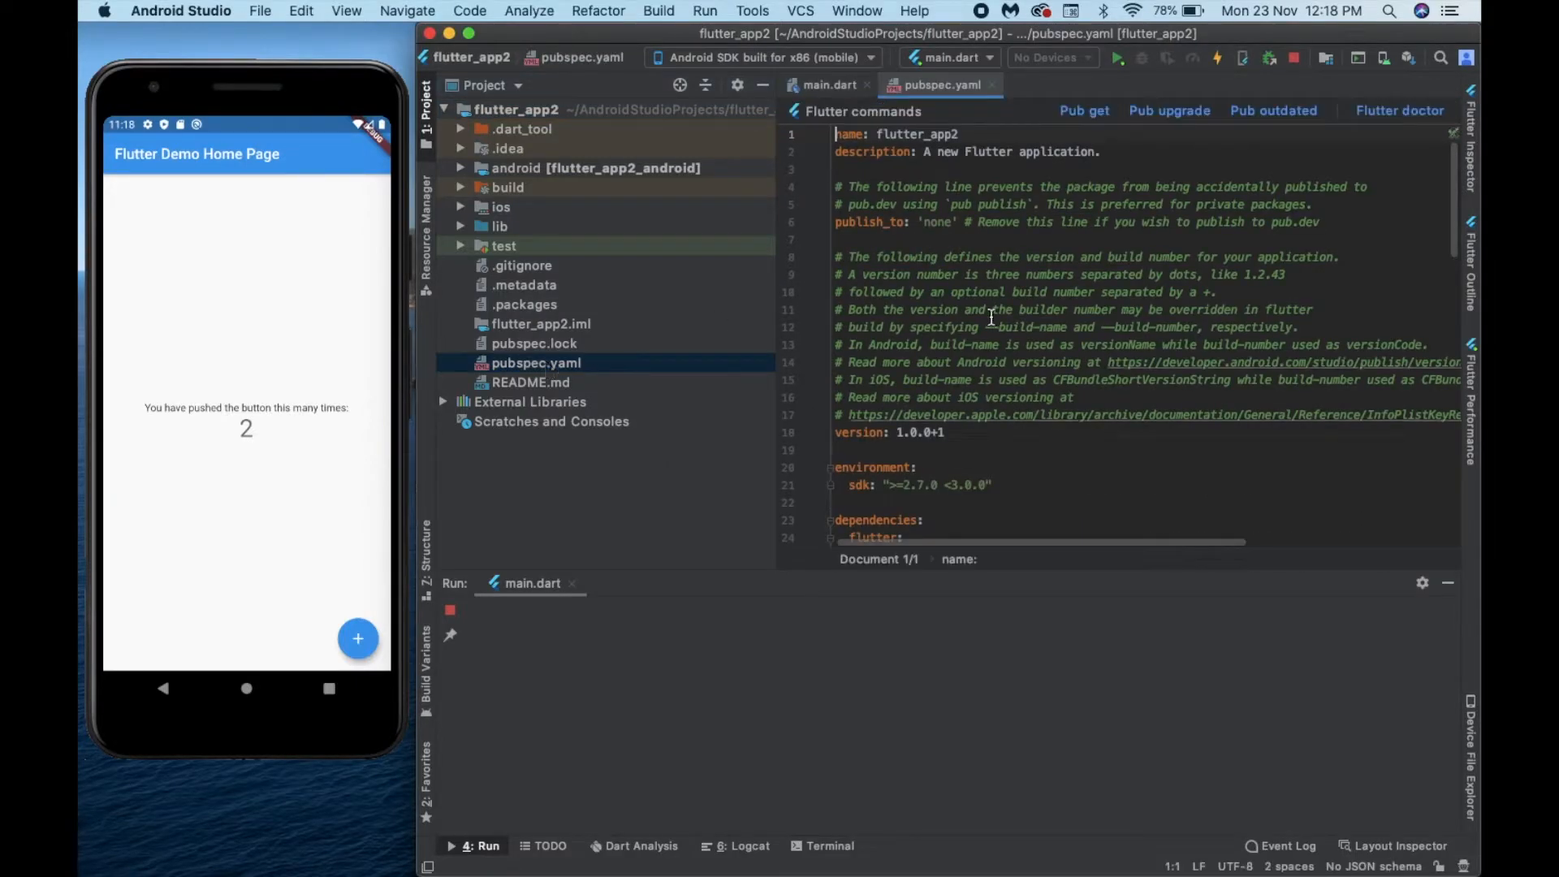
scroll("down", 3)
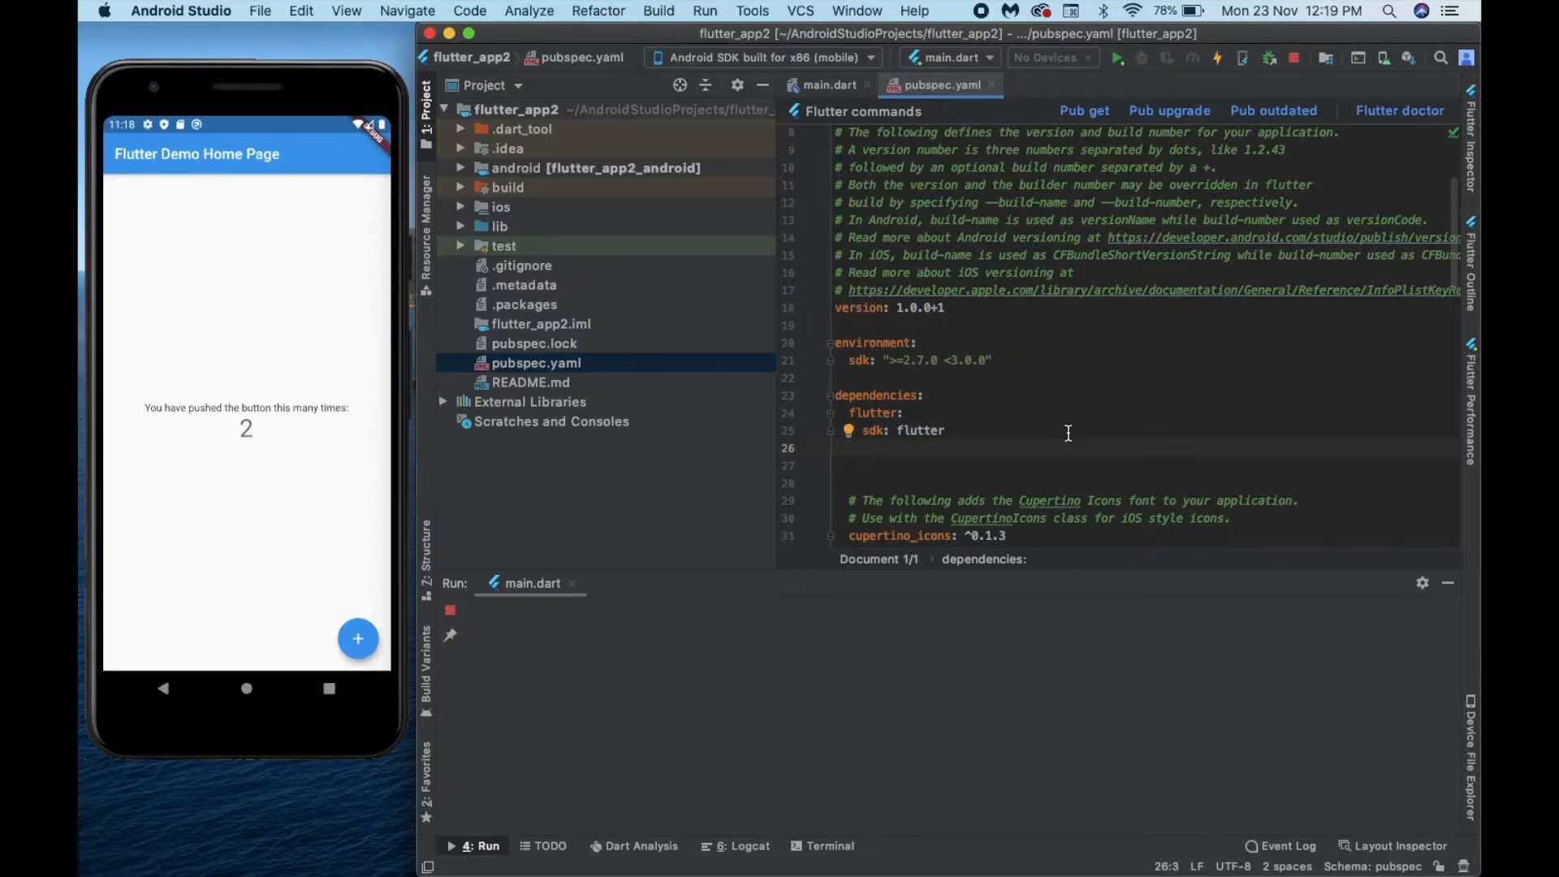
mouse_move(848, 406)
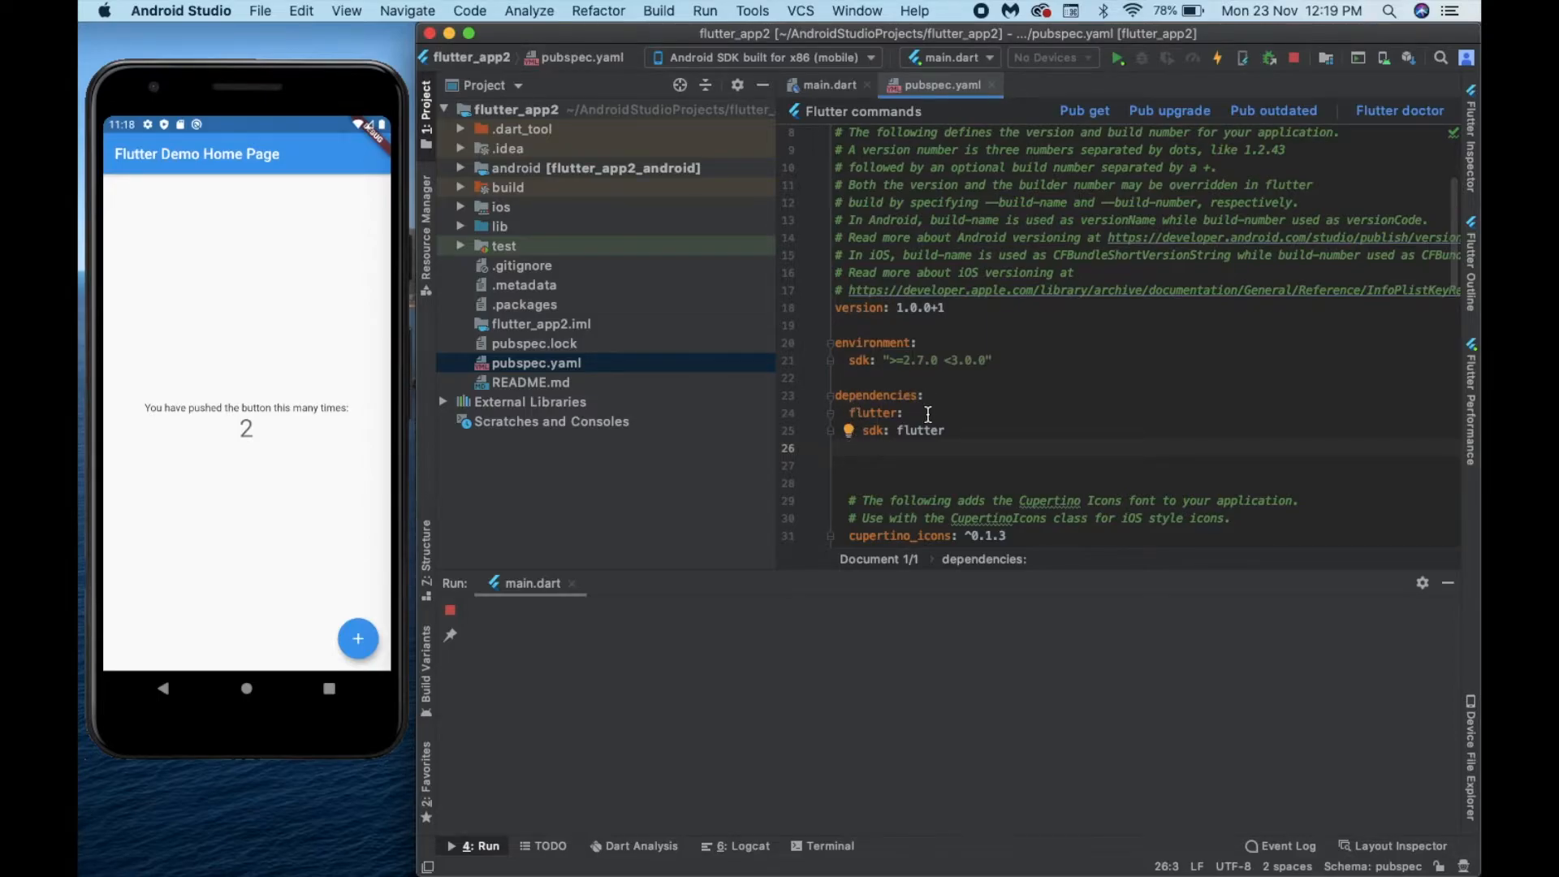
type("dcdg: ^2.0.1")
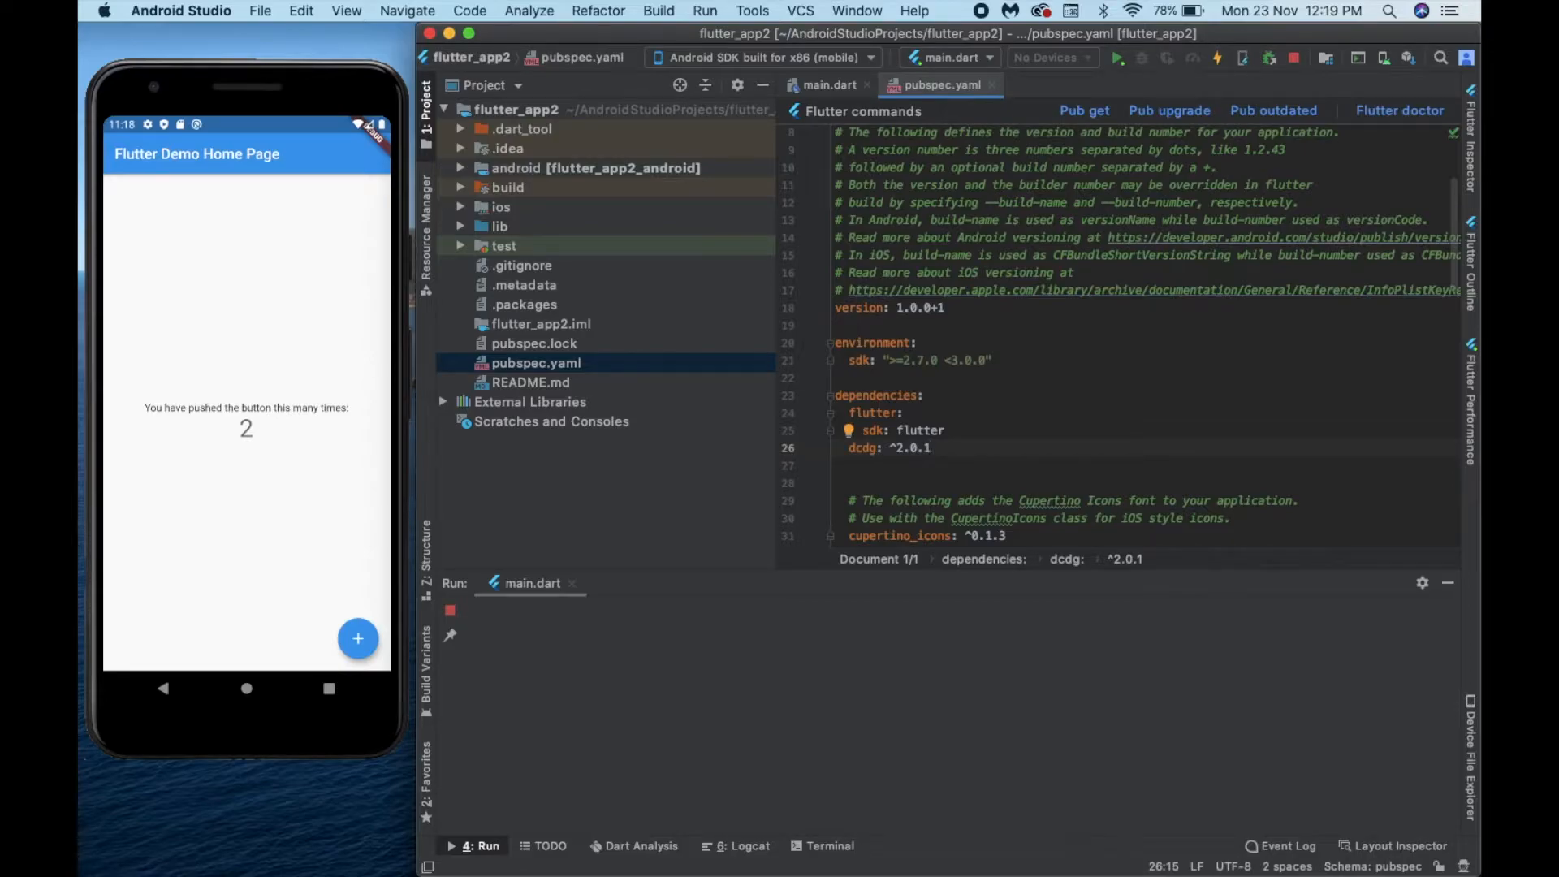
mouse_move(828, 85)
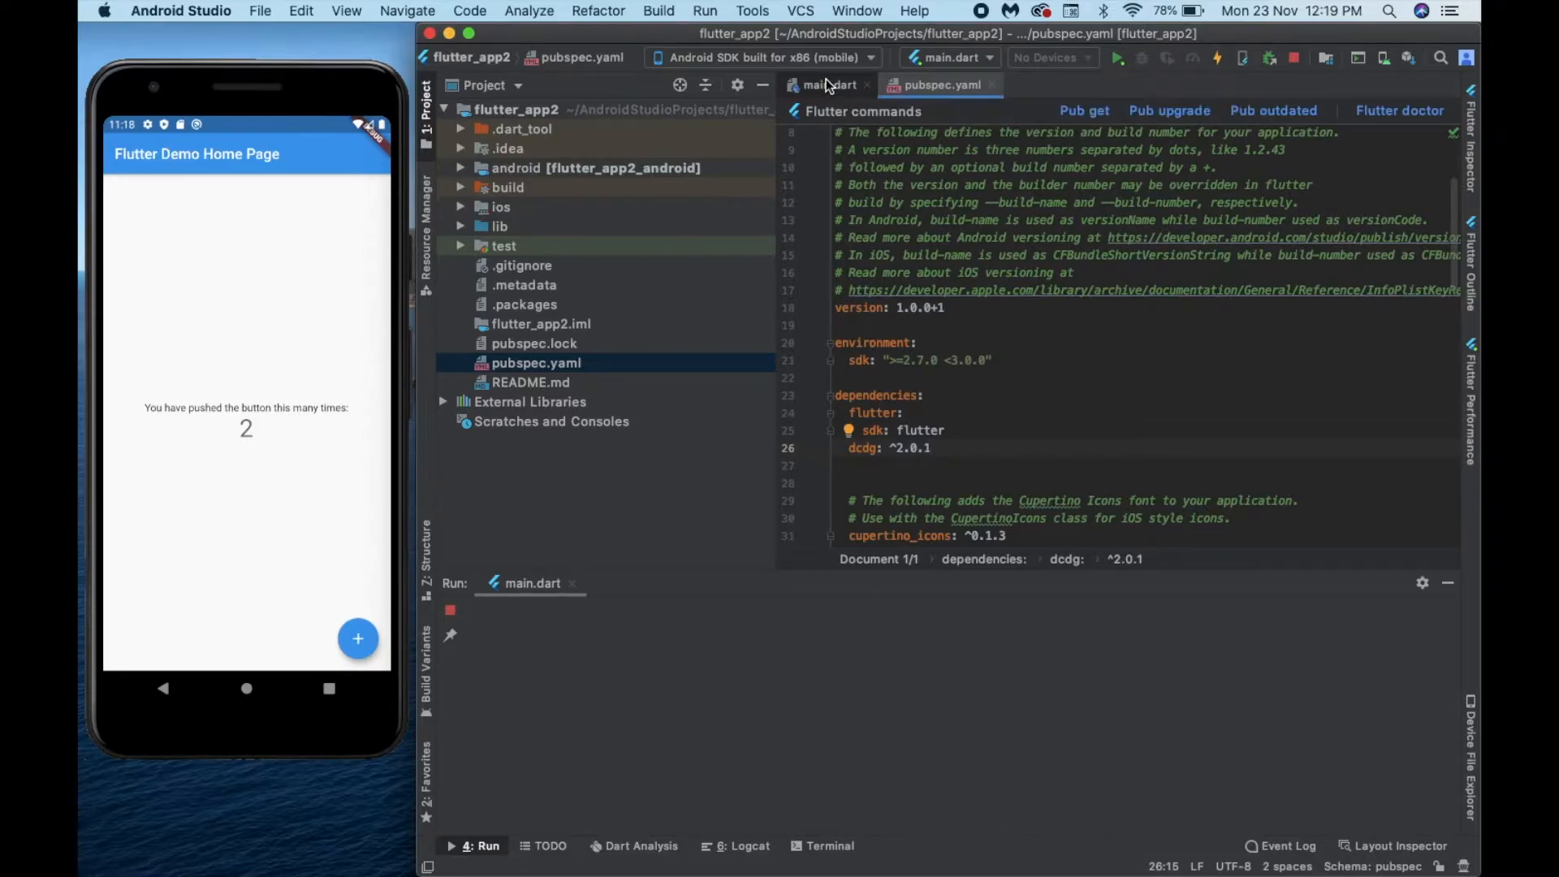
- Return to main.dart, close pubspec.yaml, and run Get dependencies to fetch dcdg
left_click(829, 84)
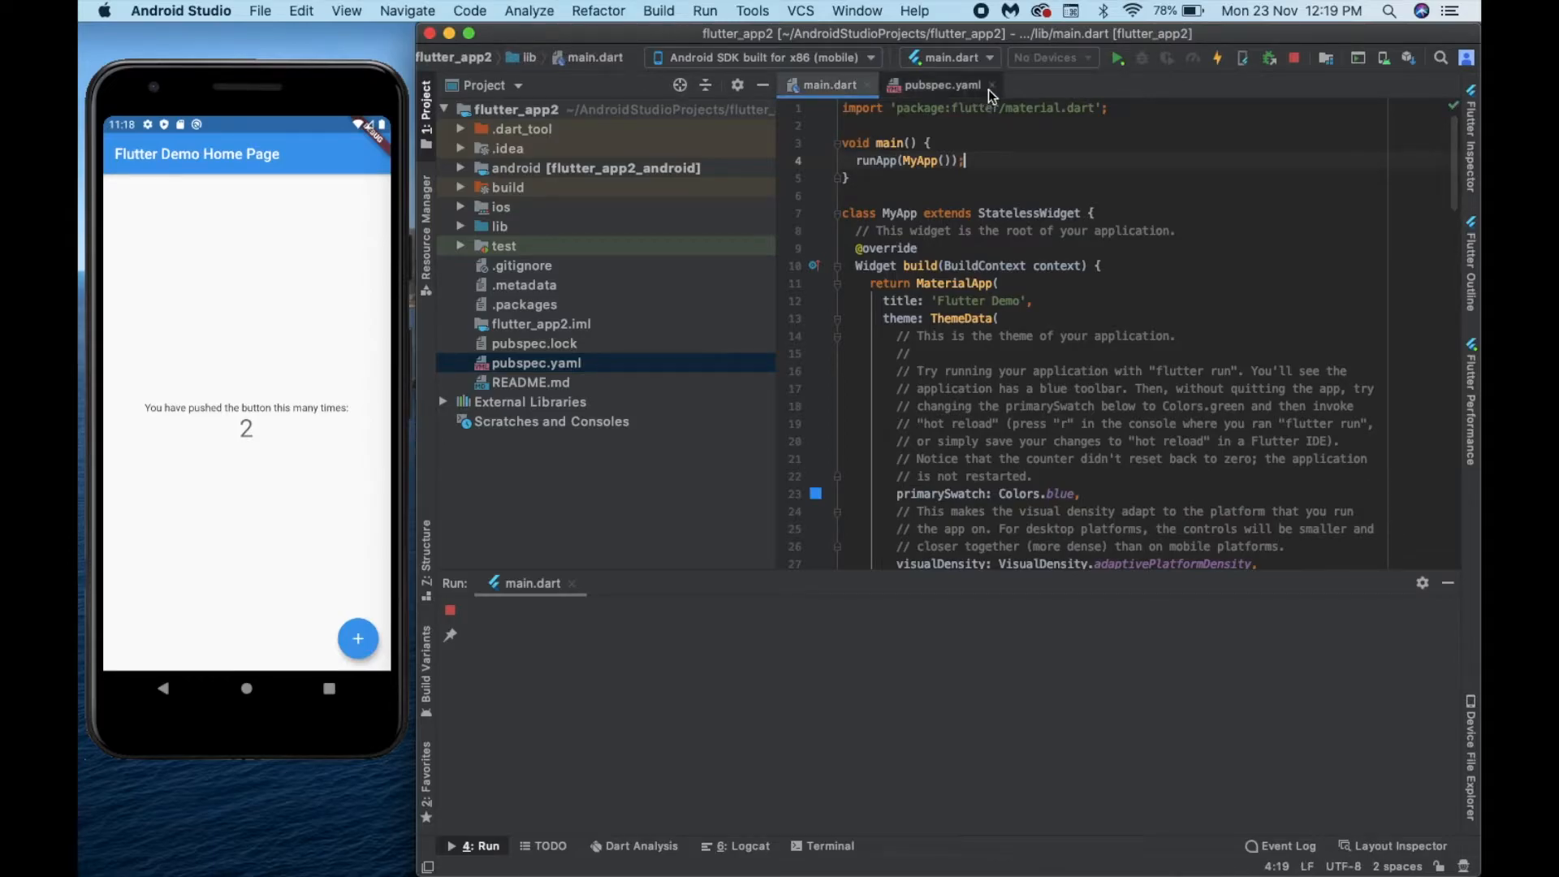
left_click(991, 85)
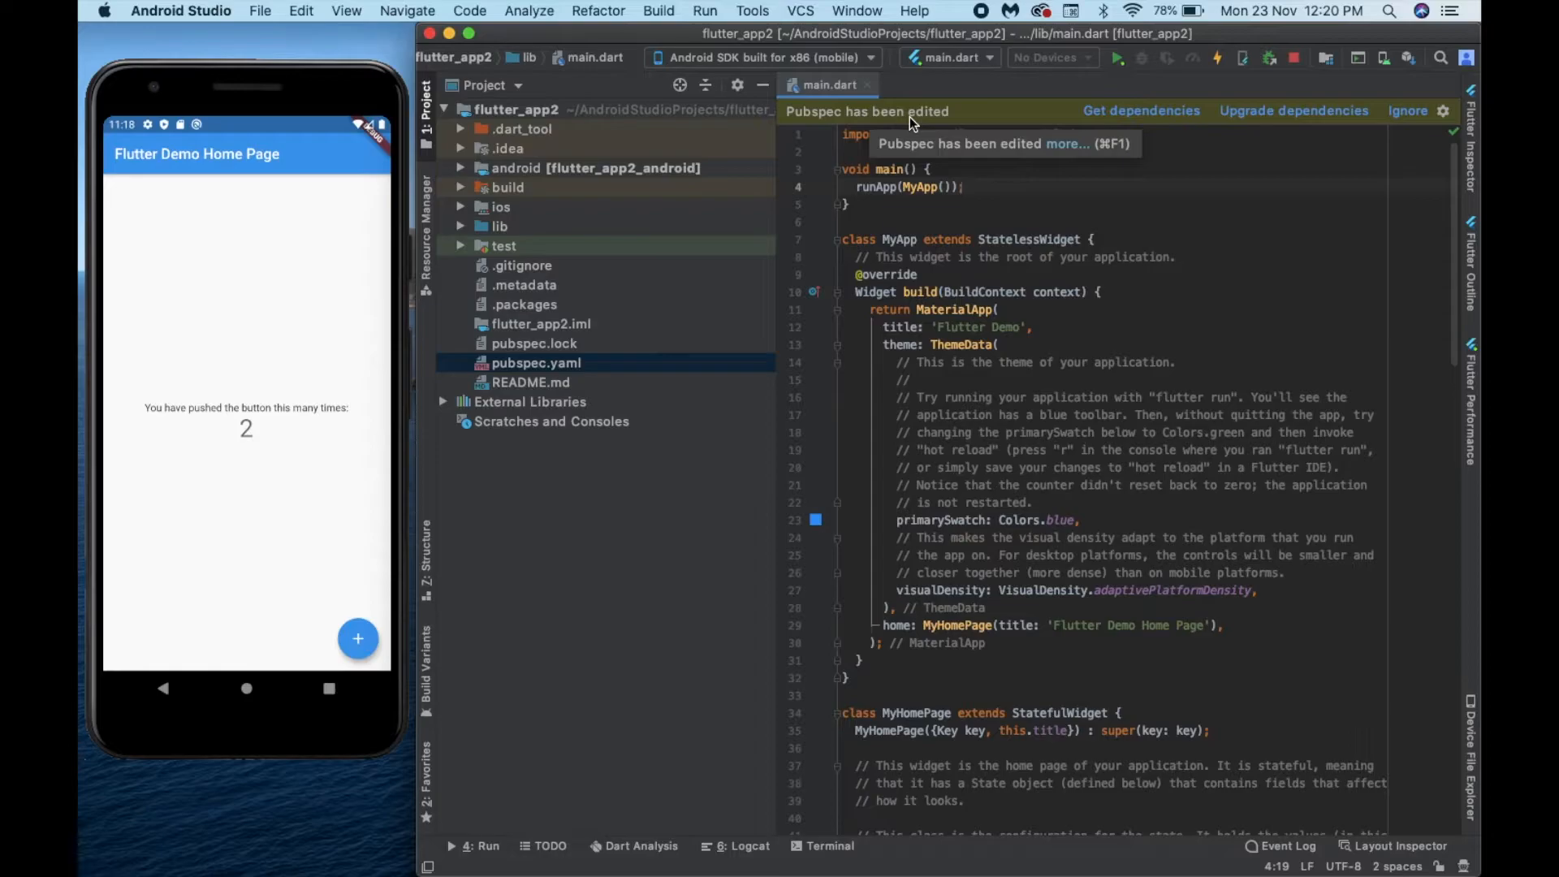
left_click(1140, 111)
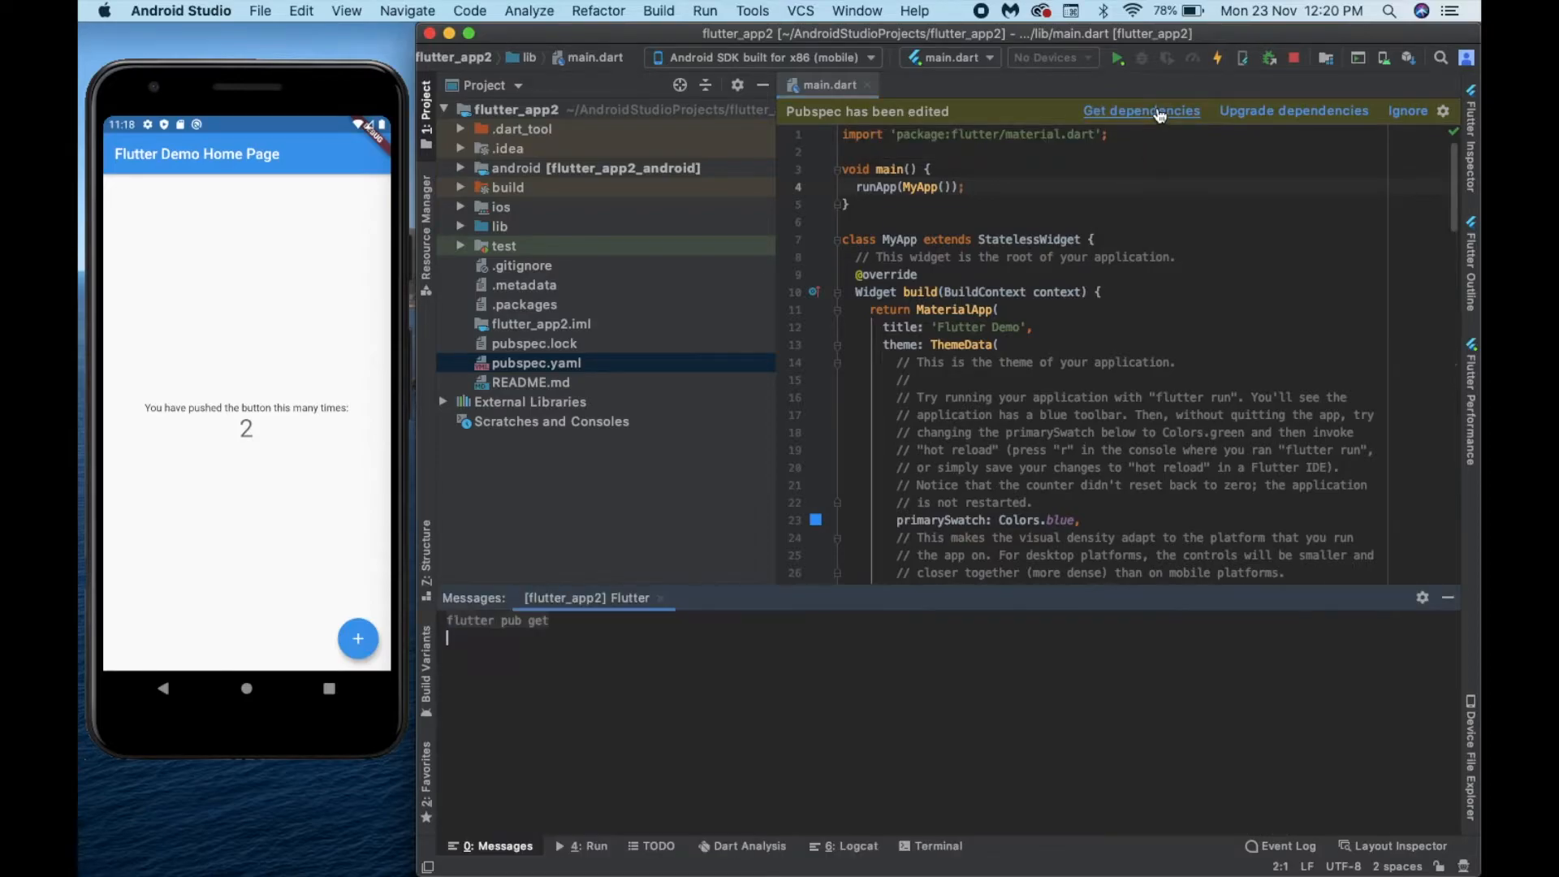
mouse_move(750, 478)
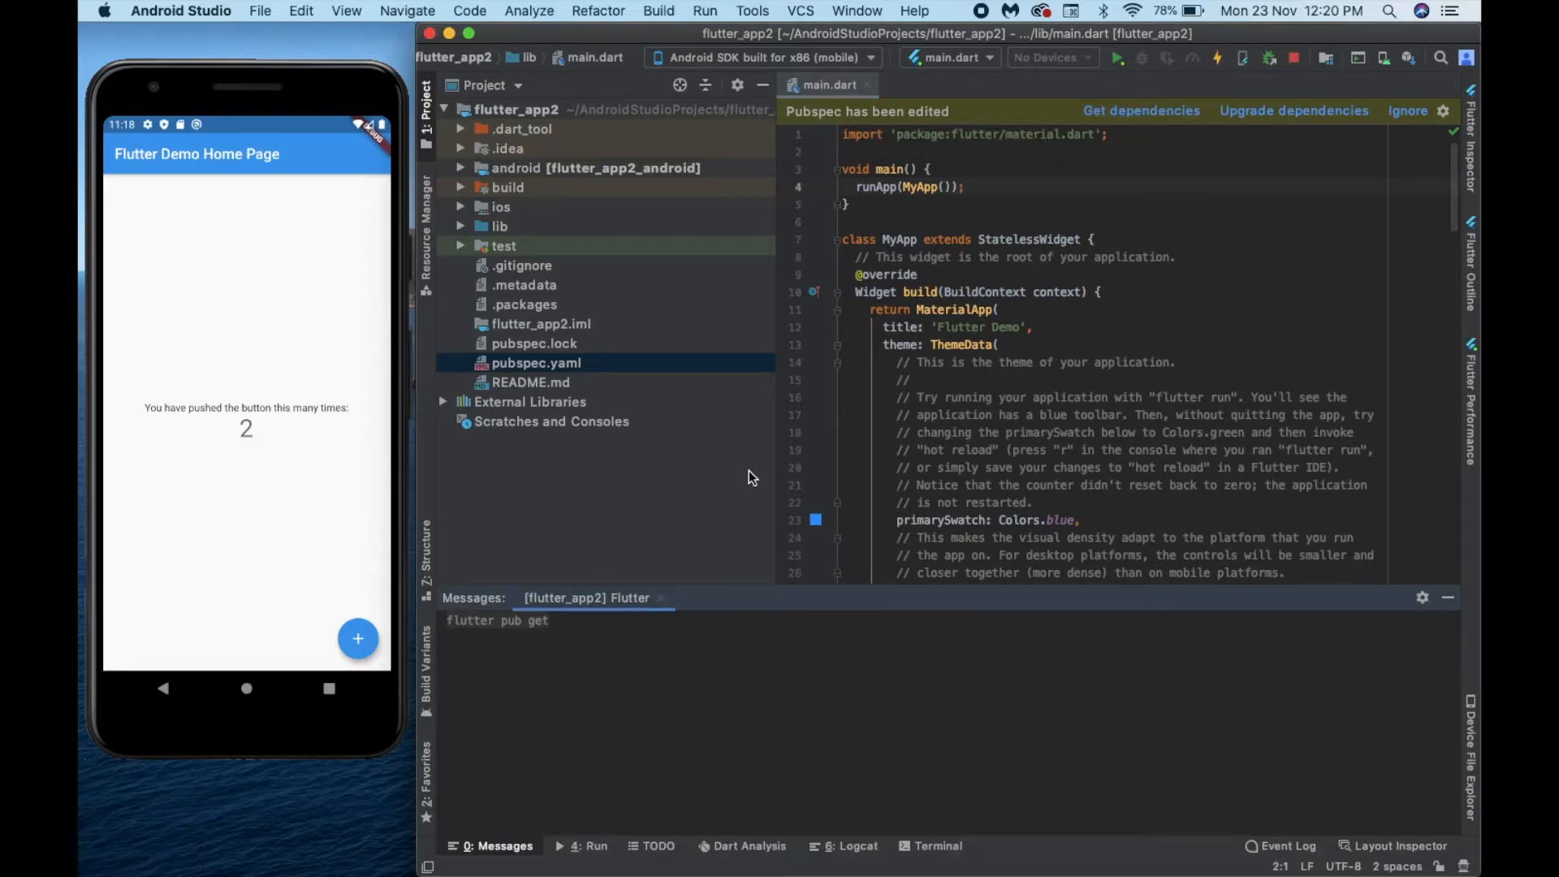
left_click(1140, 111)
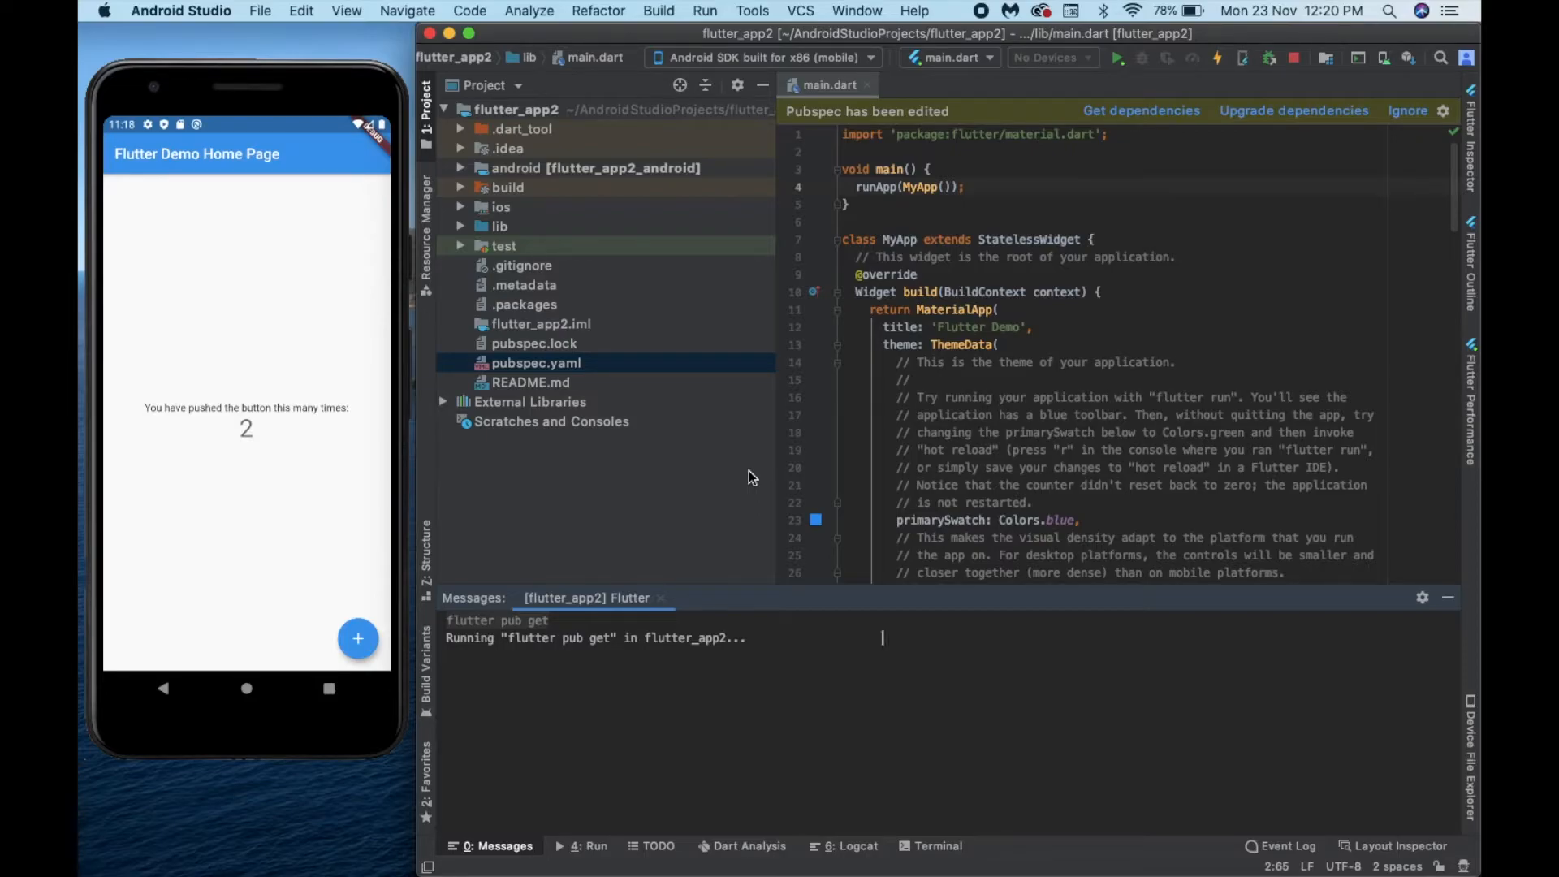
mouse_move(931, 859)
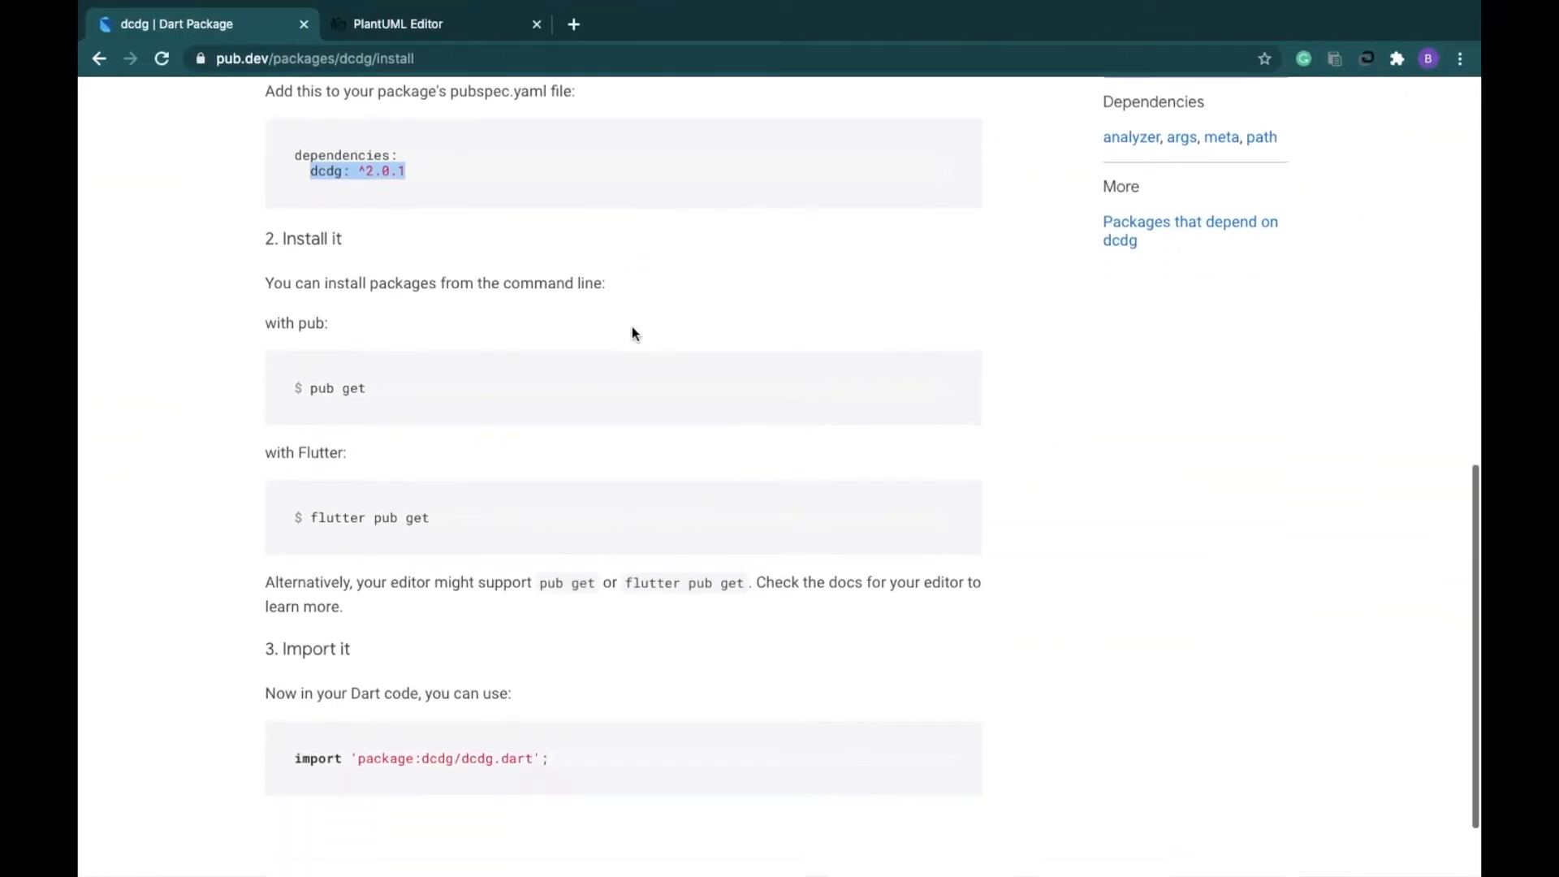
- Scroll the dcdg Installing page down to section 3, 'Import it'
scroll("down", 3)
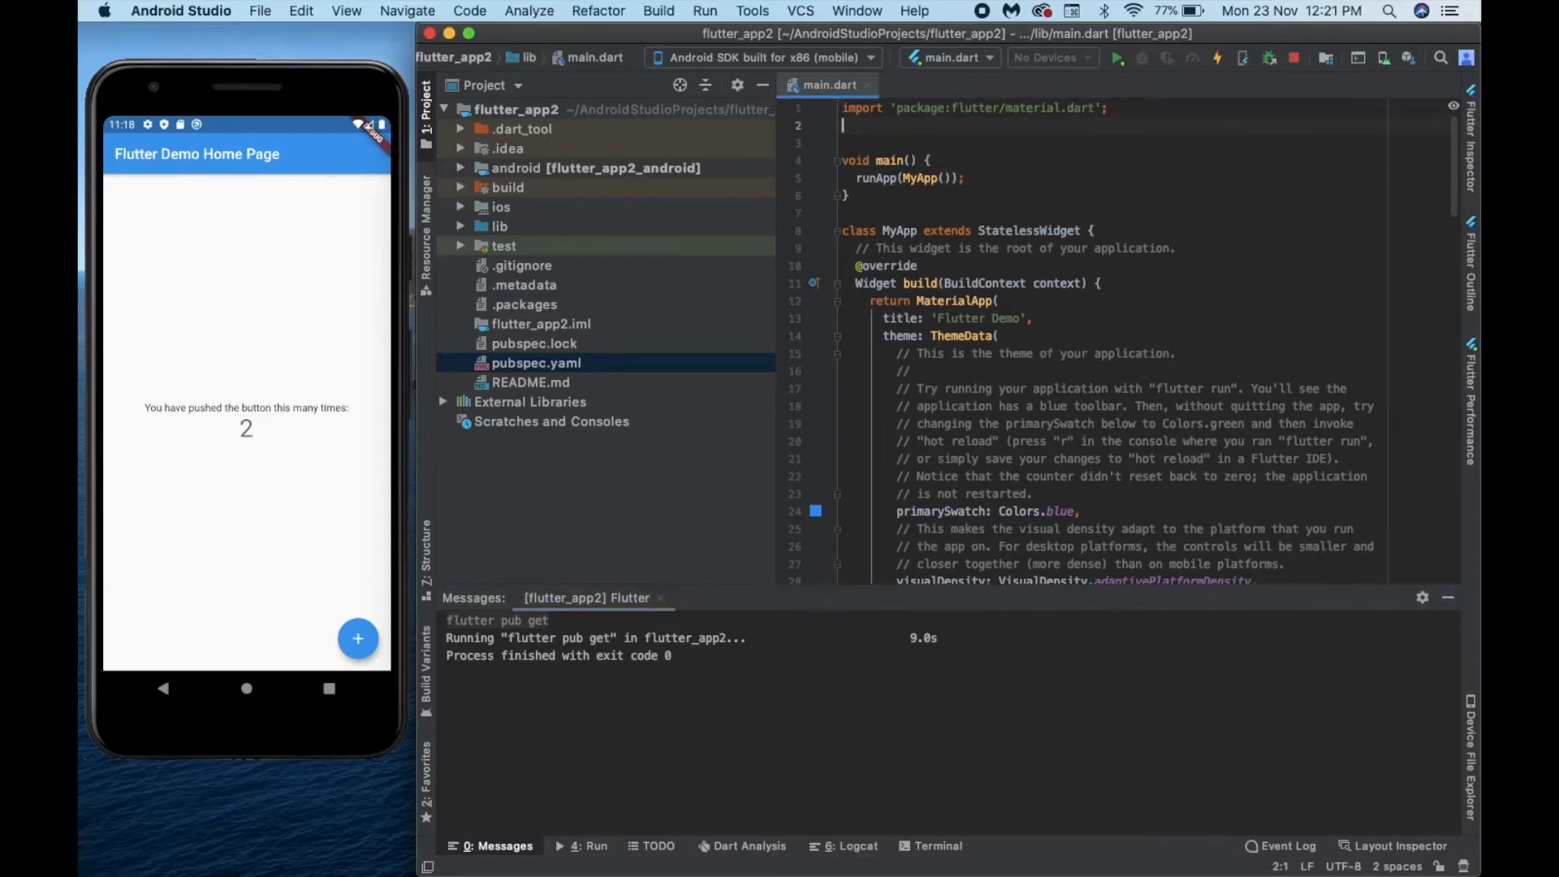
- Add import 'package:dcdg/dcdg.dart'; to main.dart and open the Terminal panel
type("import 'package:dcdg/dcdg.dart';")
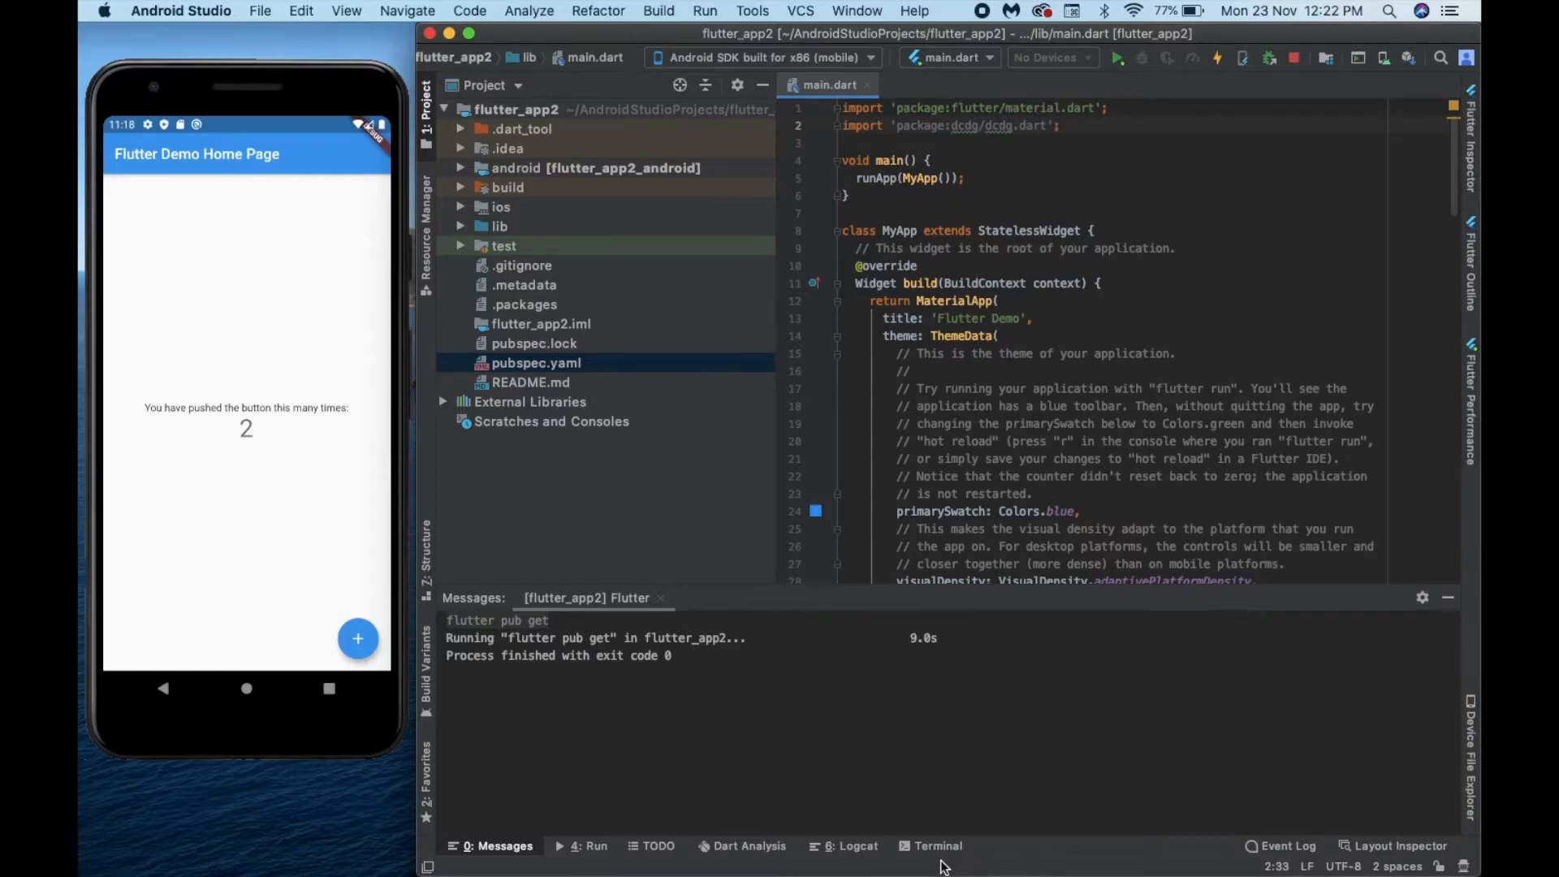
left_click(933, 846)
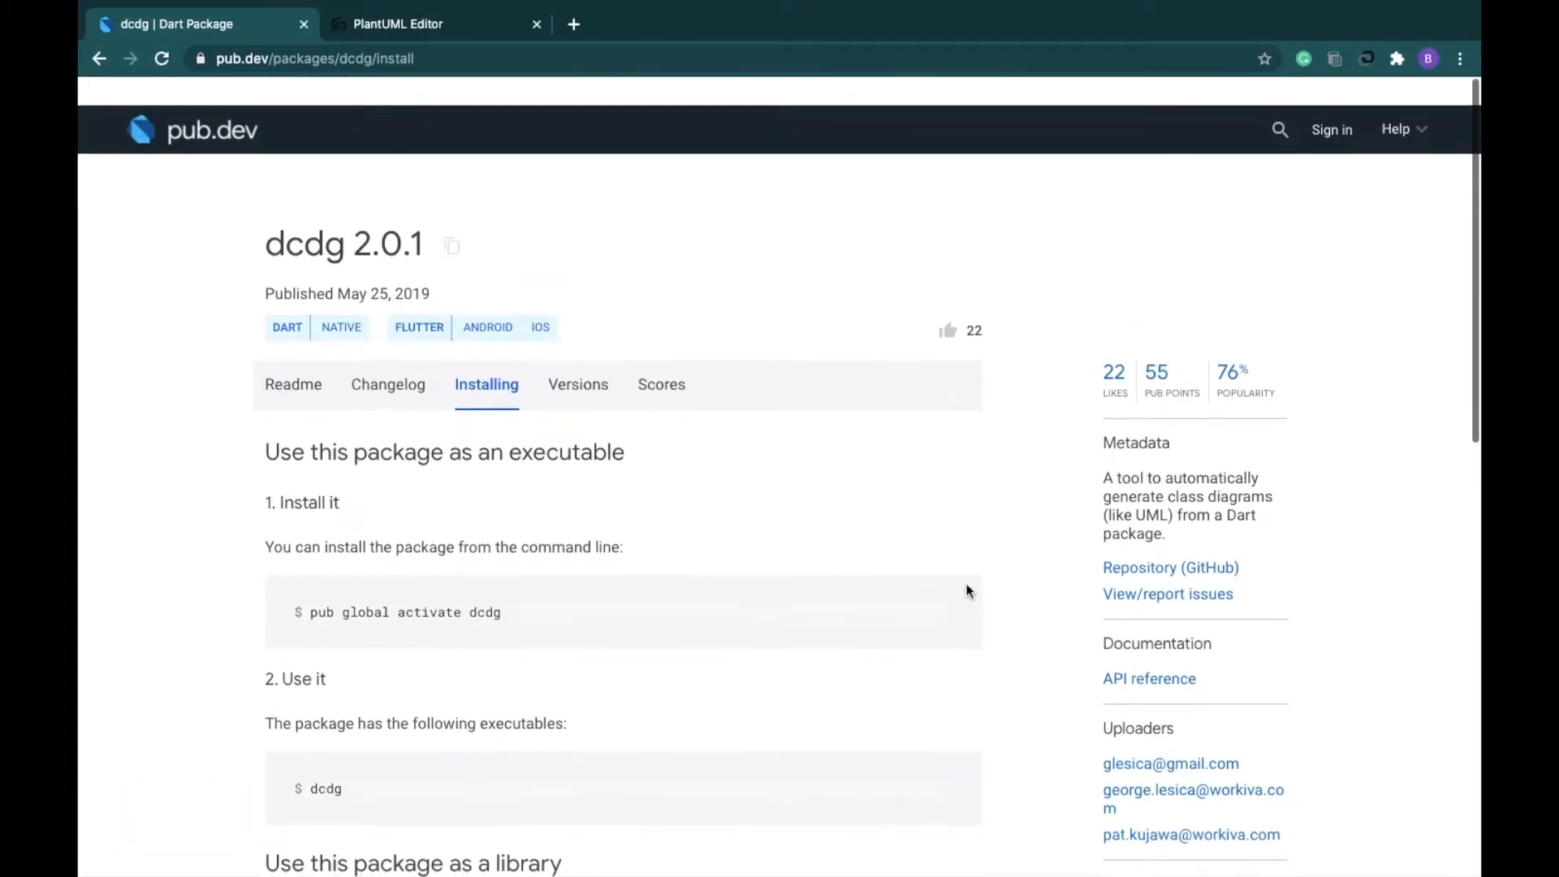
- Open the dcdg Readme and scroll to its Usage section showing pub global run dcdg
scroll("up", 3)
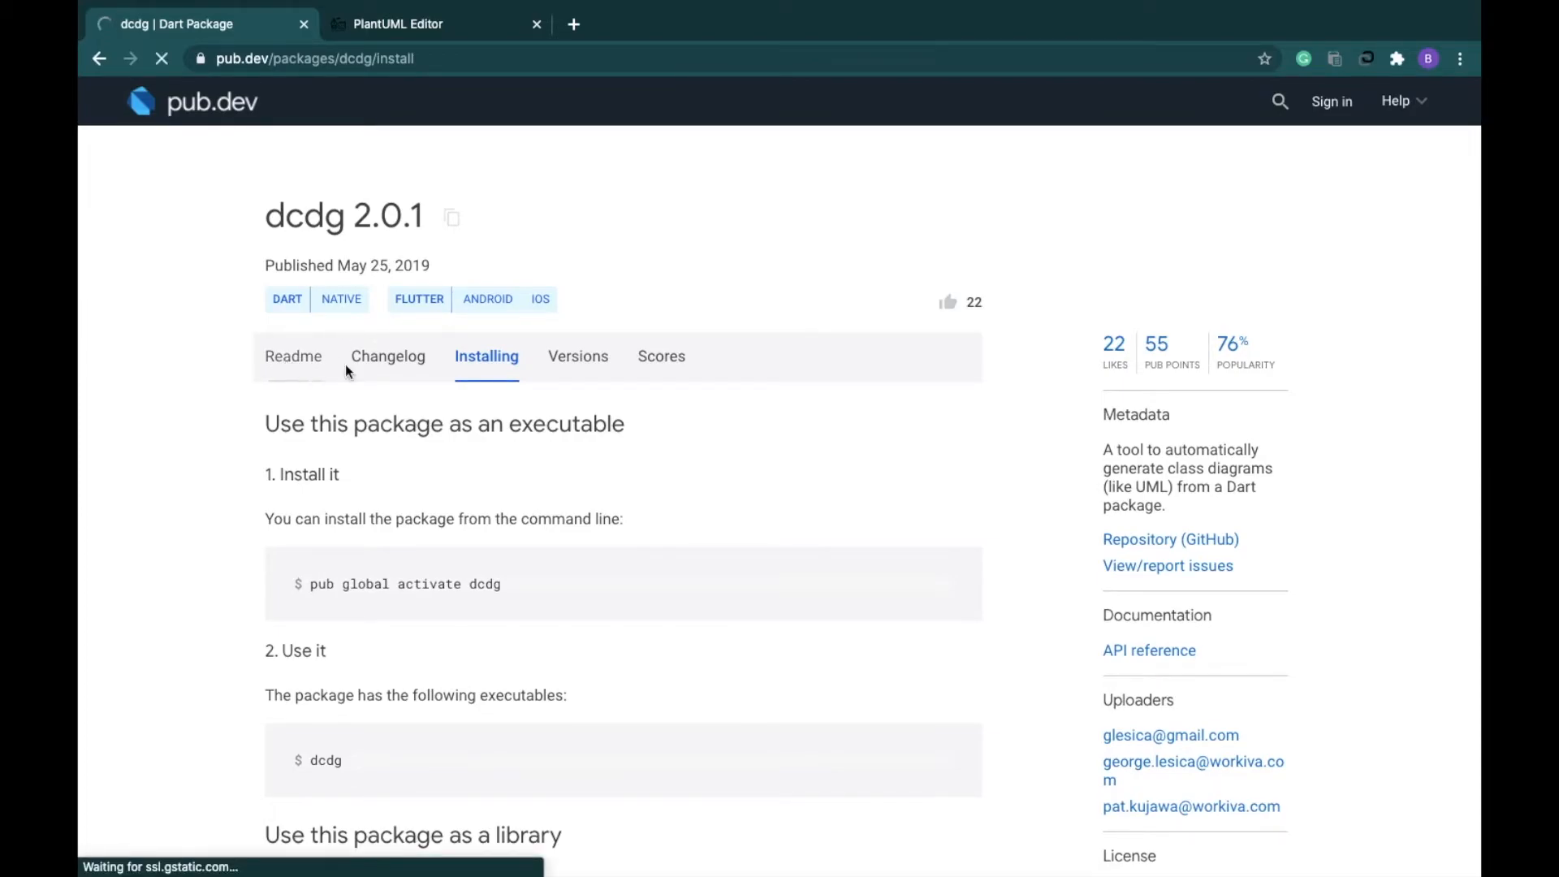
left_click(293, 355)
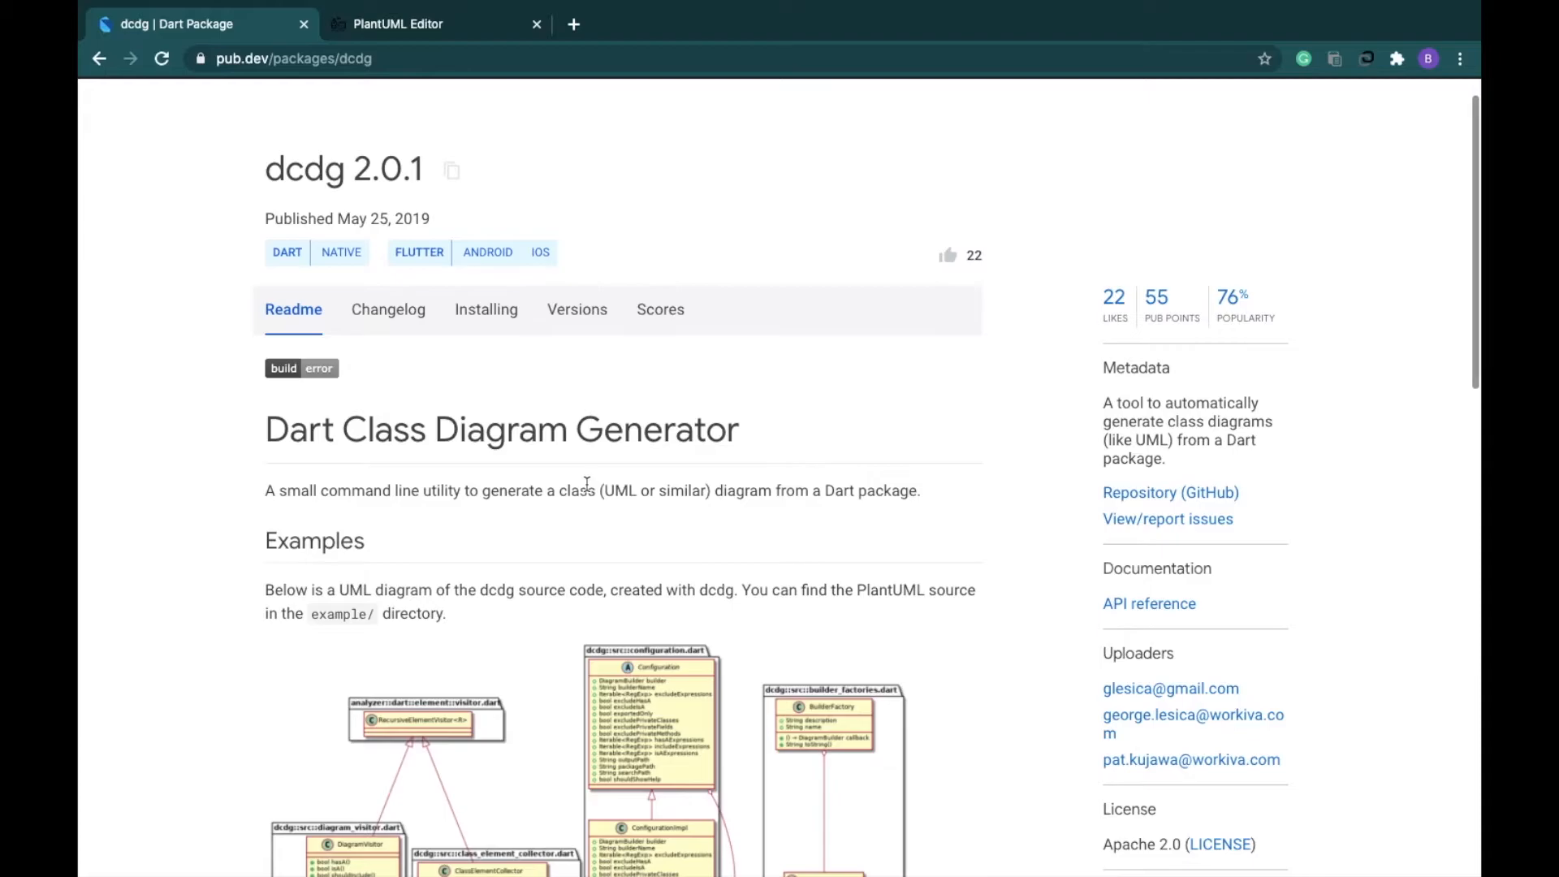
scroll("down", 3)
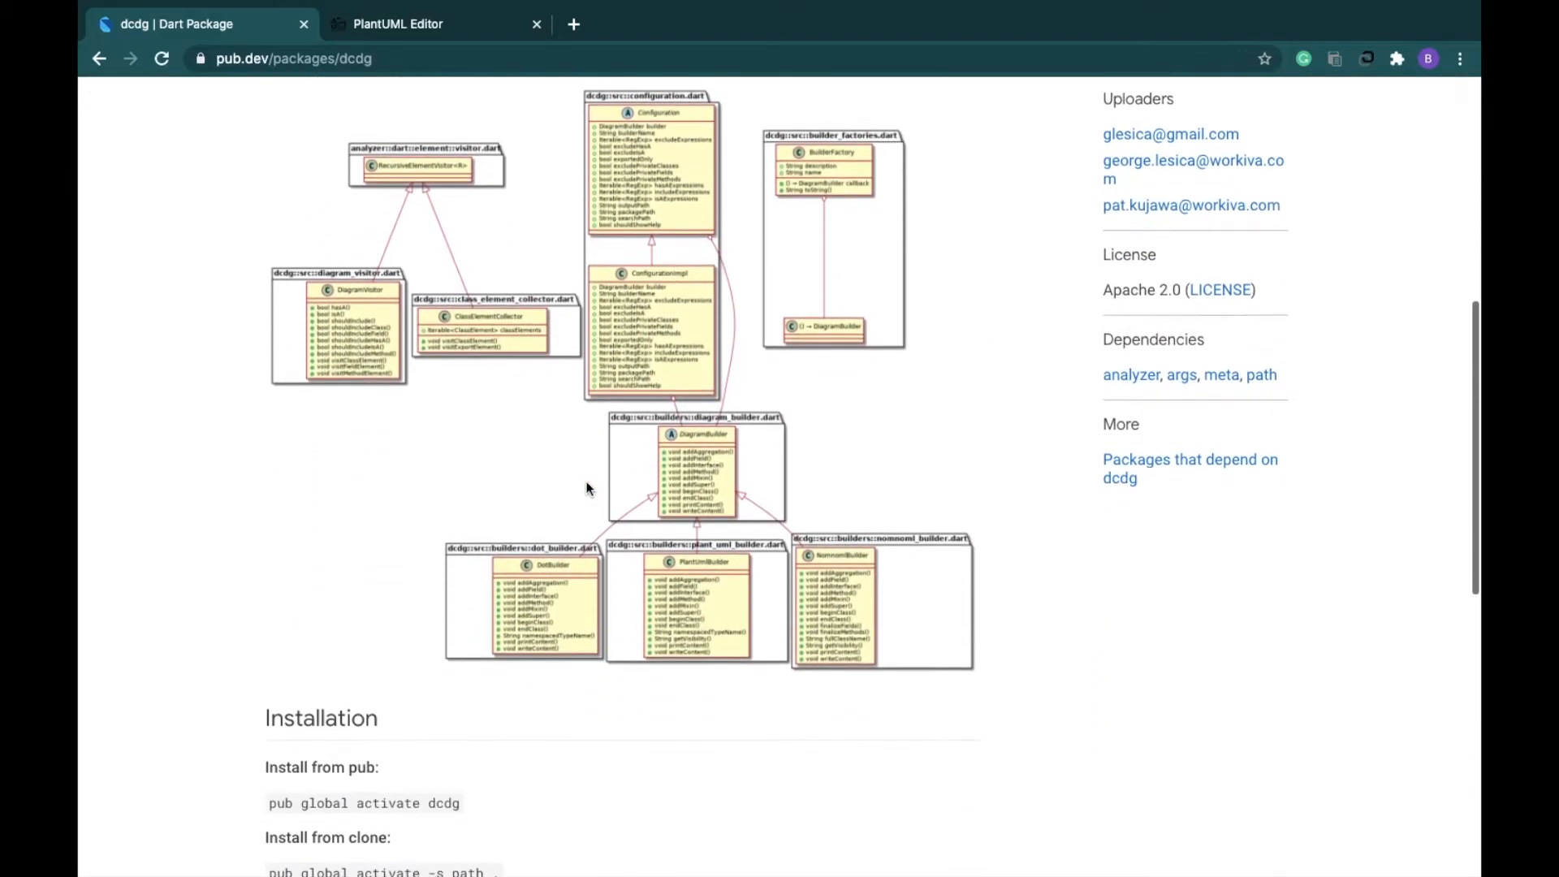
scroll("down", 3)
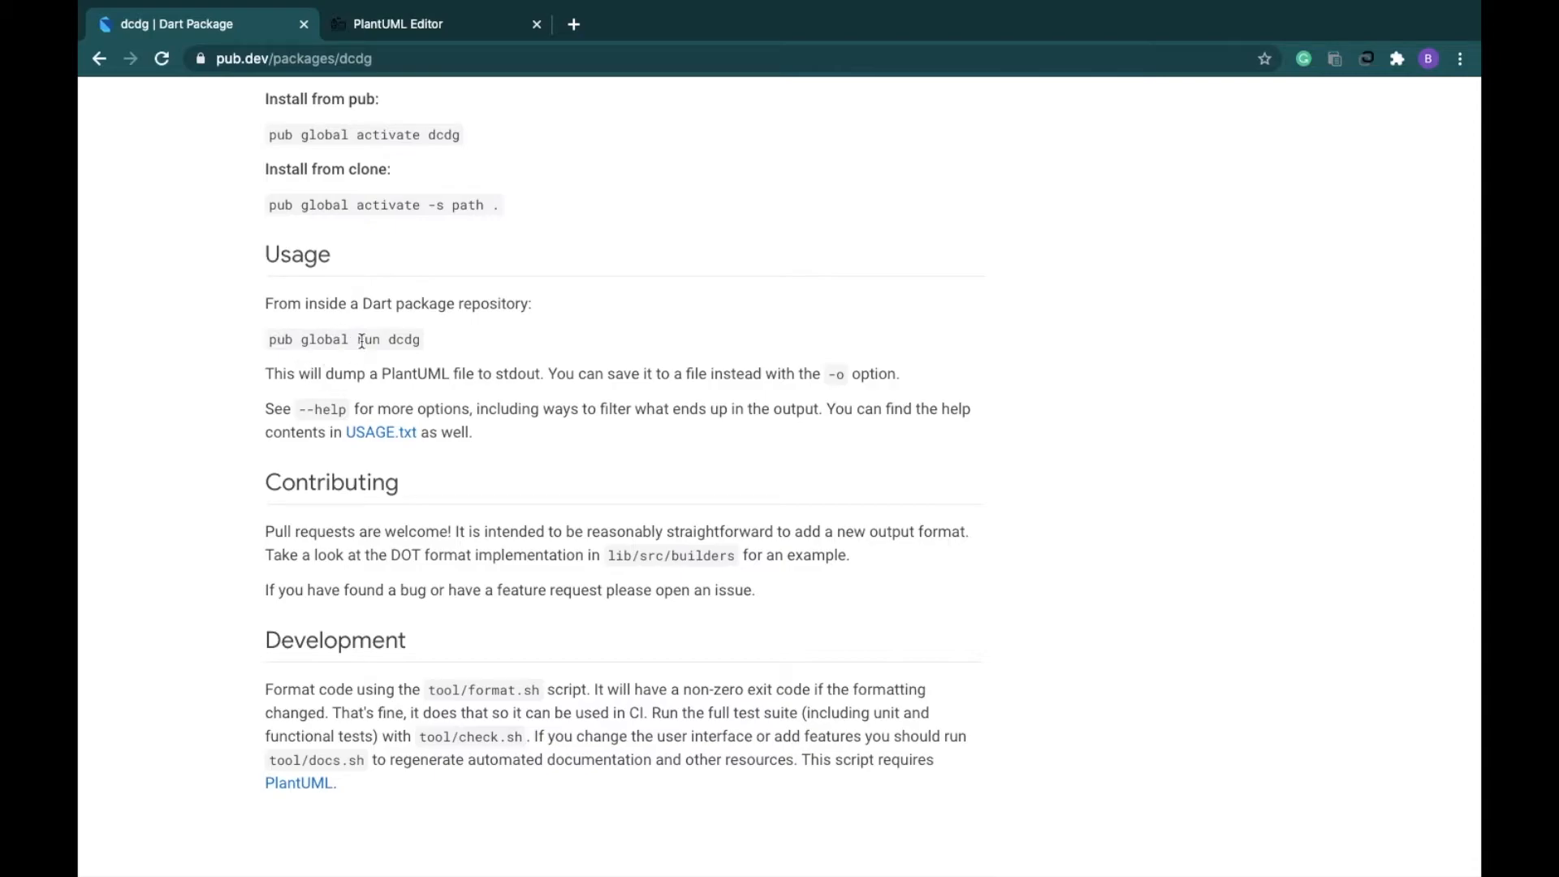
mouse_move(427, 333)
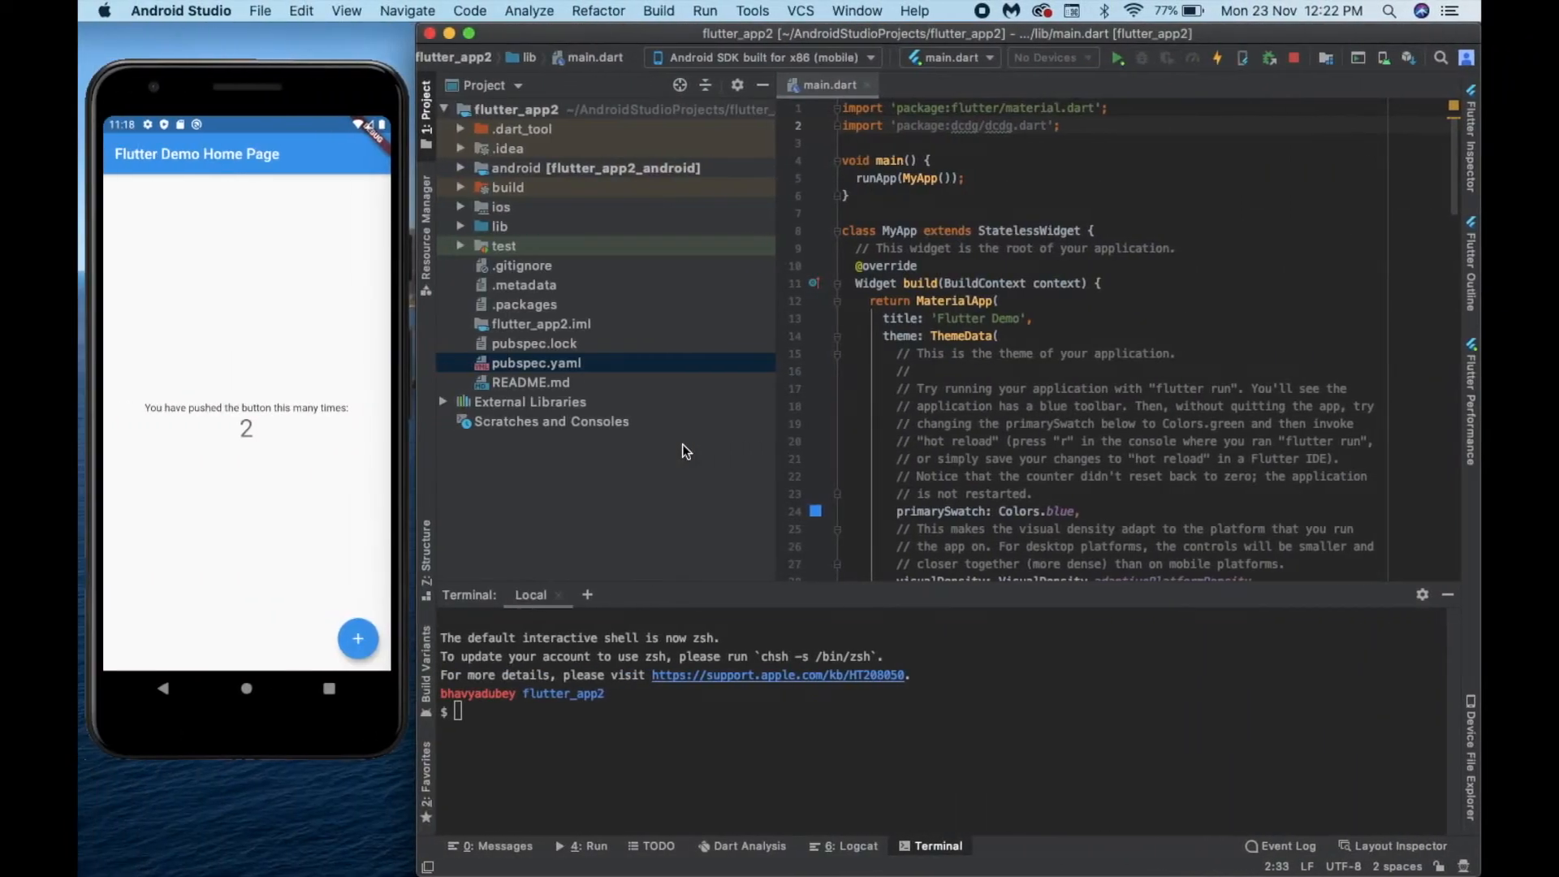
- Run 'flutter pub global run dcdg' in the terminal to print the PlantUML diagram
type("f")
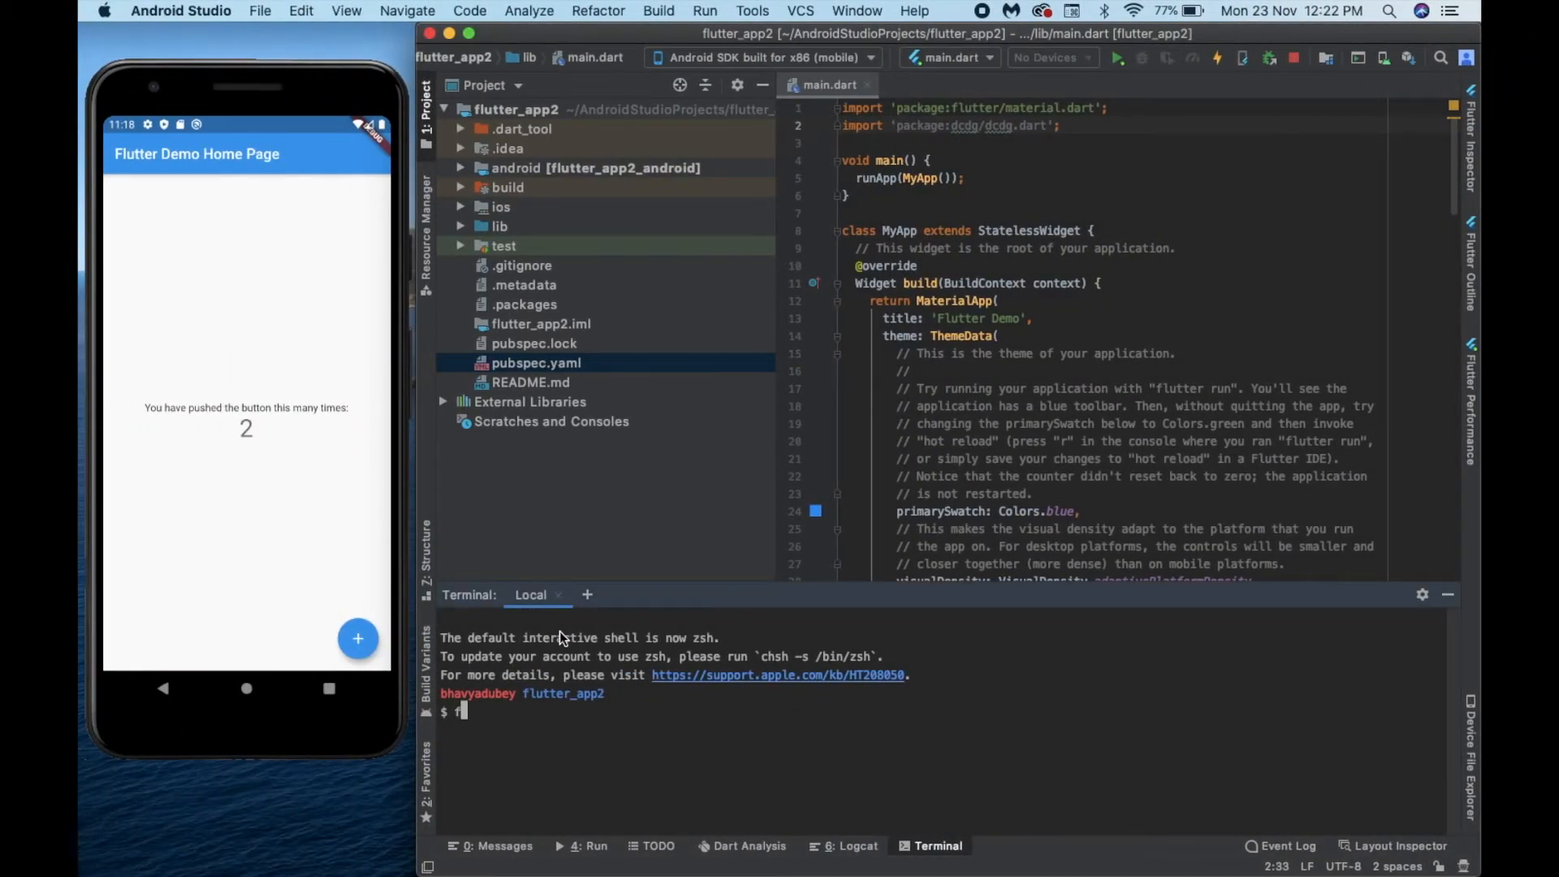
type("lutter")
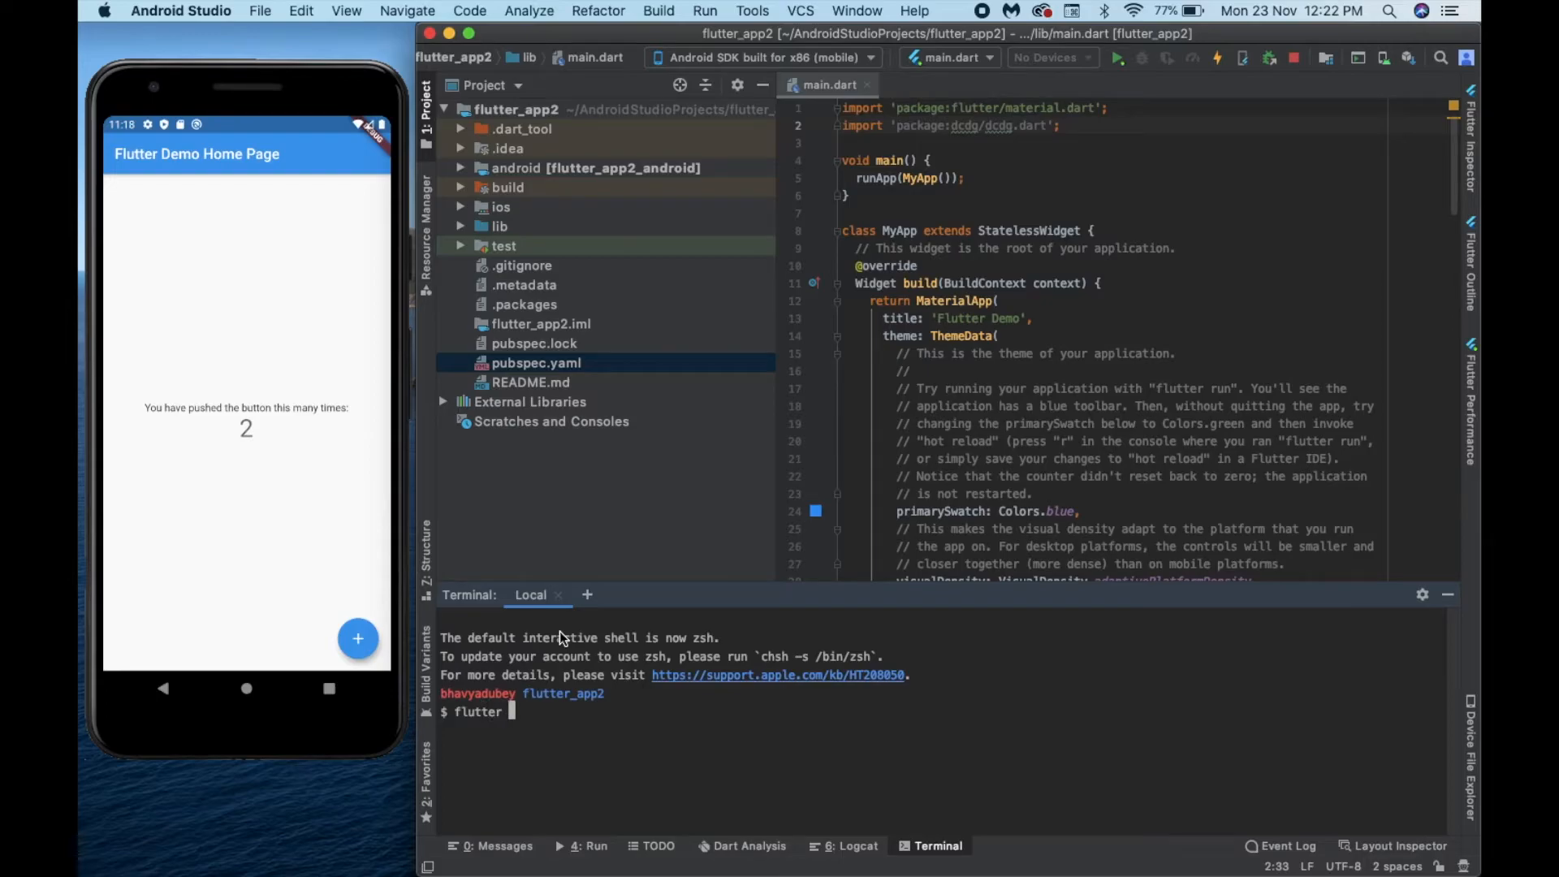
type("pub global run dcdg")
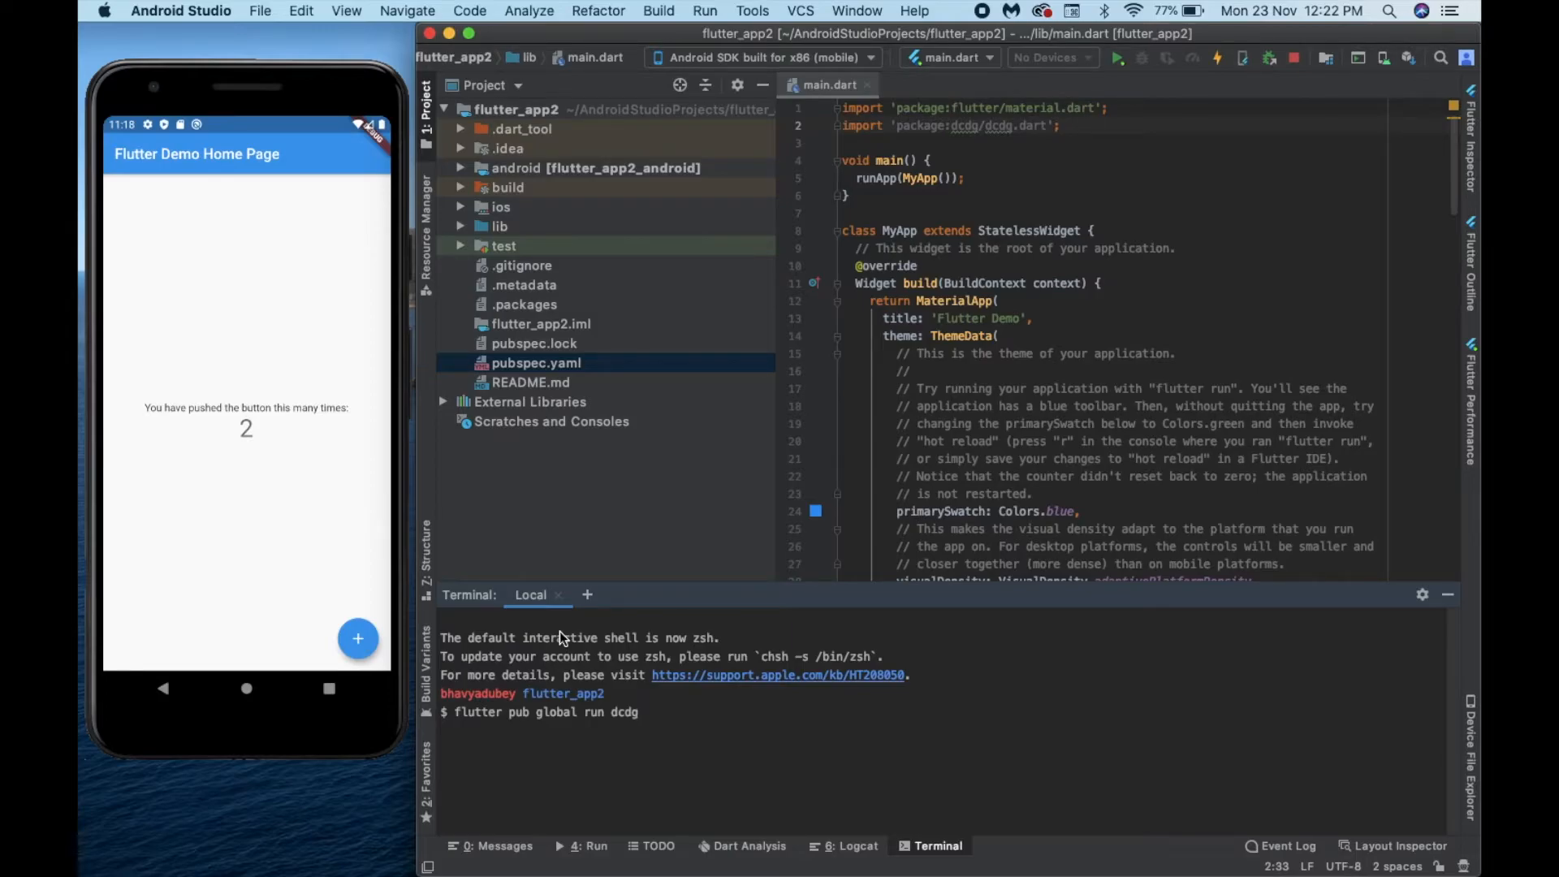
key("Return")
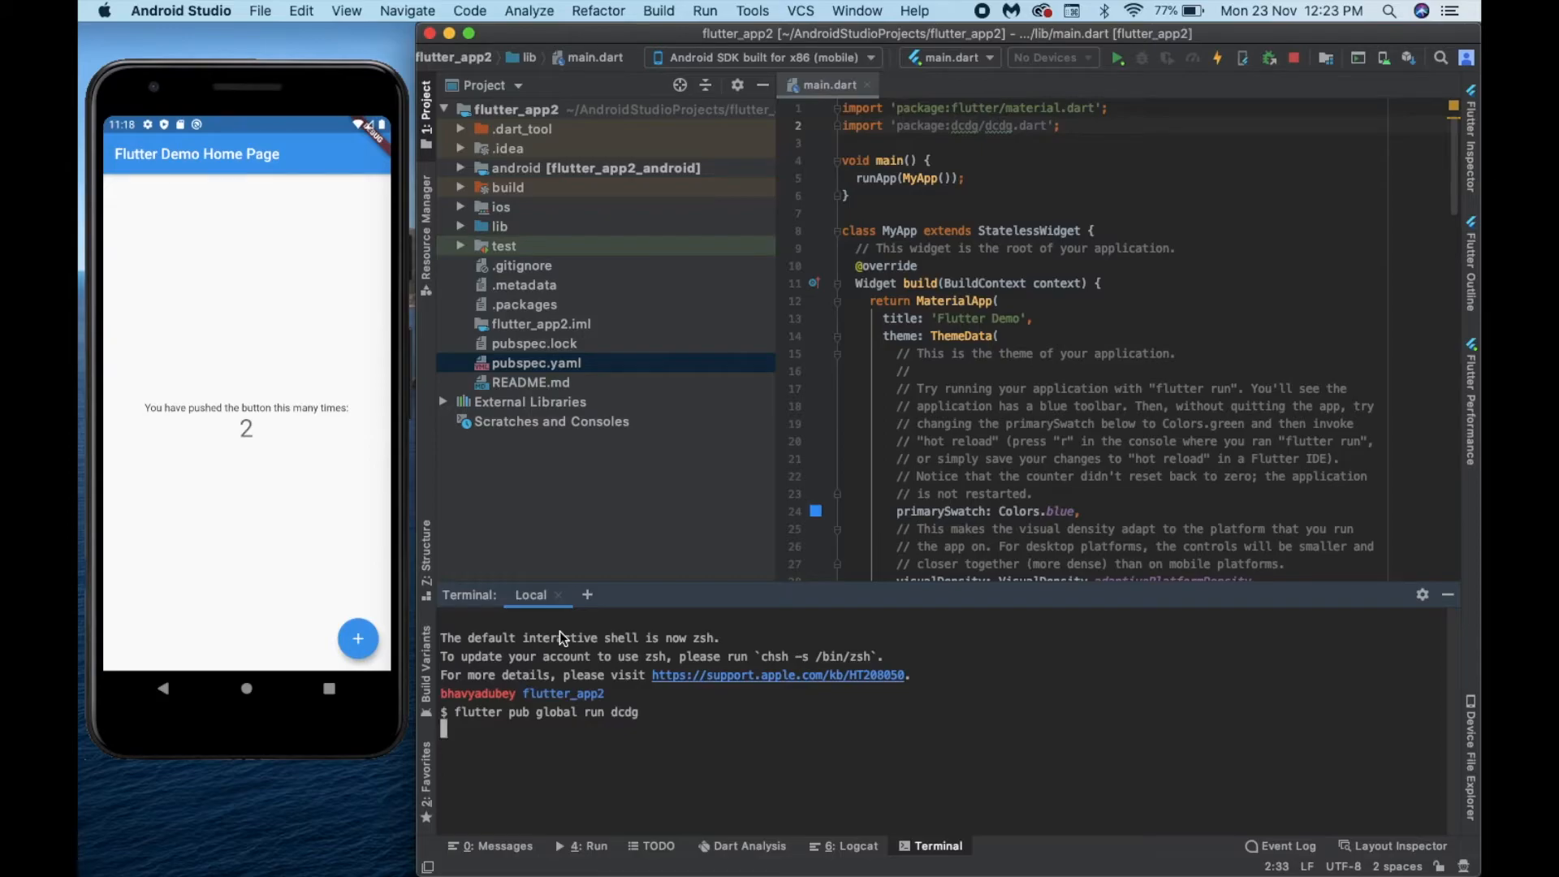
mouse_move(537, 705)
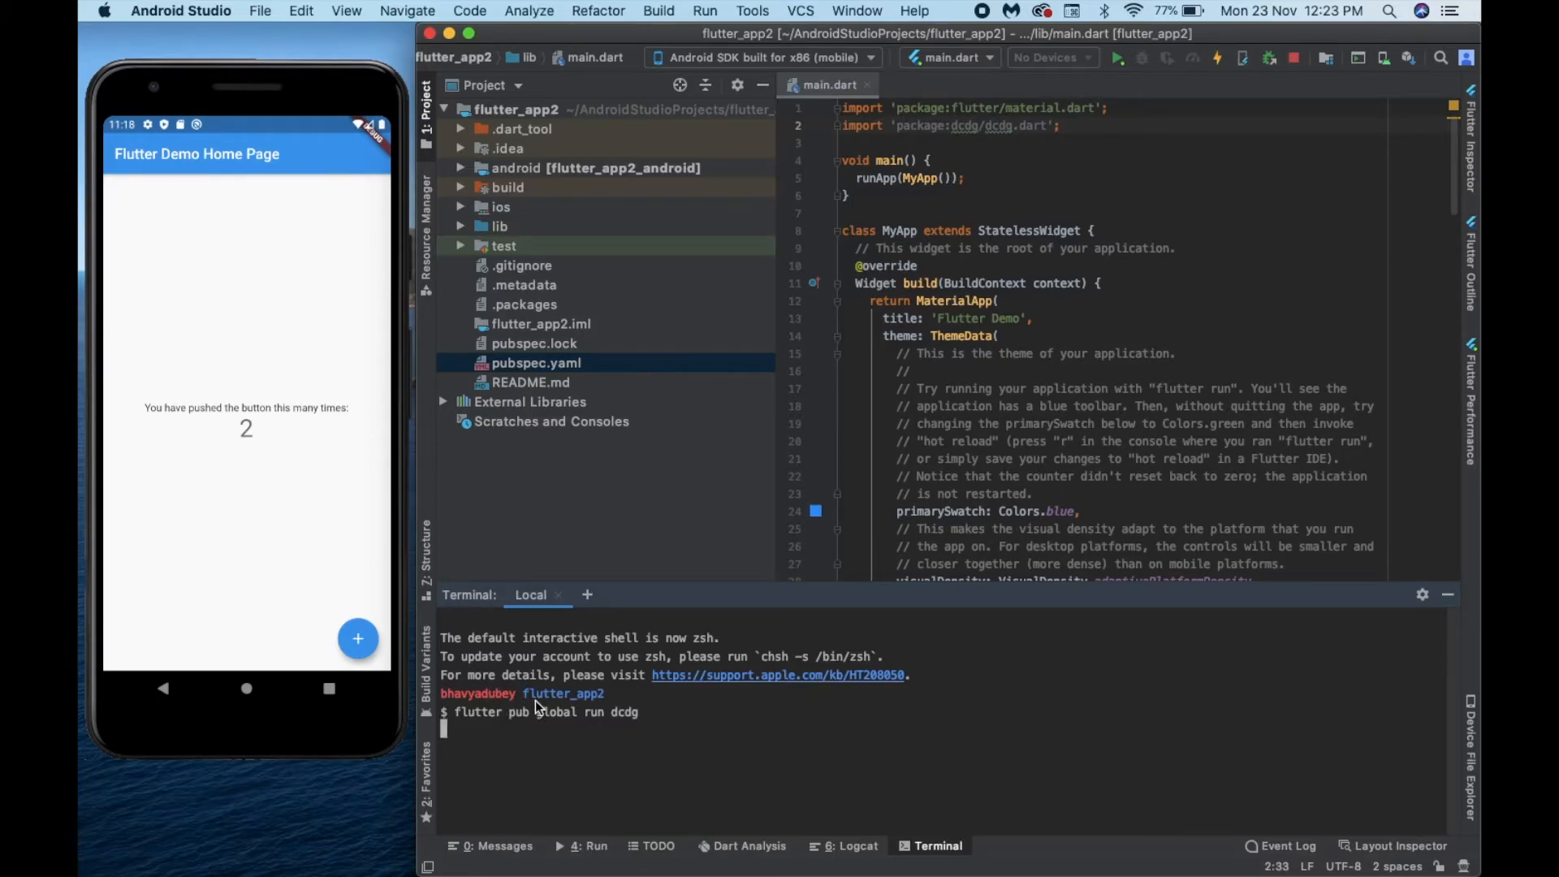
mouse_move(479, 699)
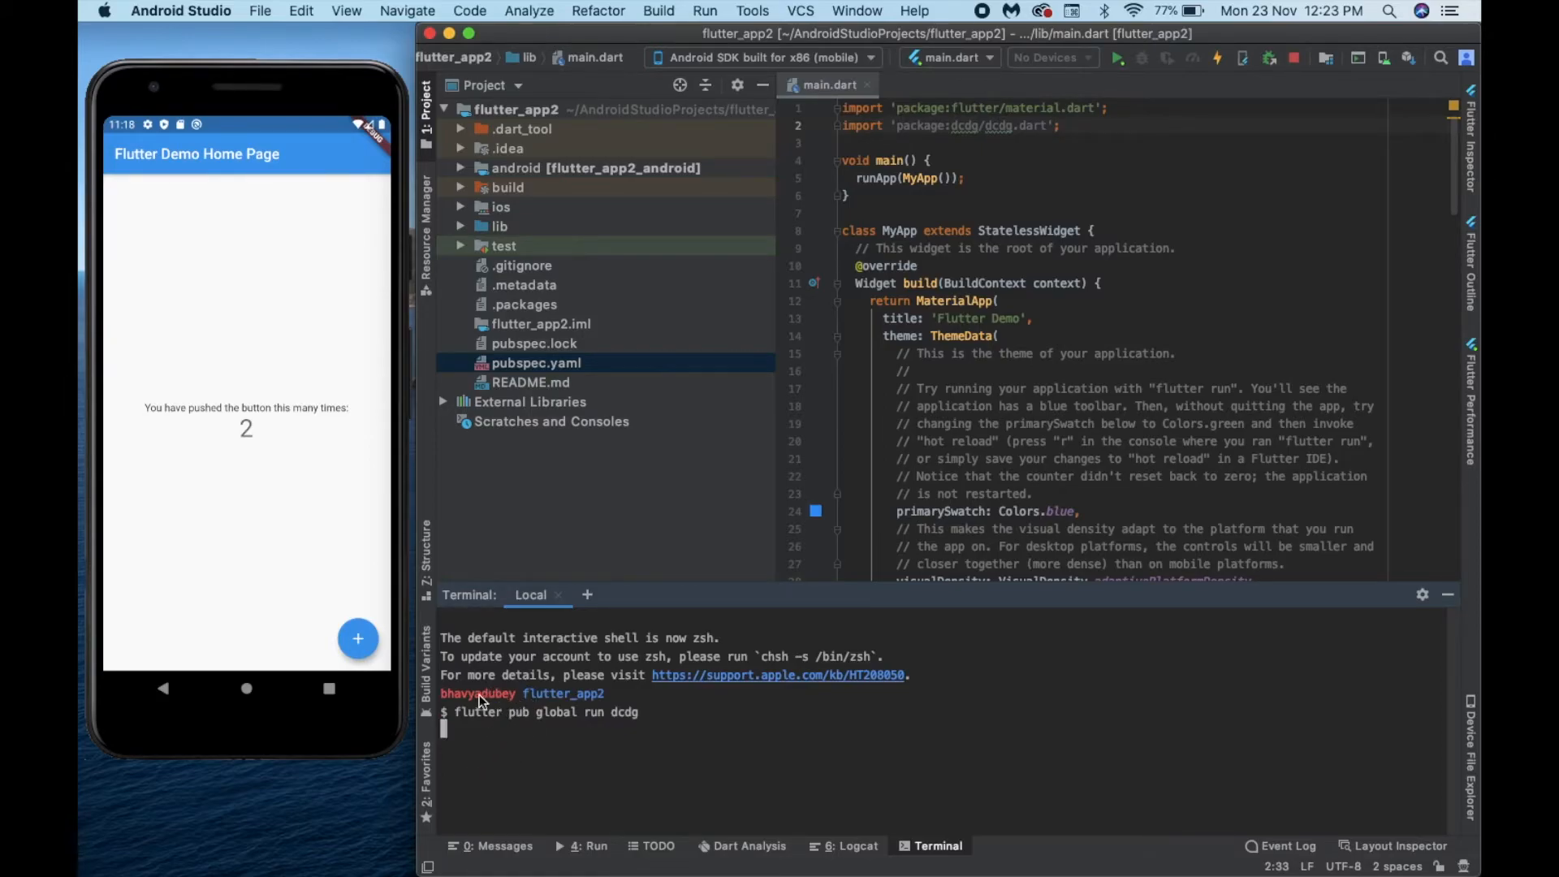
mouse_move(594, 705)
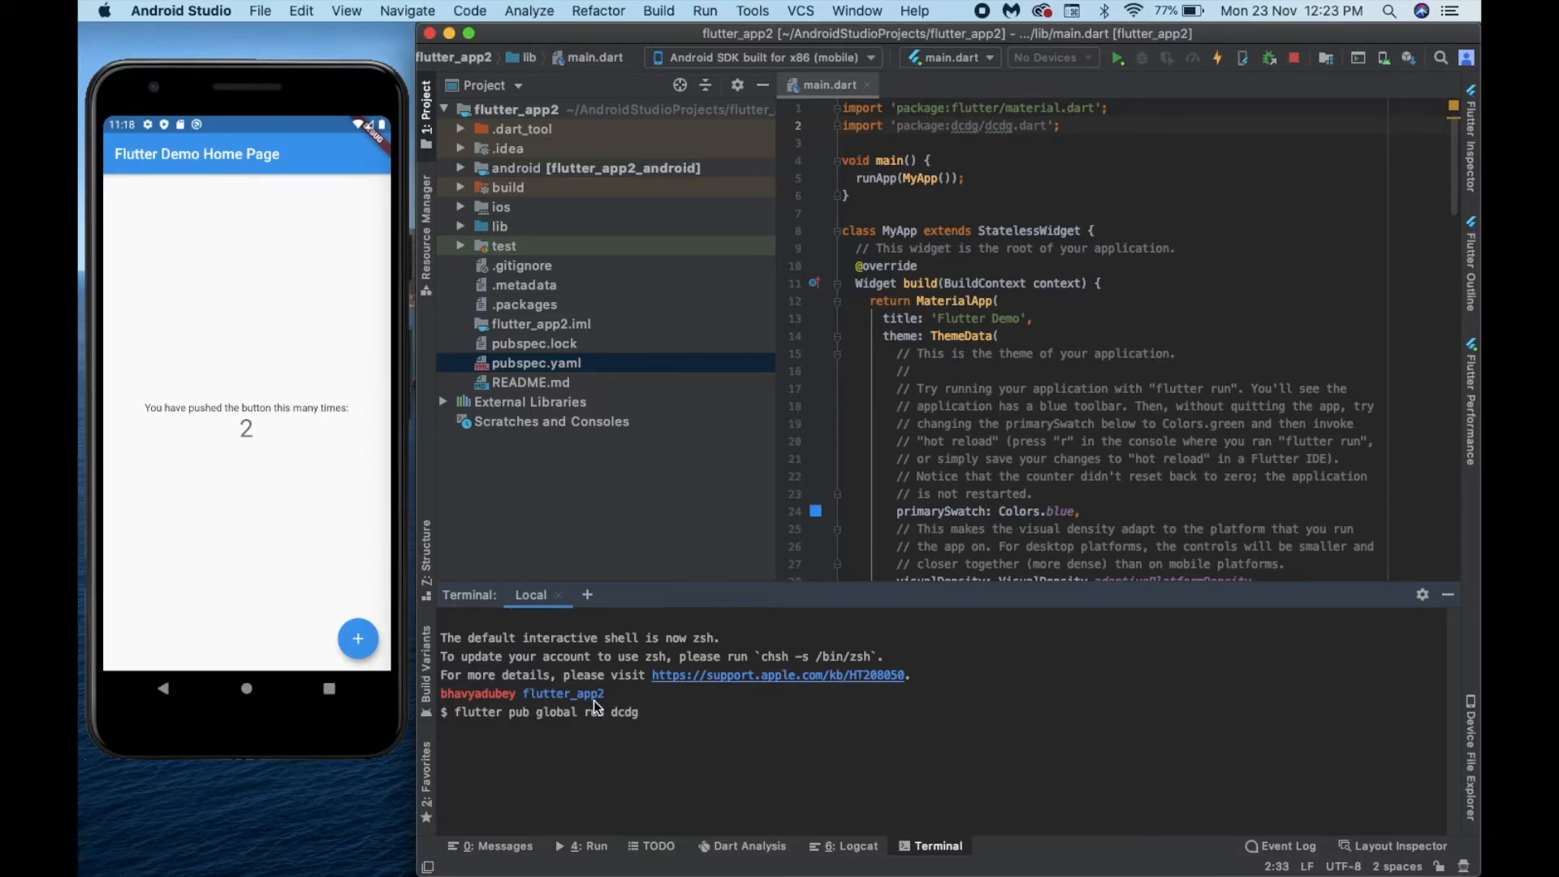
key("Return")
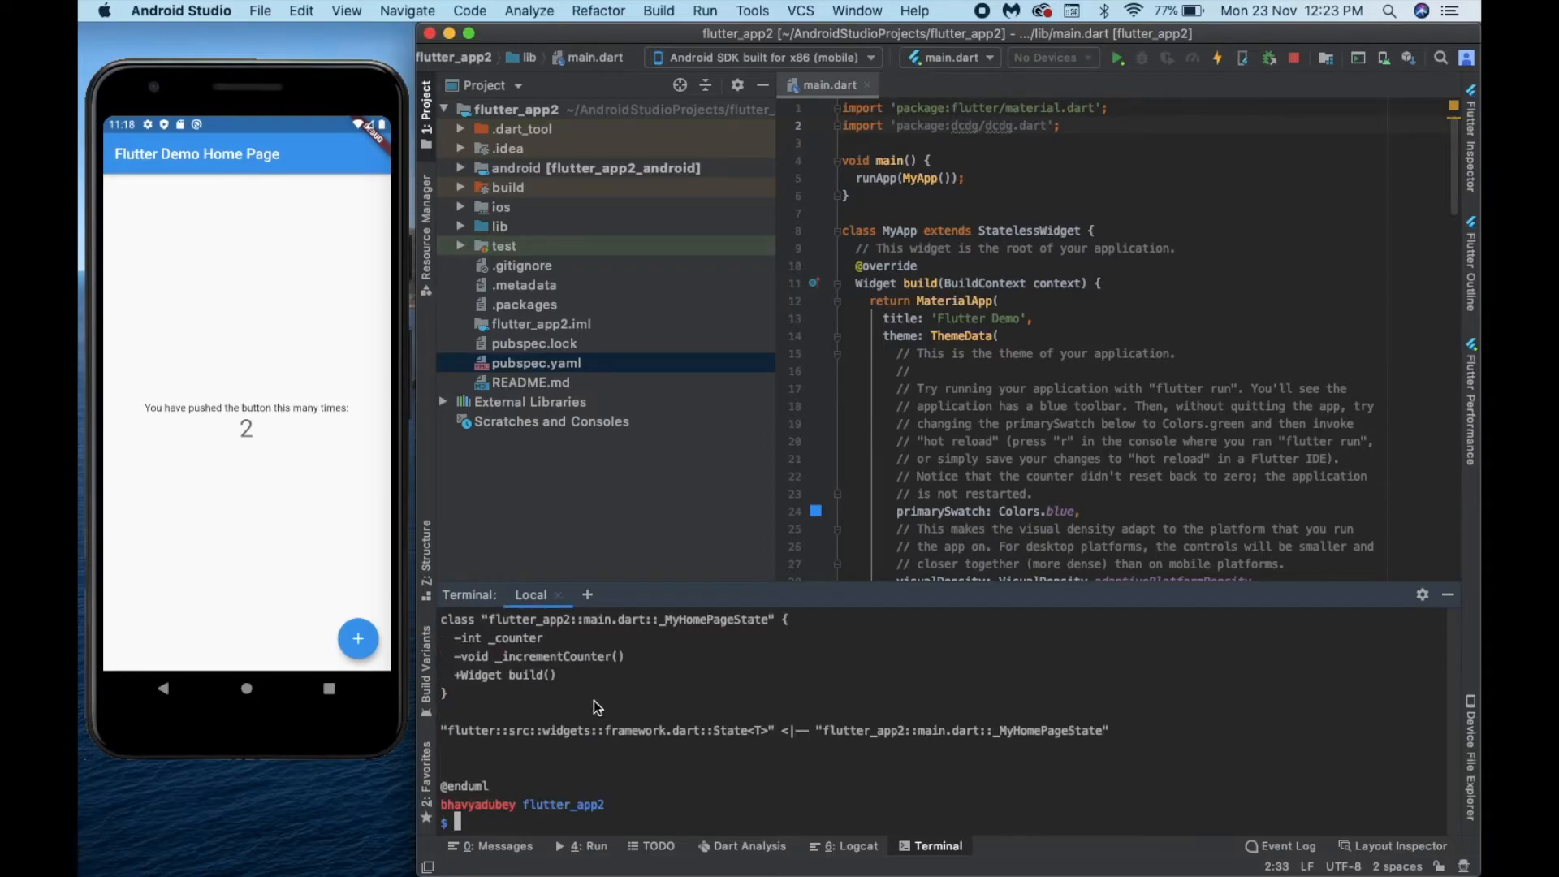
scroll("down", 3)
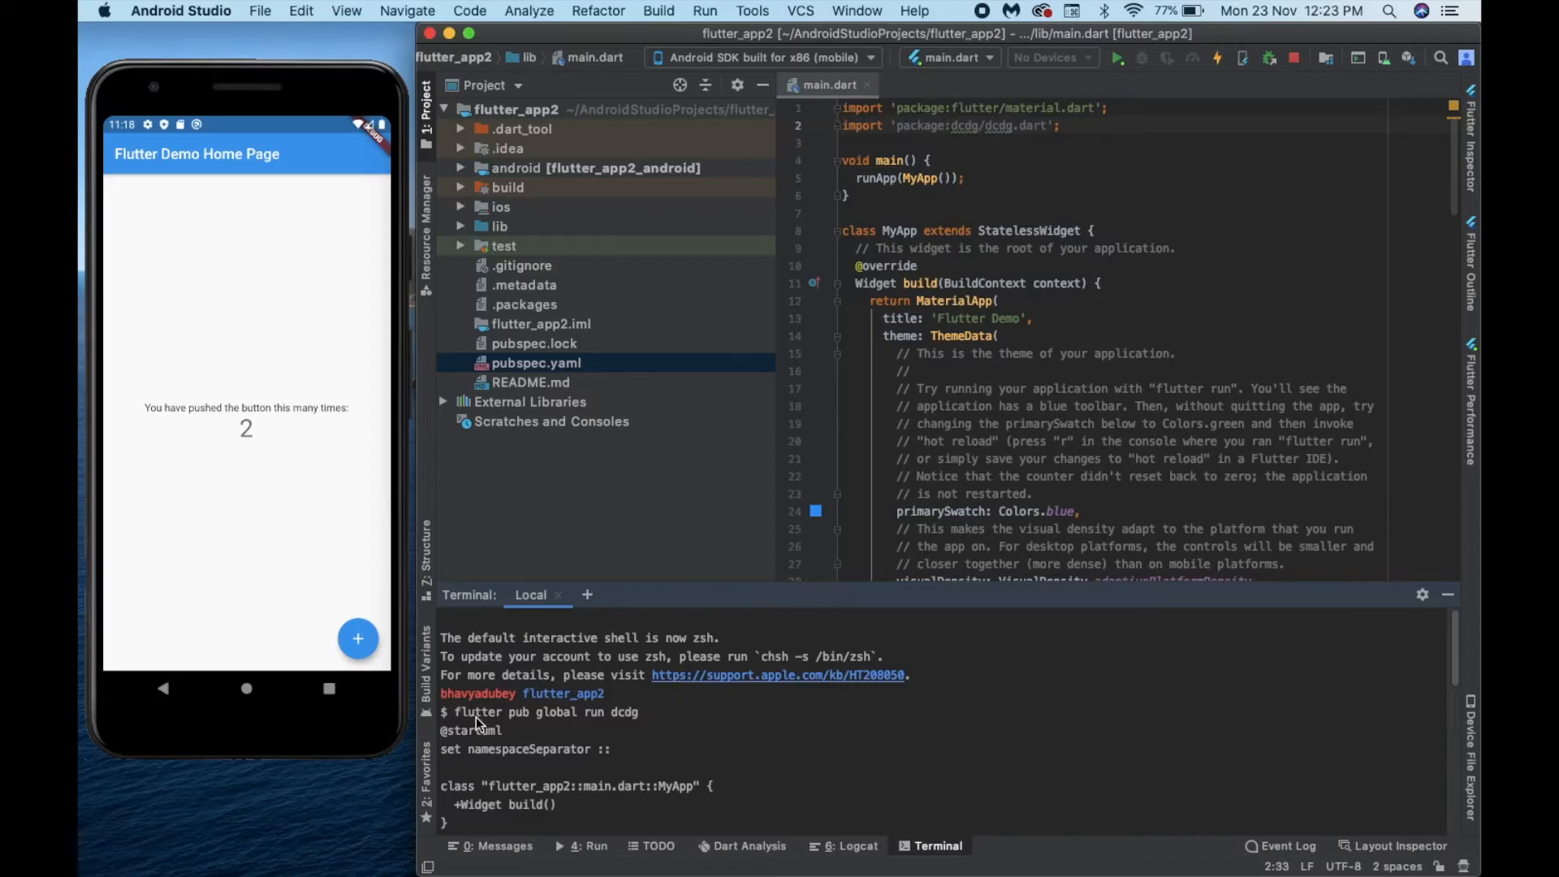
mouse_move(544, 749)
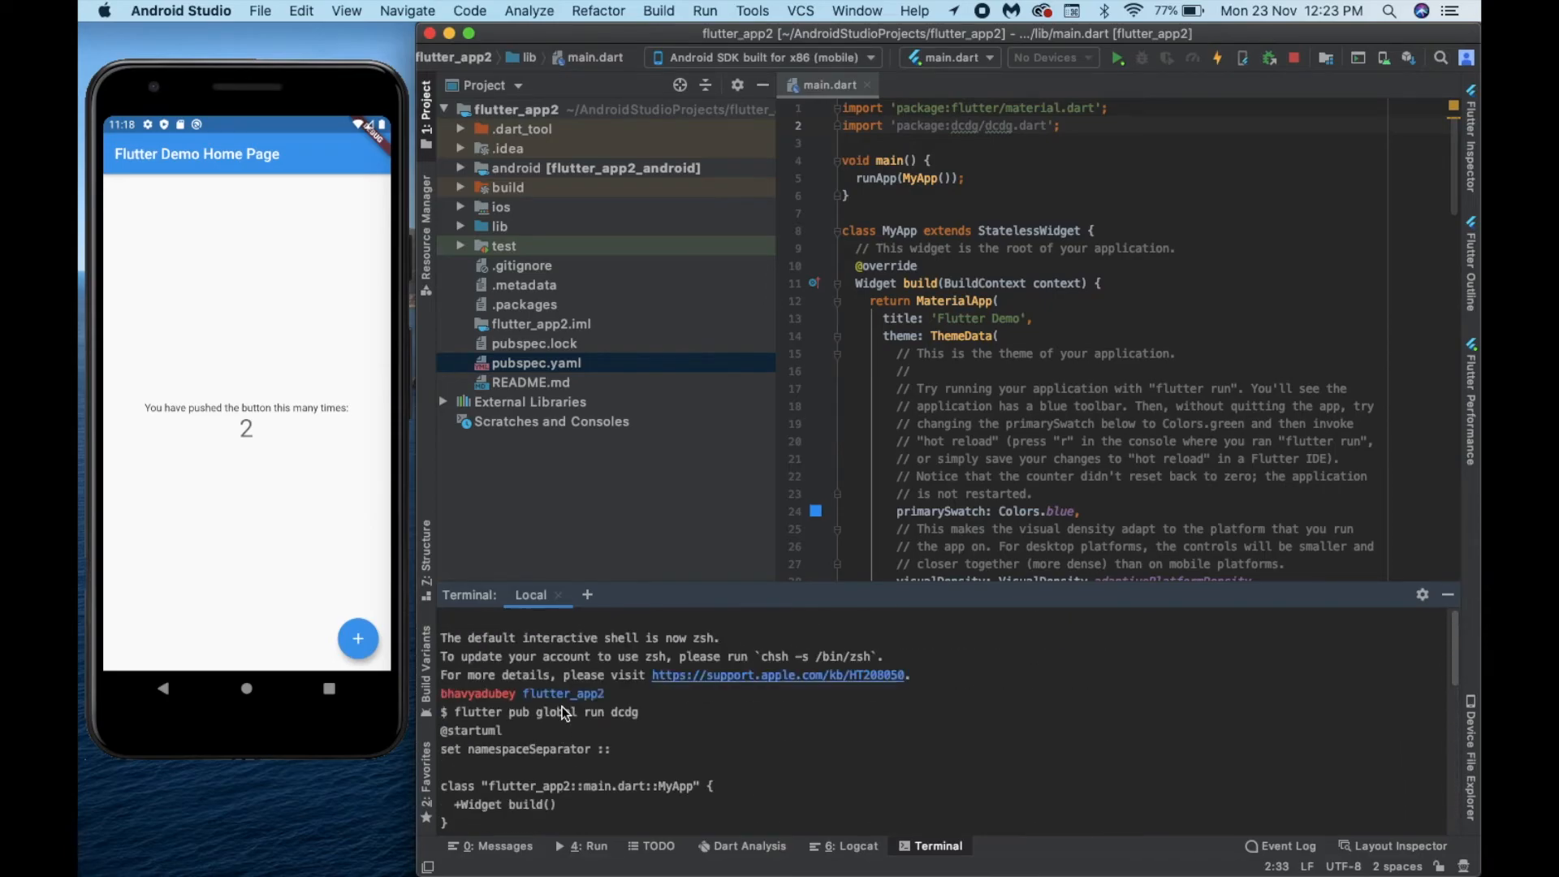
mouse_move(440, 740)
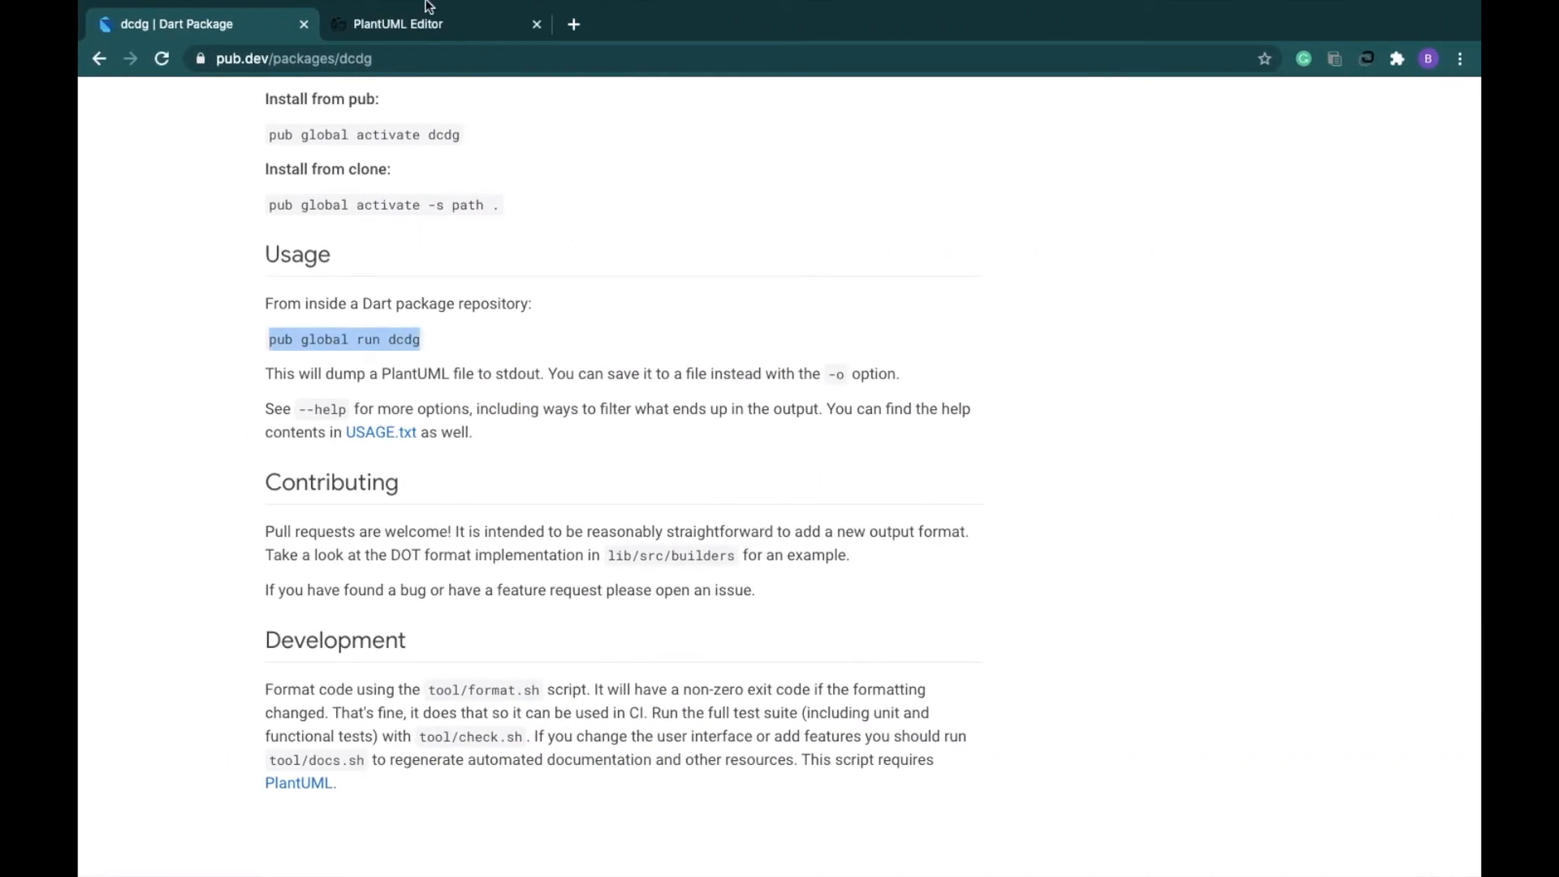
mouse_move(422, 24)
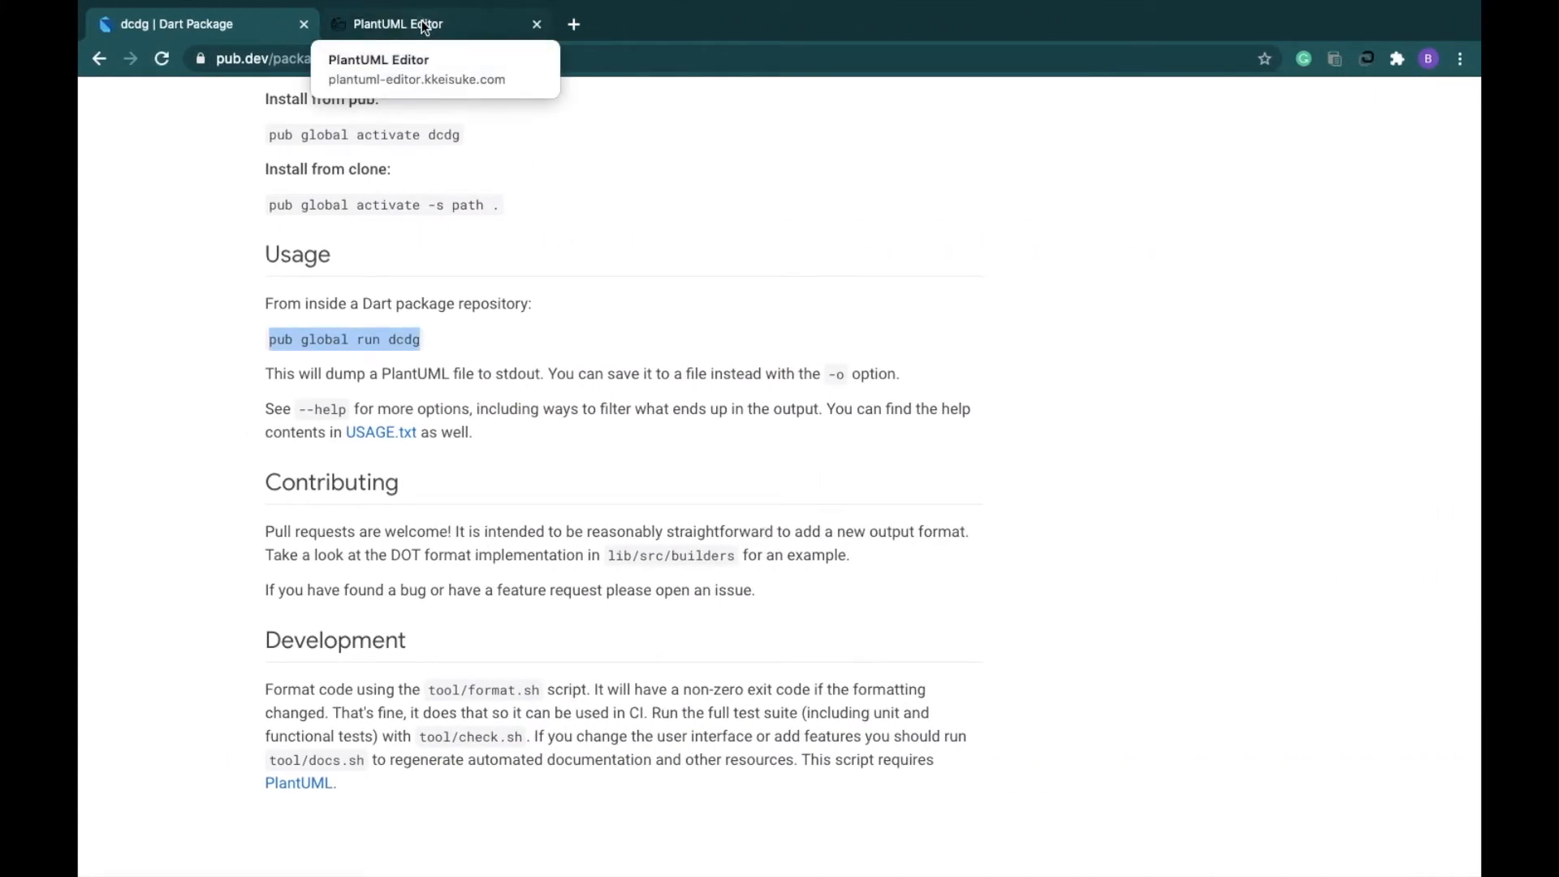
- Switch to the PlantUML Editor tab and focus its Car/Bus sample source
left_click(398, 24)
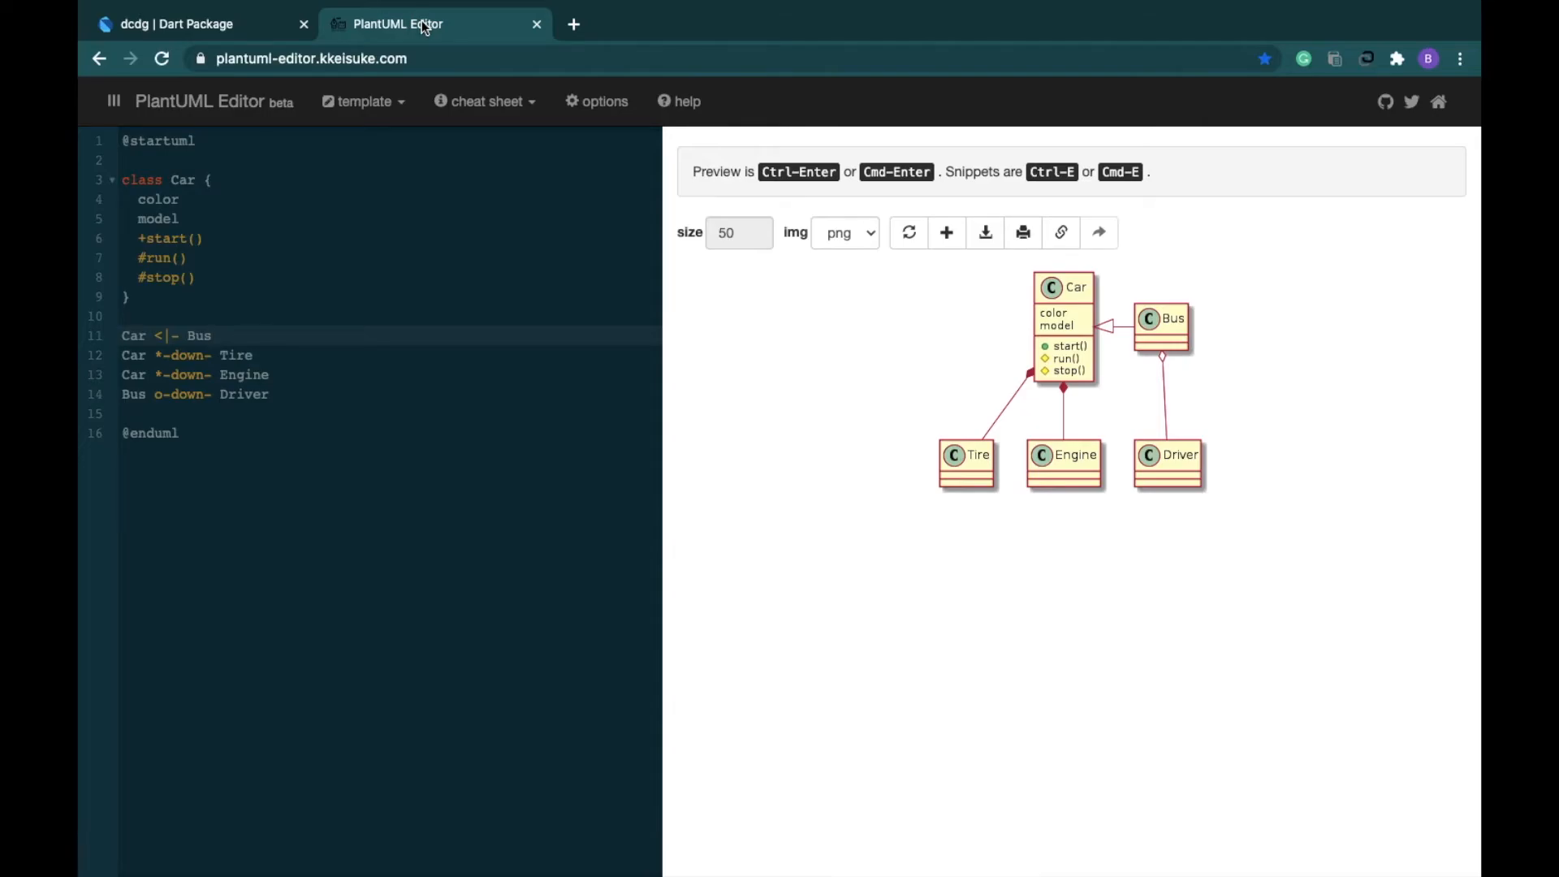
mouse_move(413, 49)
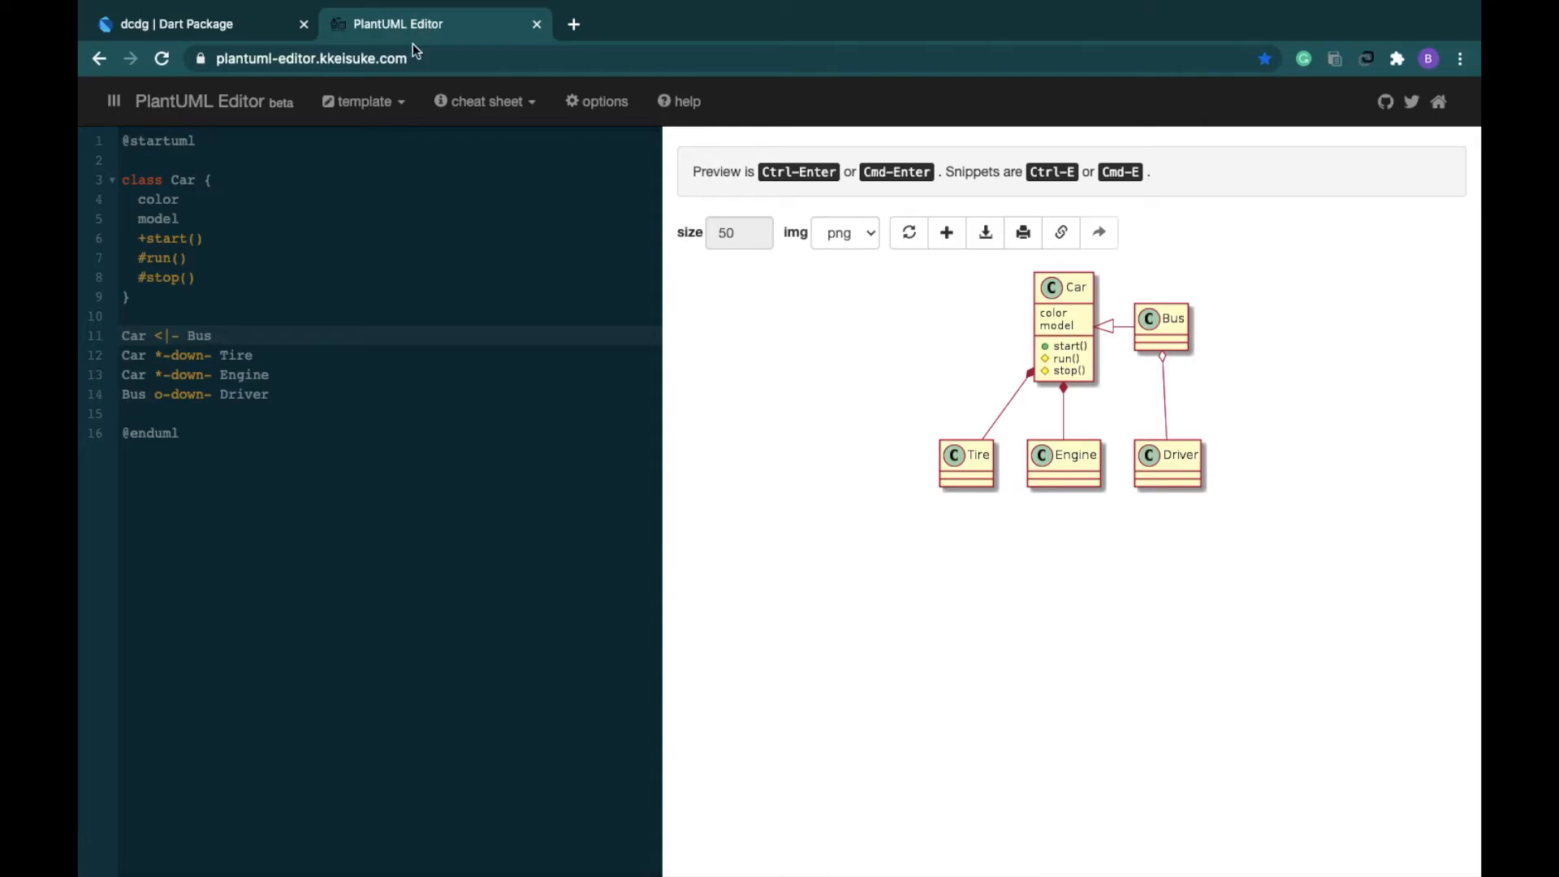
mouse_move(360, 101)
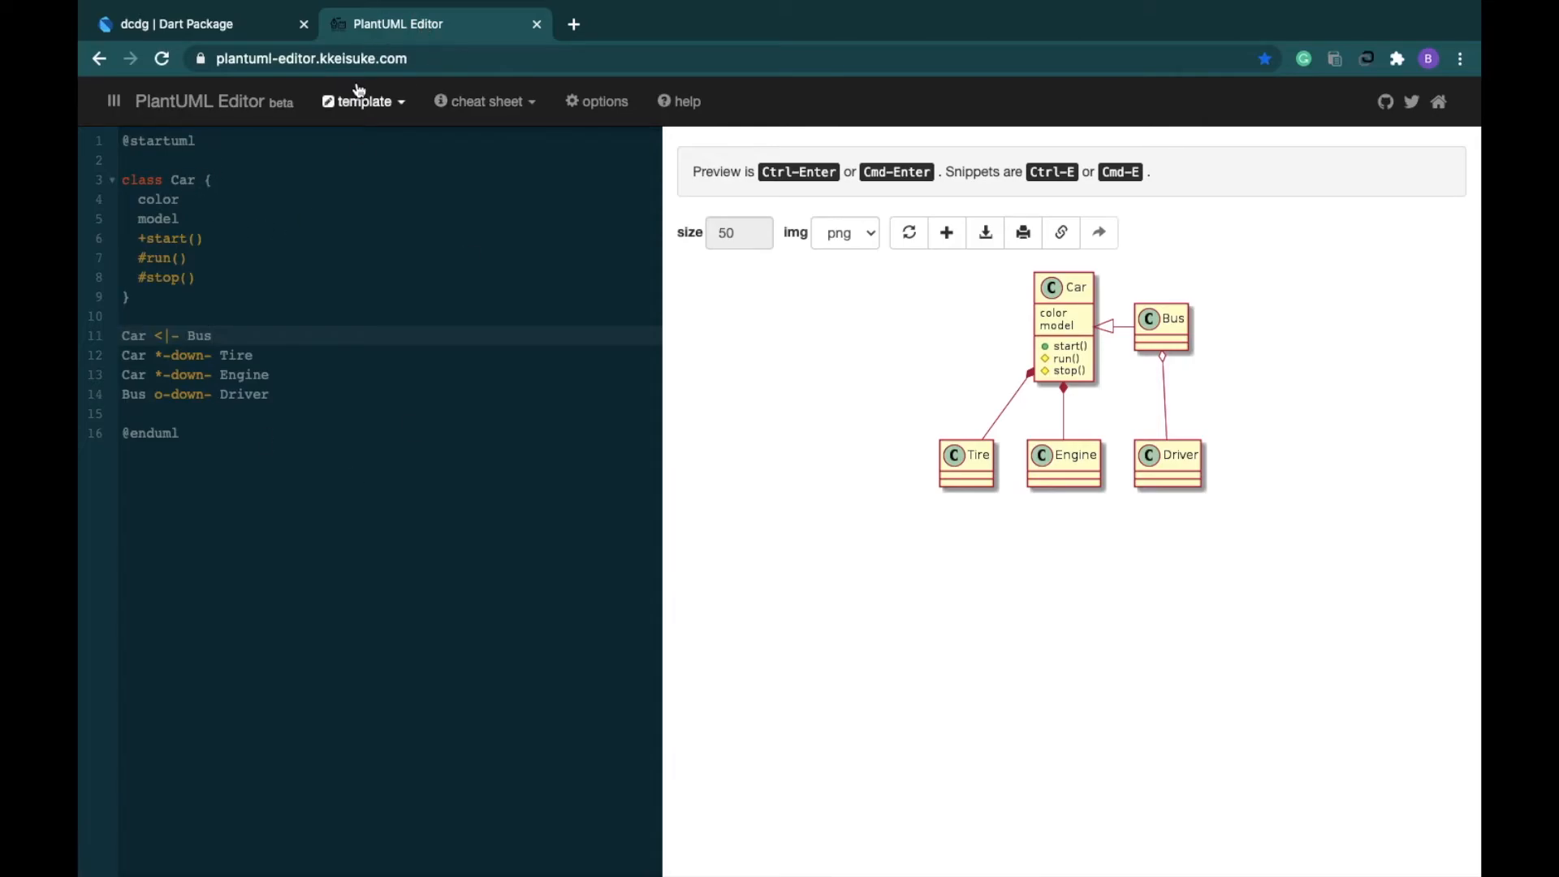
left_click(208, 335)
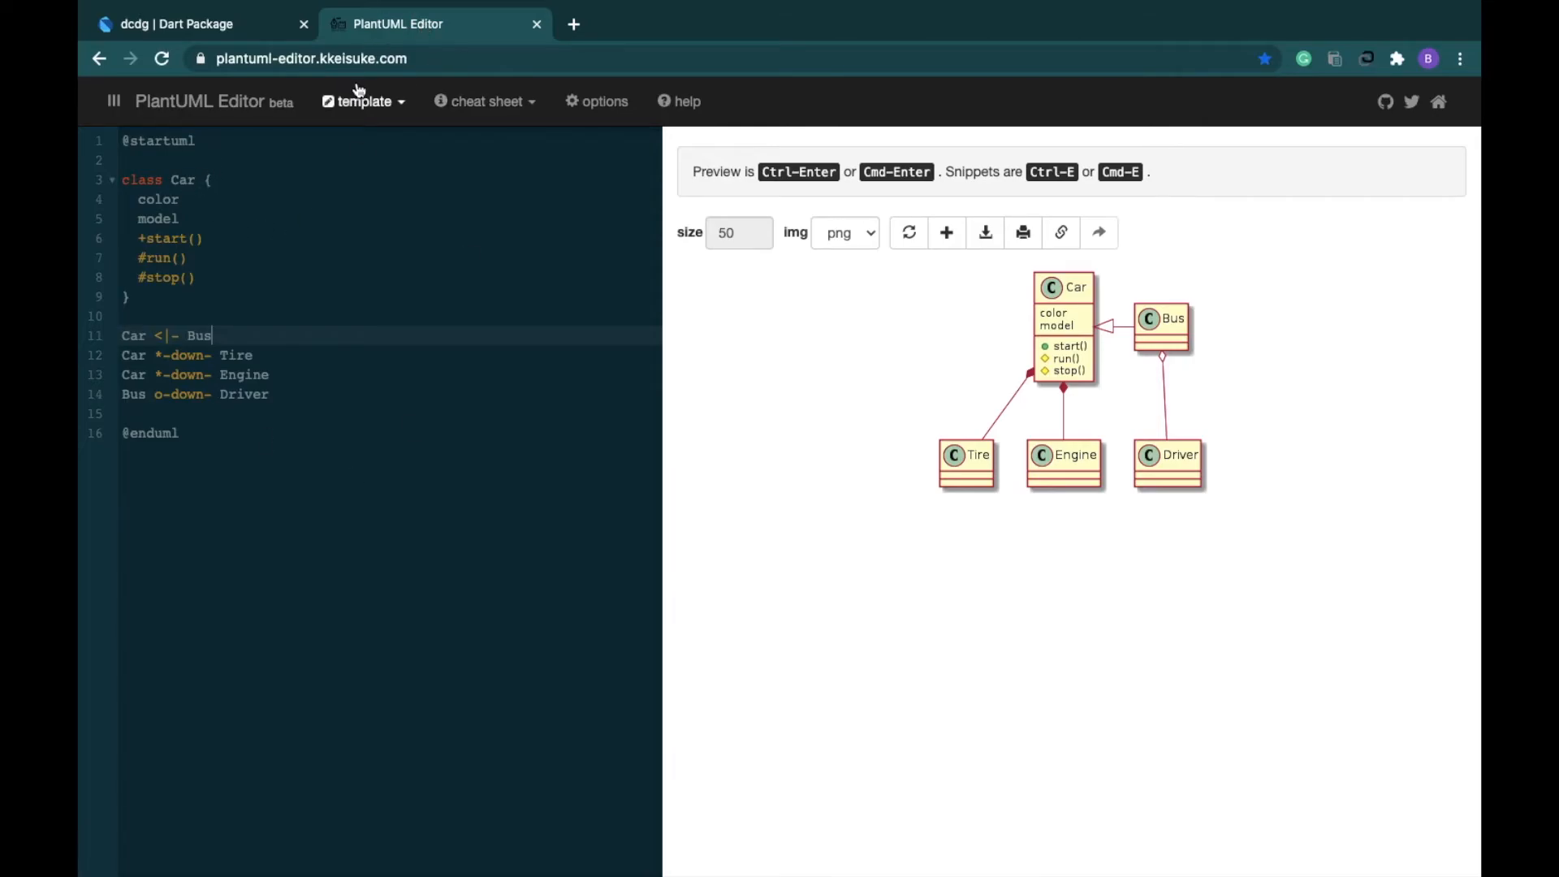
- Replace the editor source with the dcdg output and keep png as the image format
left_click(363, 101)
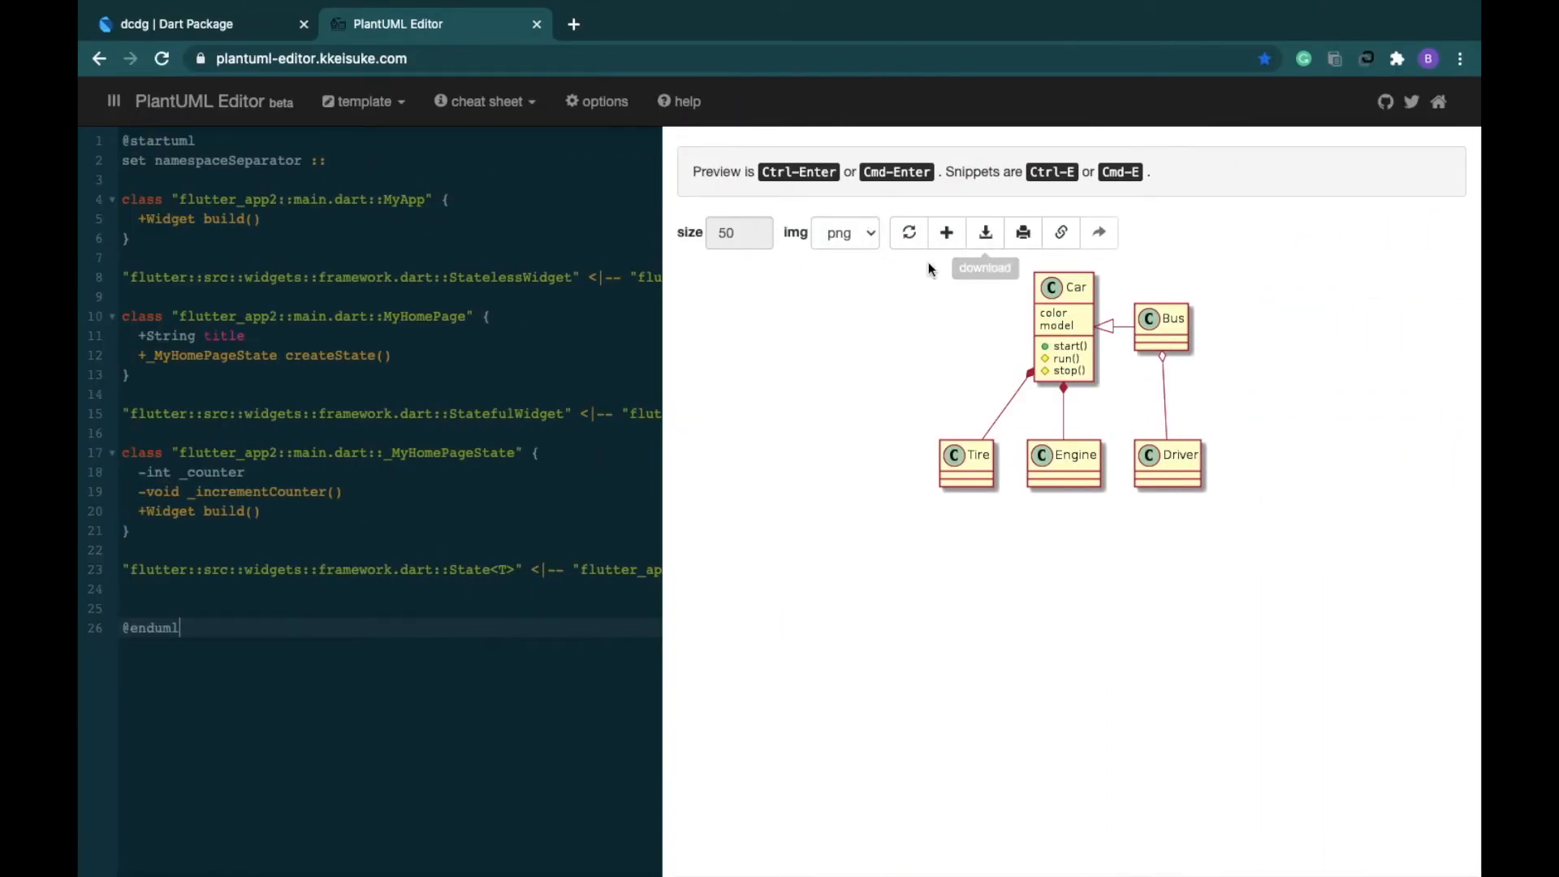
mouse_move(753, 236)
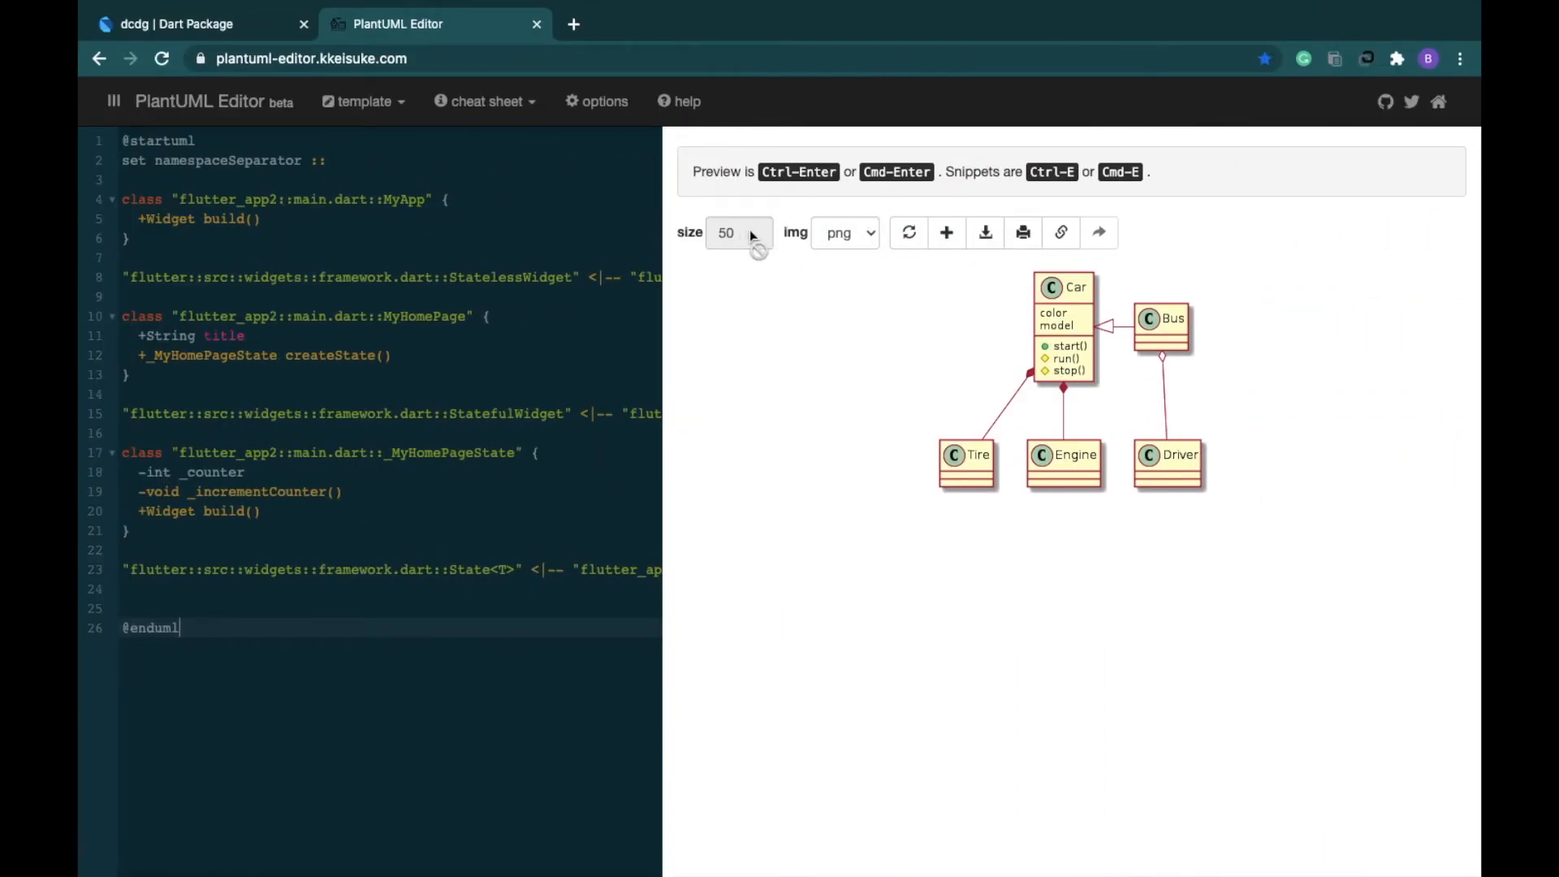
left_click(843, 233)
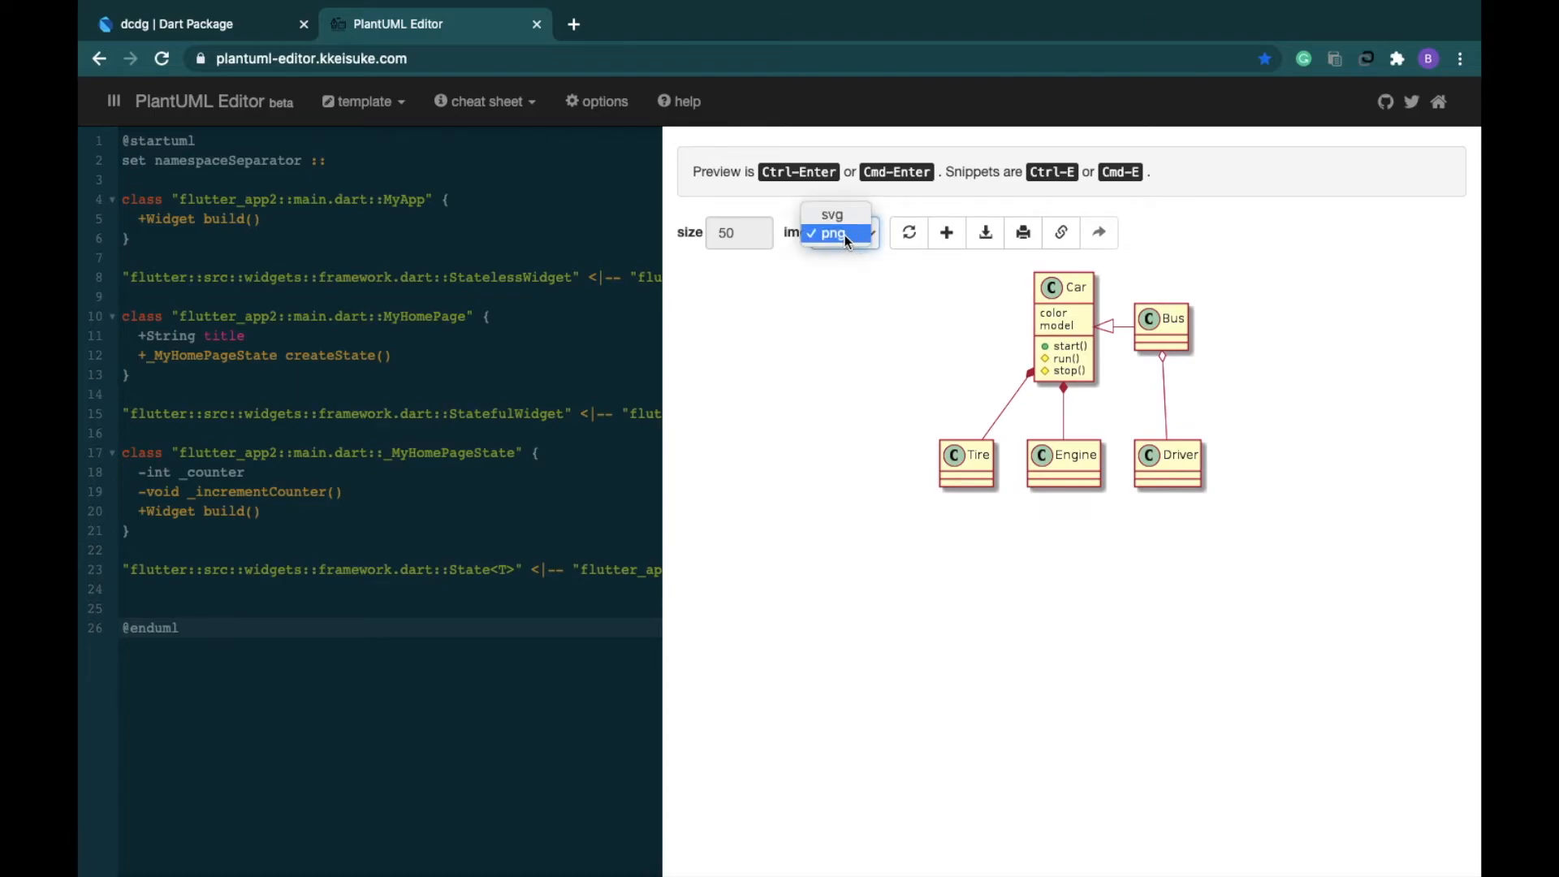
left_click(845, 233)
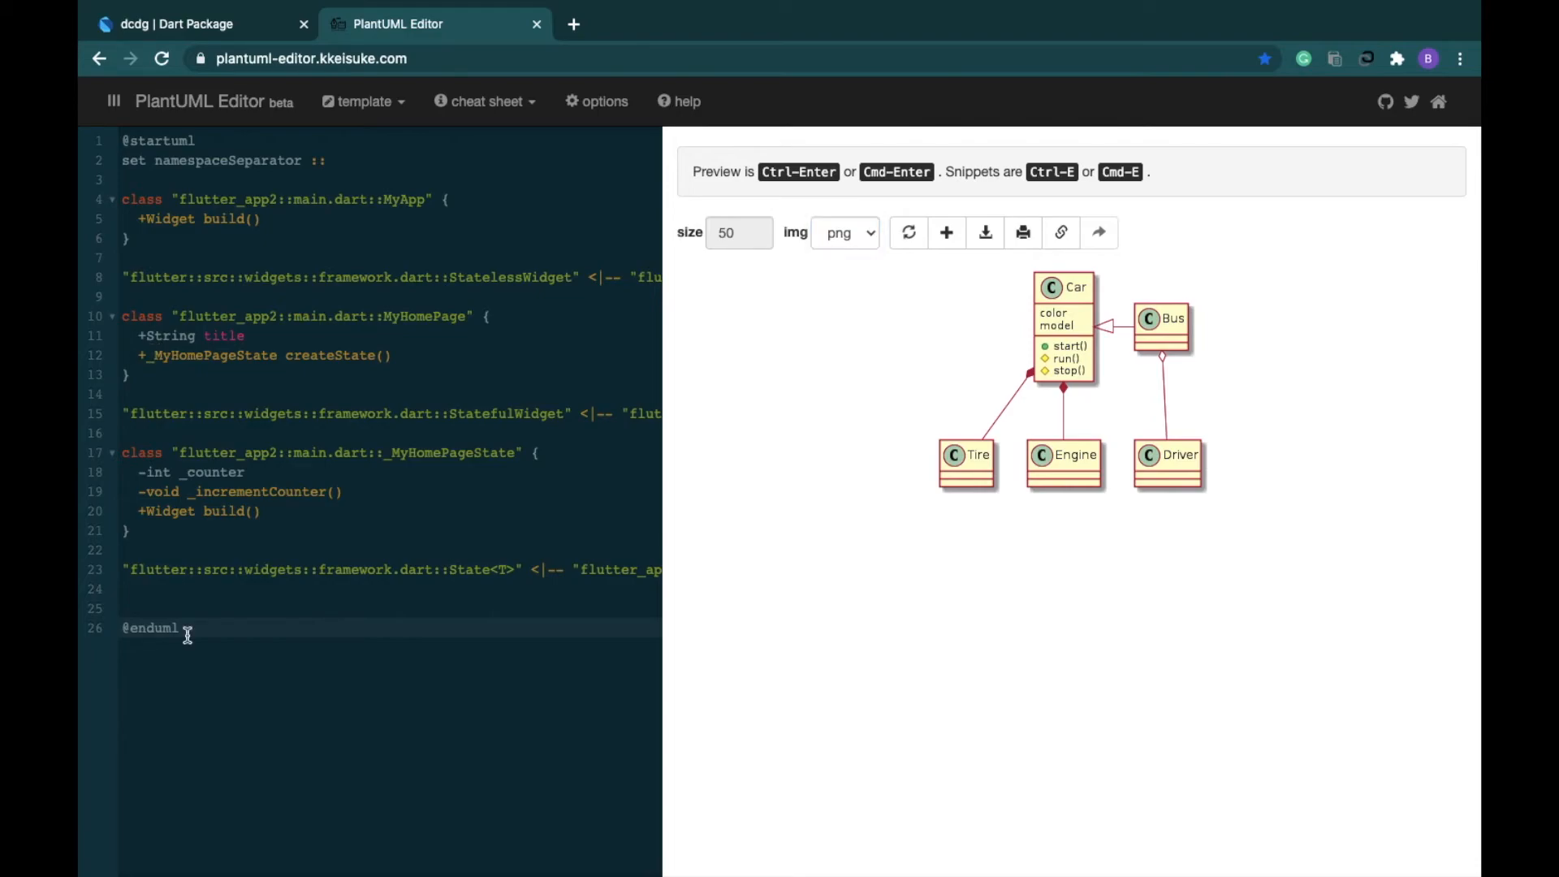
- Refresh the preview to render MyApp, MyHomePage and _MyHomePageState under their framework widget classes
left_click(907, 232)
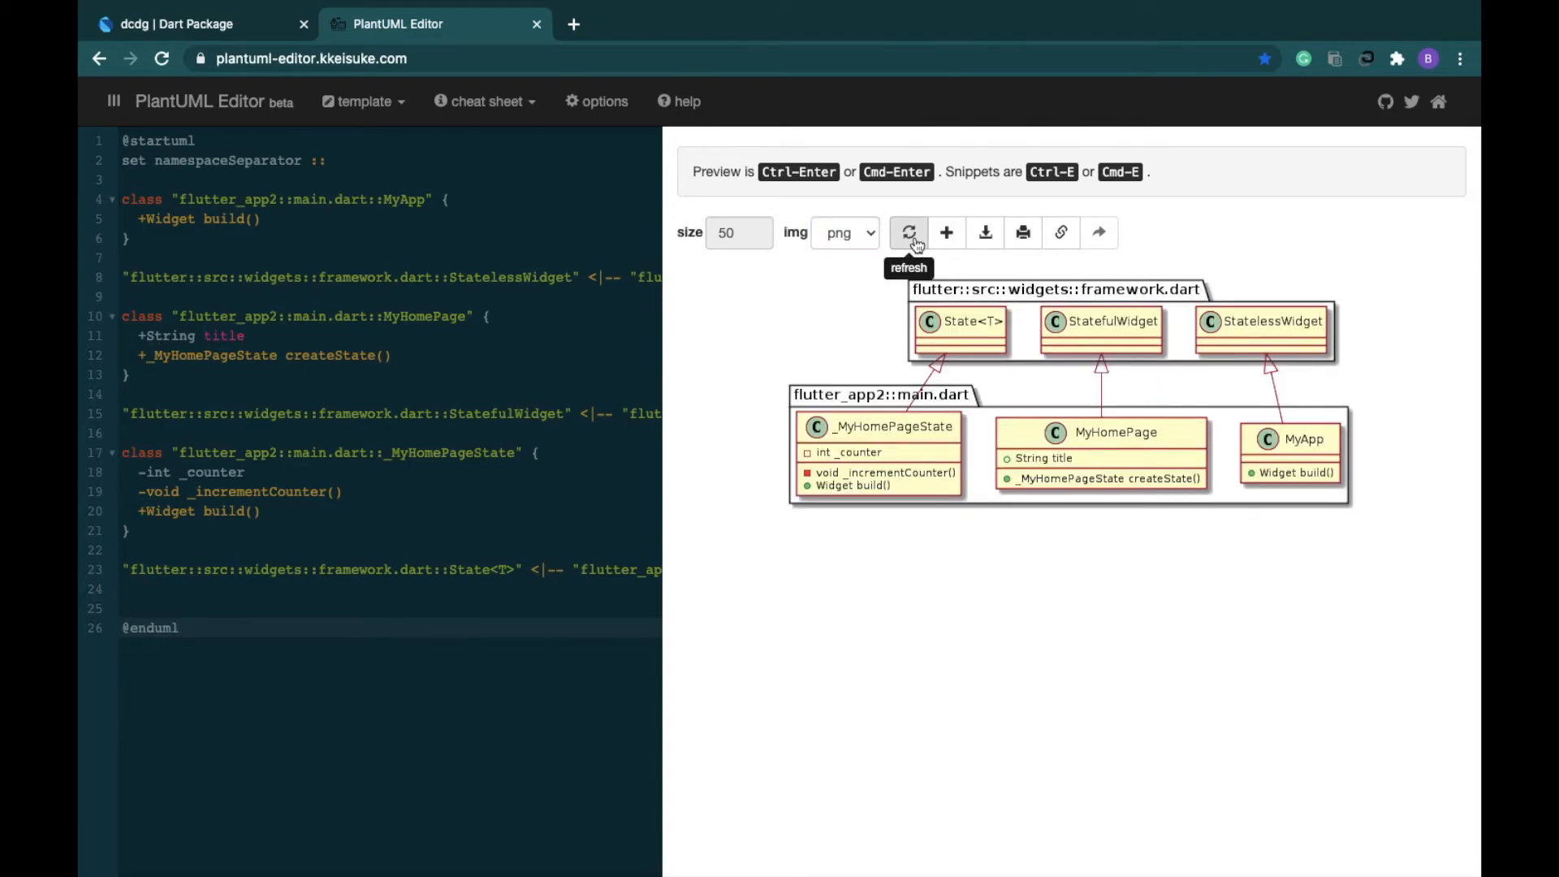
mouse_move(475, 496)
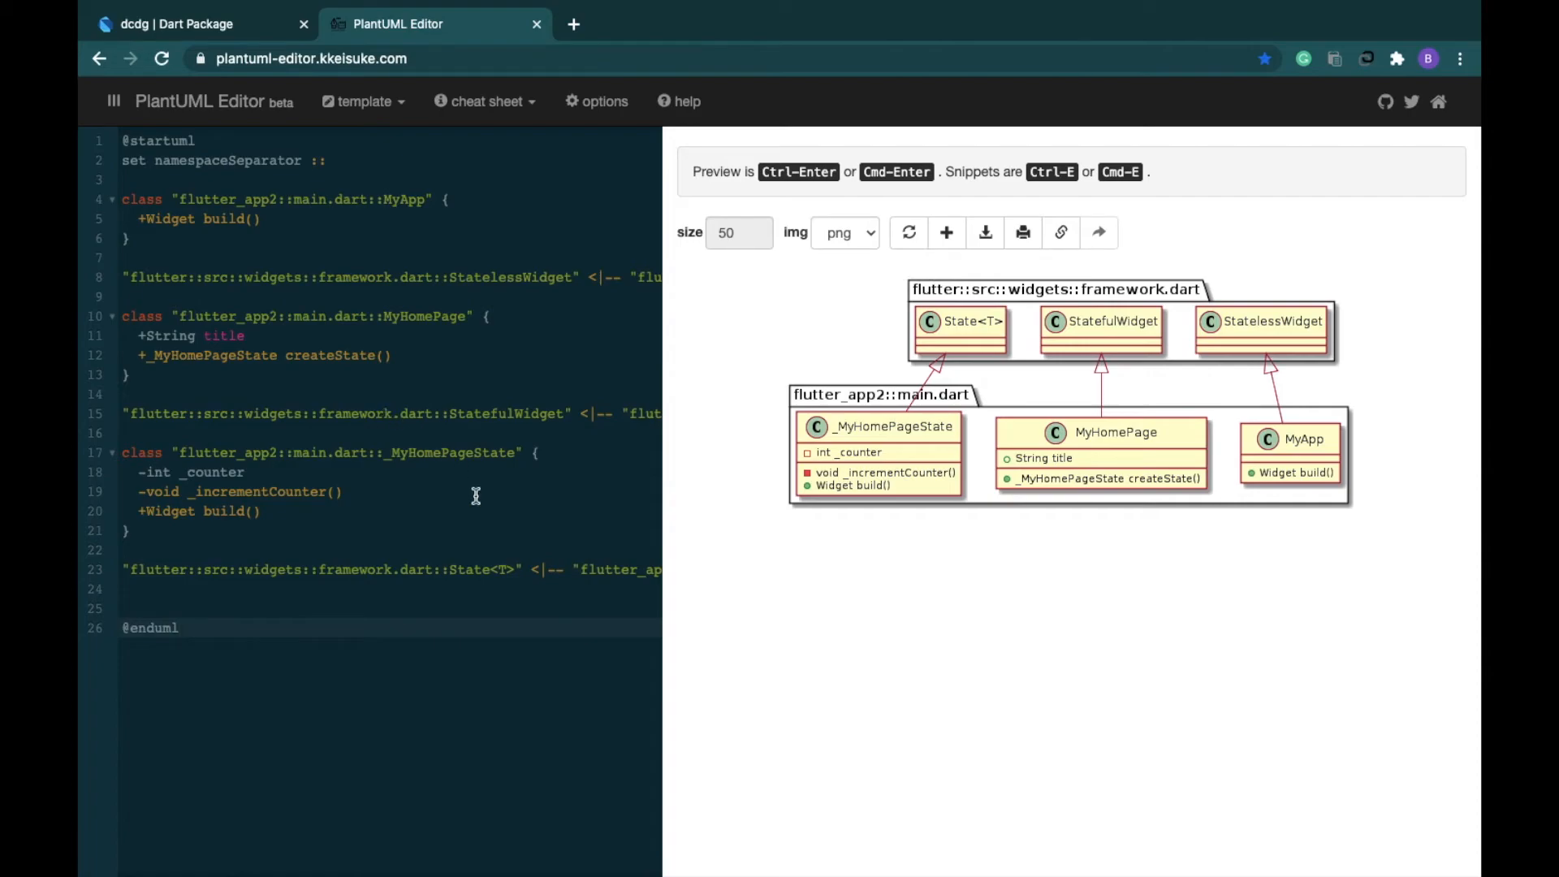
mouse_move(907, 231)
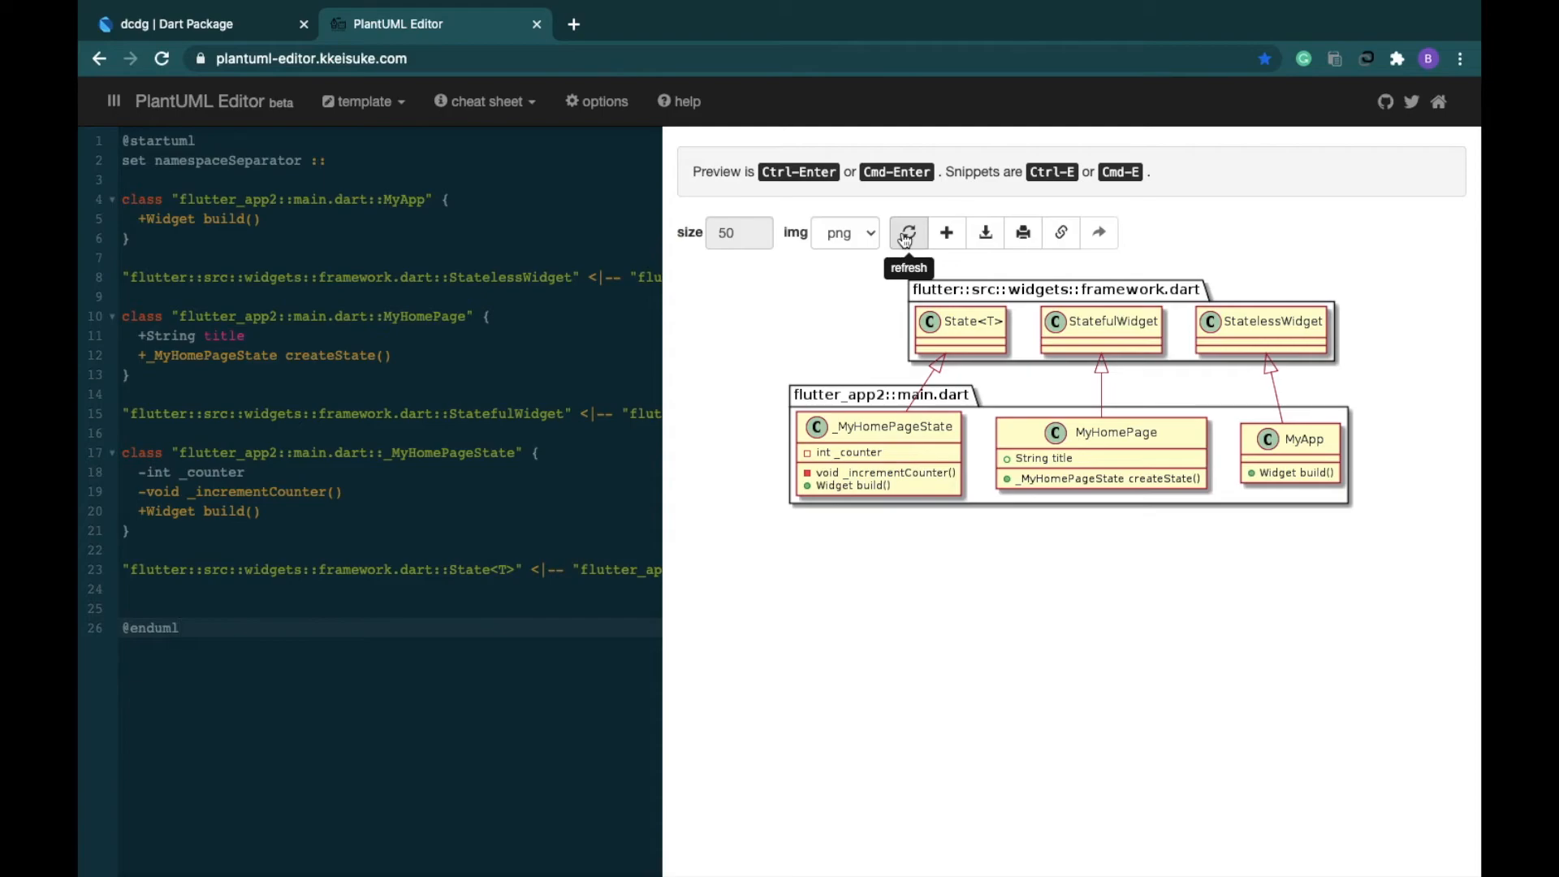
mouse_move(1412, 372)
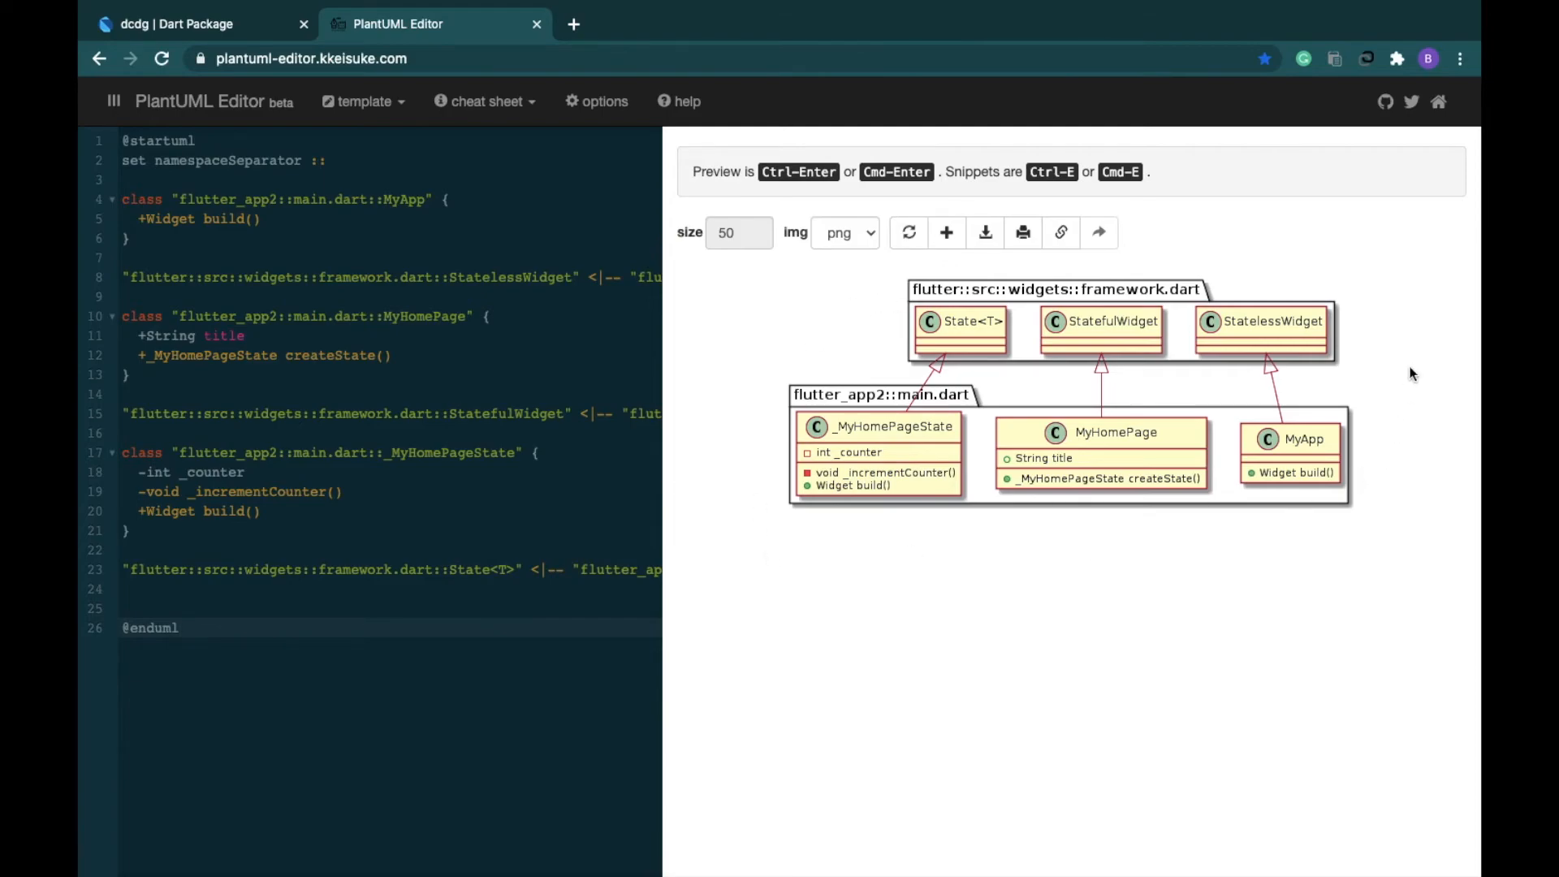
mouse_move(1436, 384)
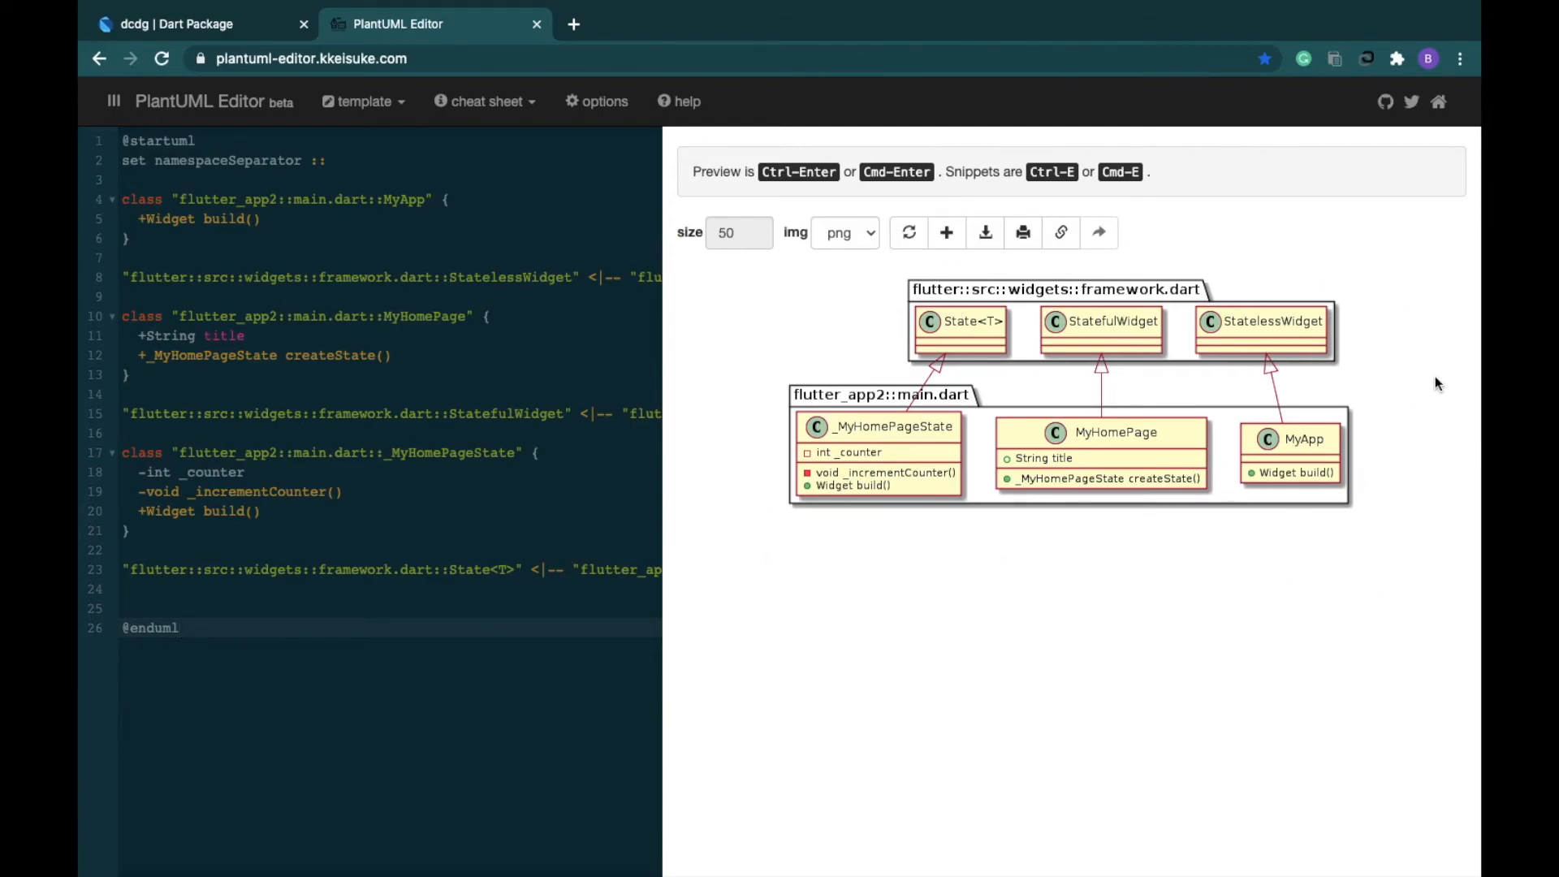
left_click(179, 628)
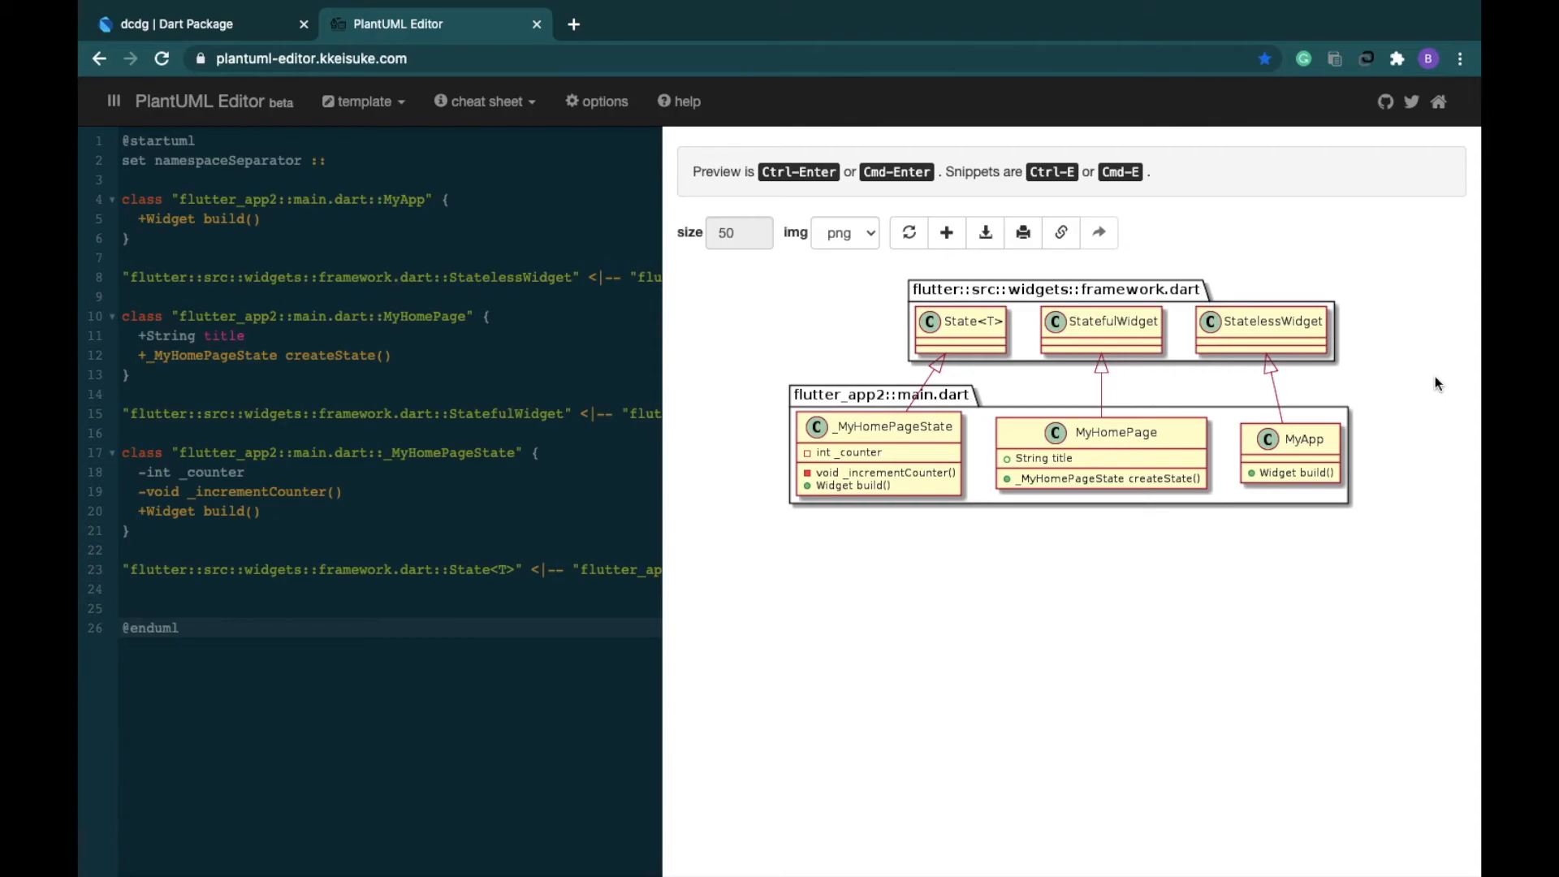
left_click(179, 628)
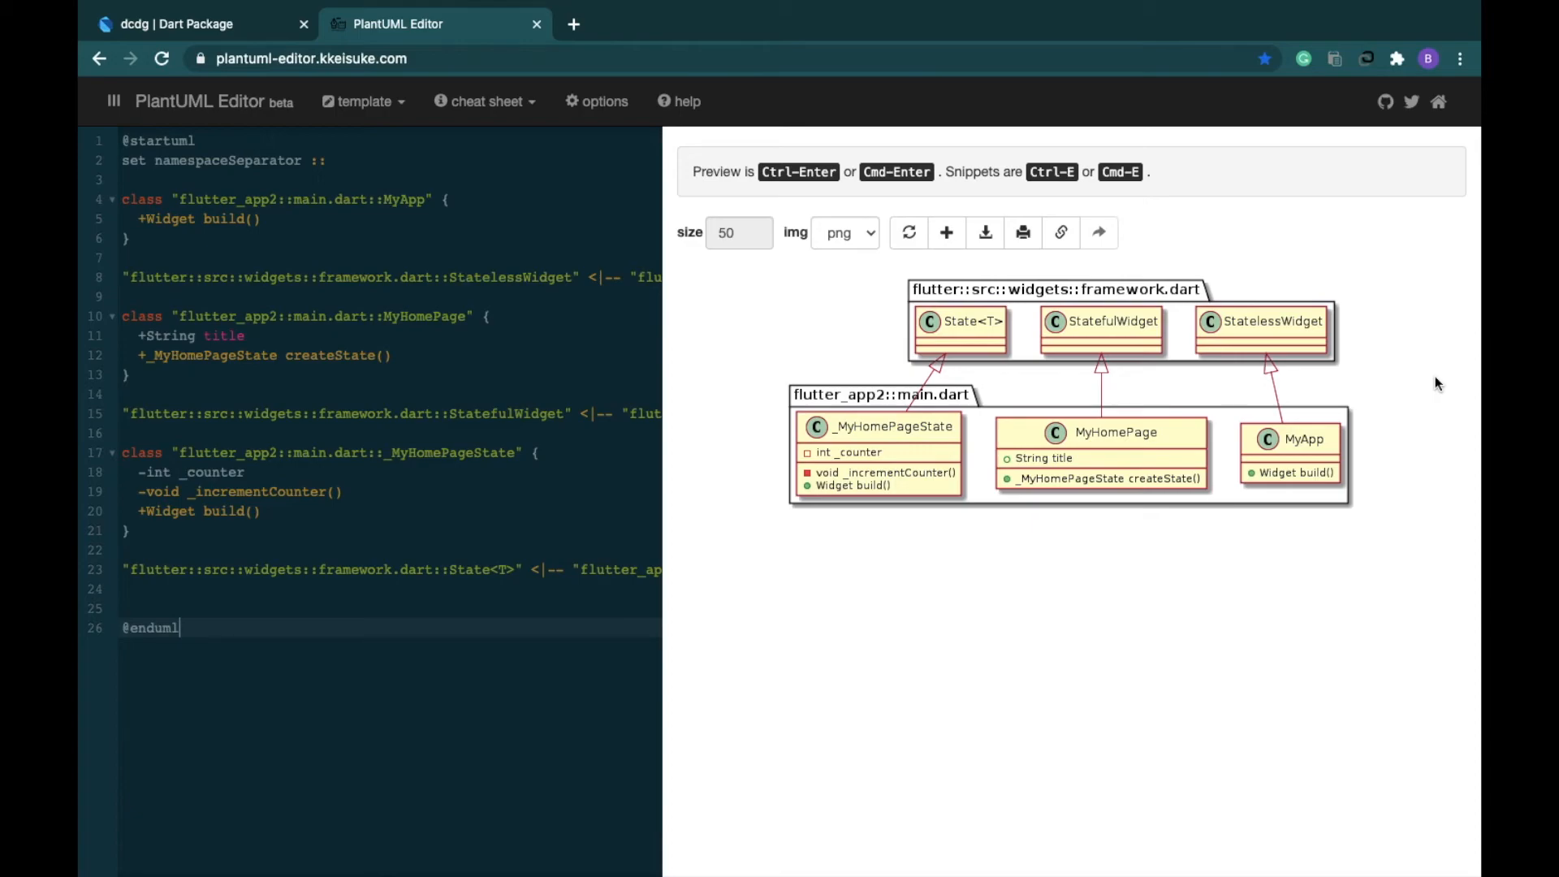
mouse_move(870, 236)
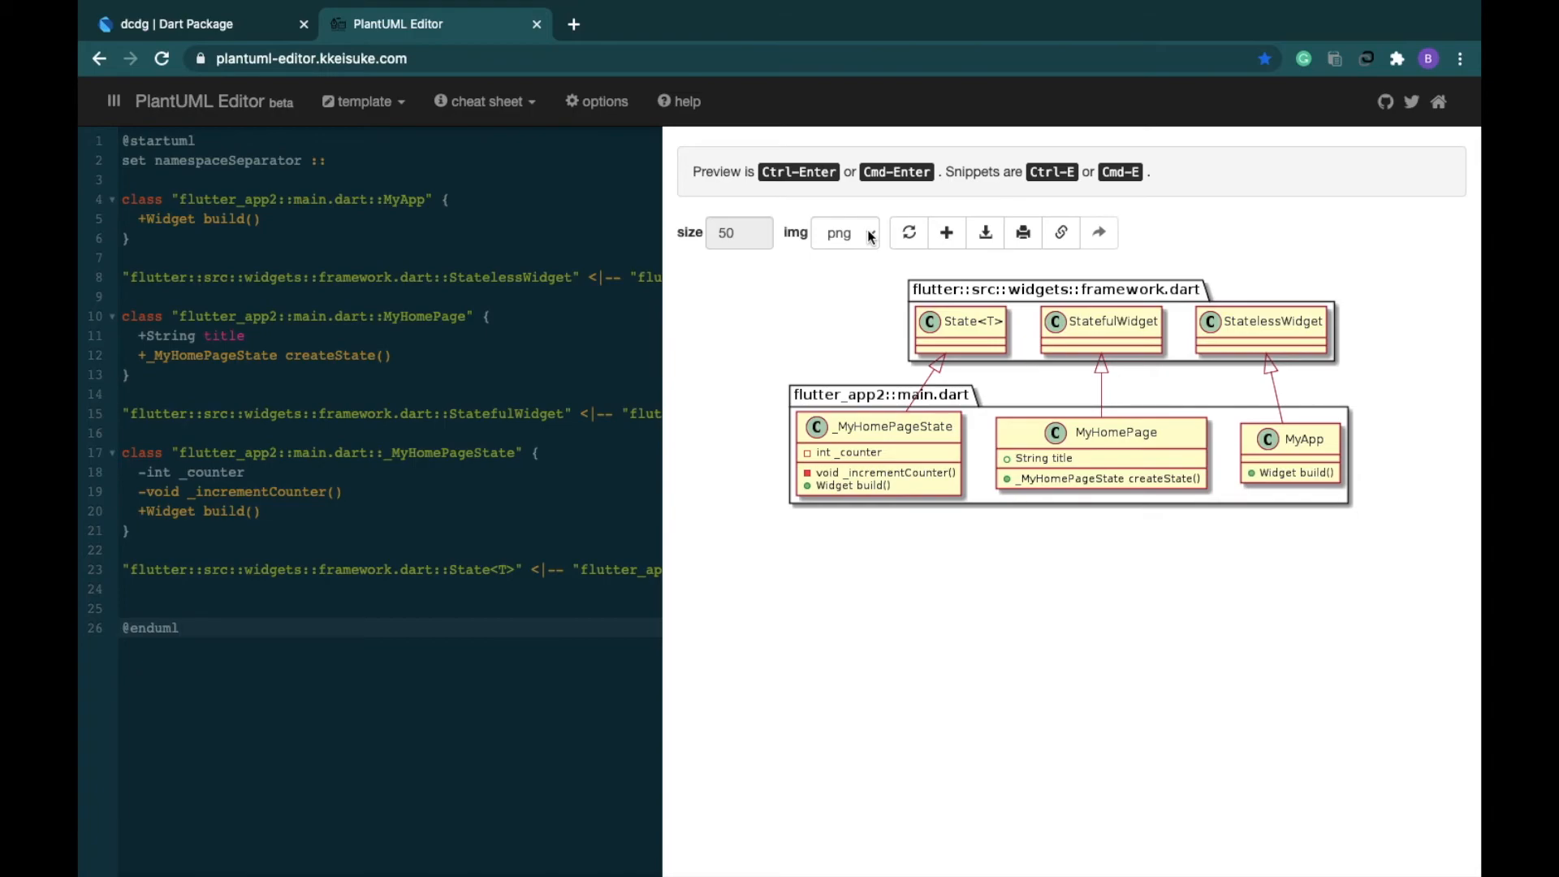
- Check the PNG output format and save the rendered diagram to the Desktop as 'dcdg'
left_click(179, 627)
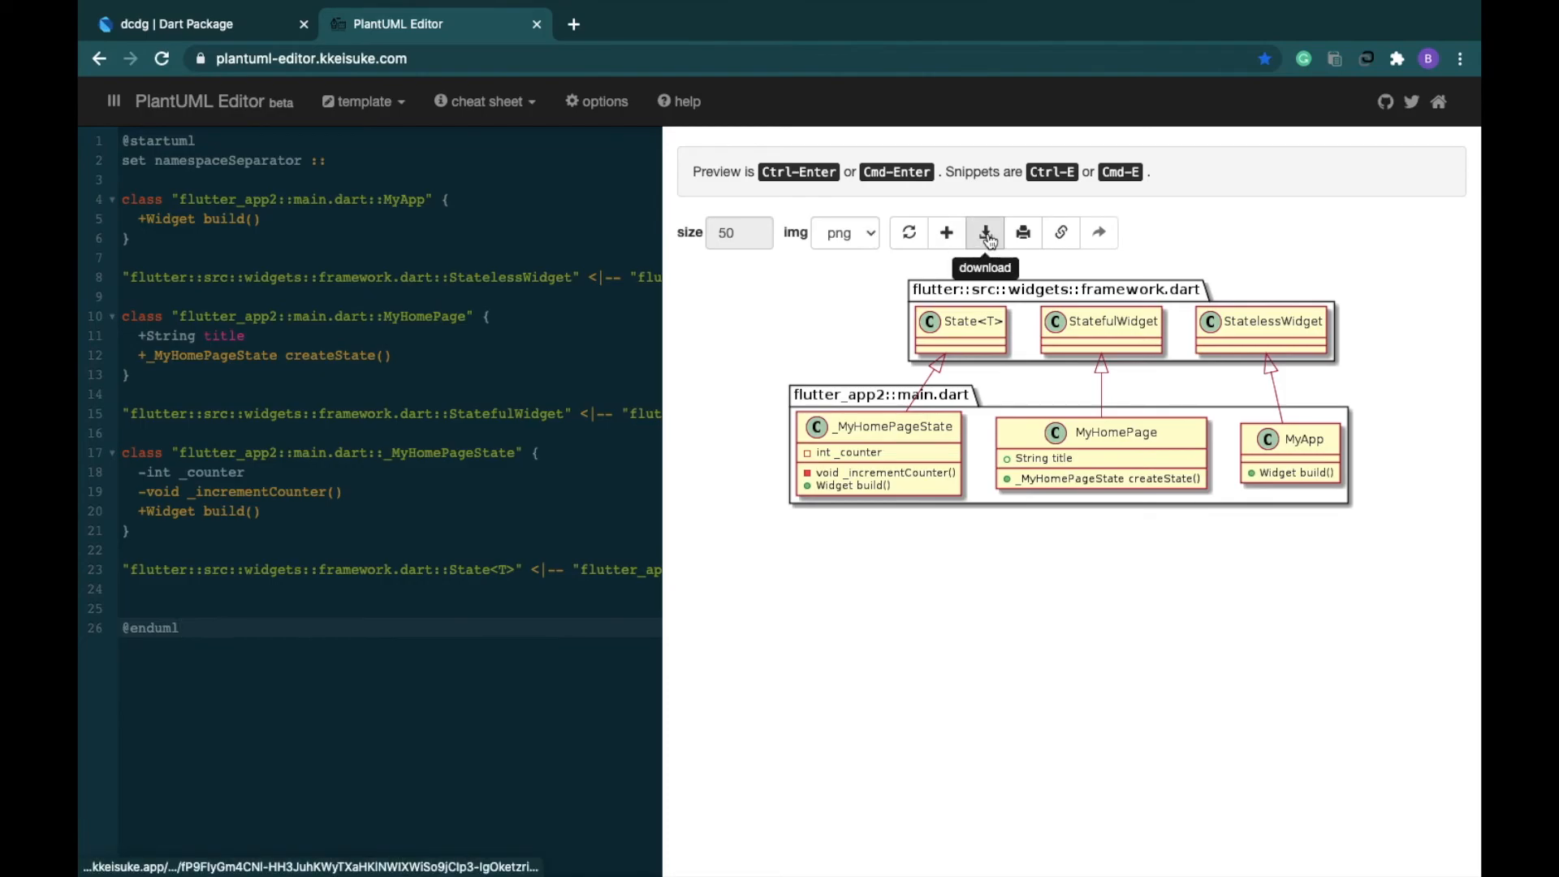
left_click(984, 232)
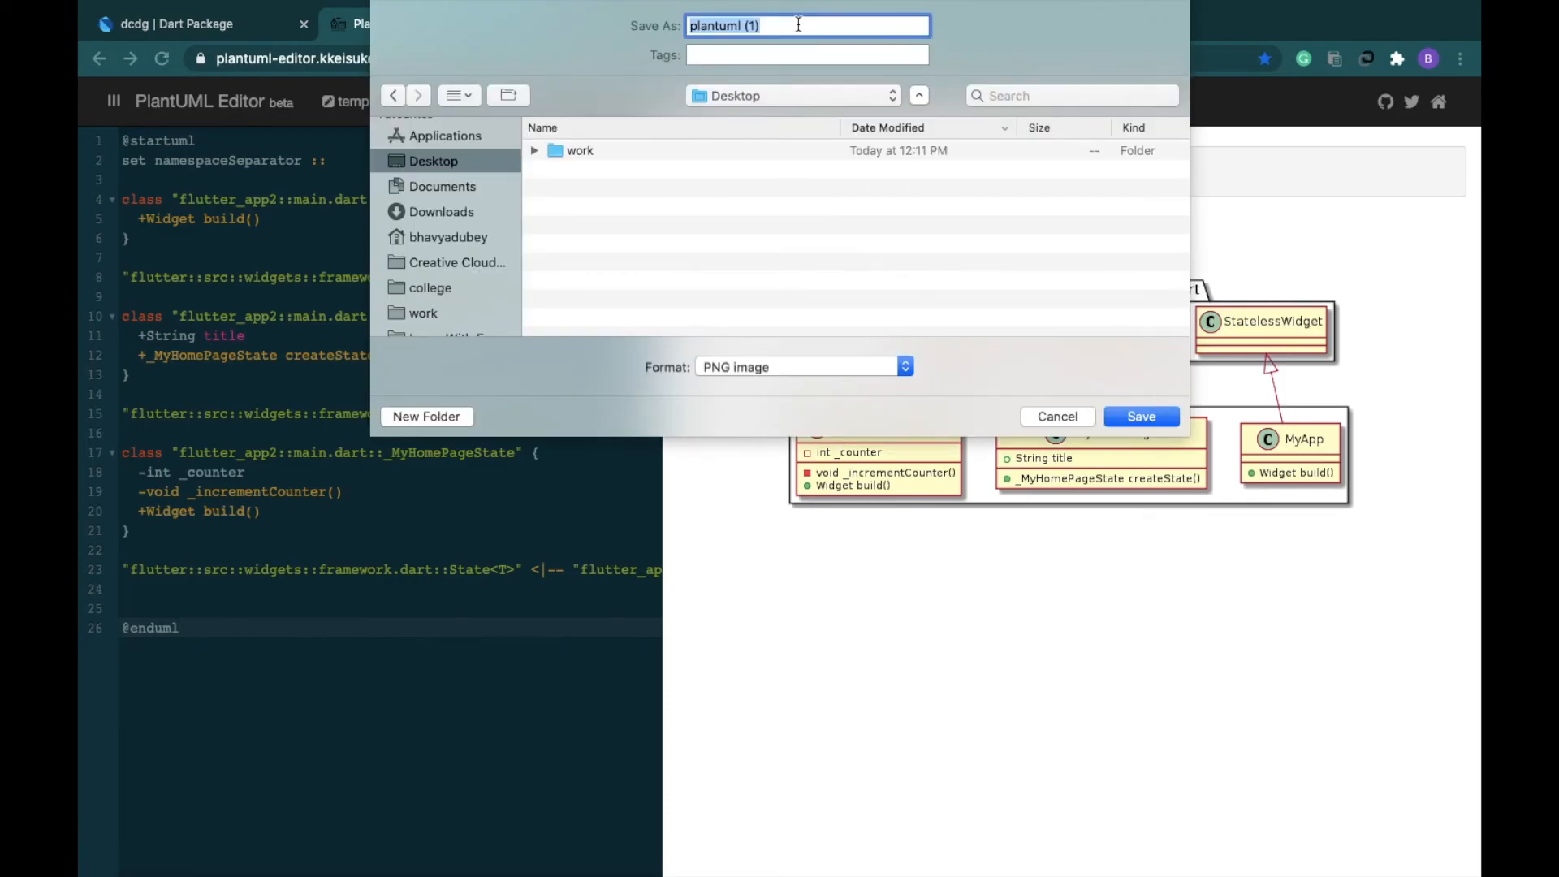
type("dcdg")
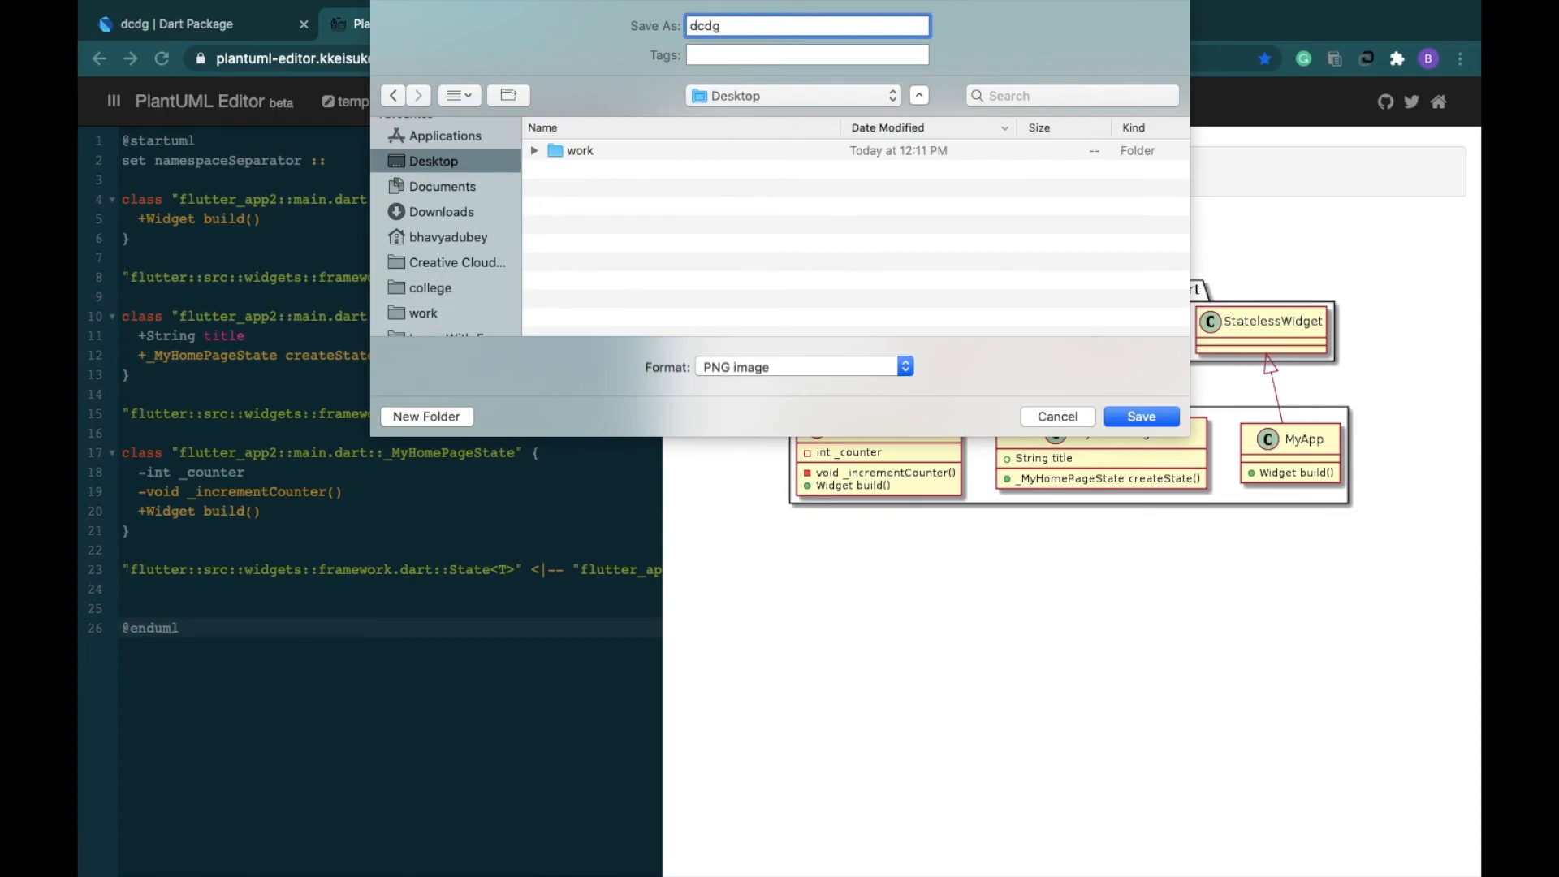
left_click(1138, 415)
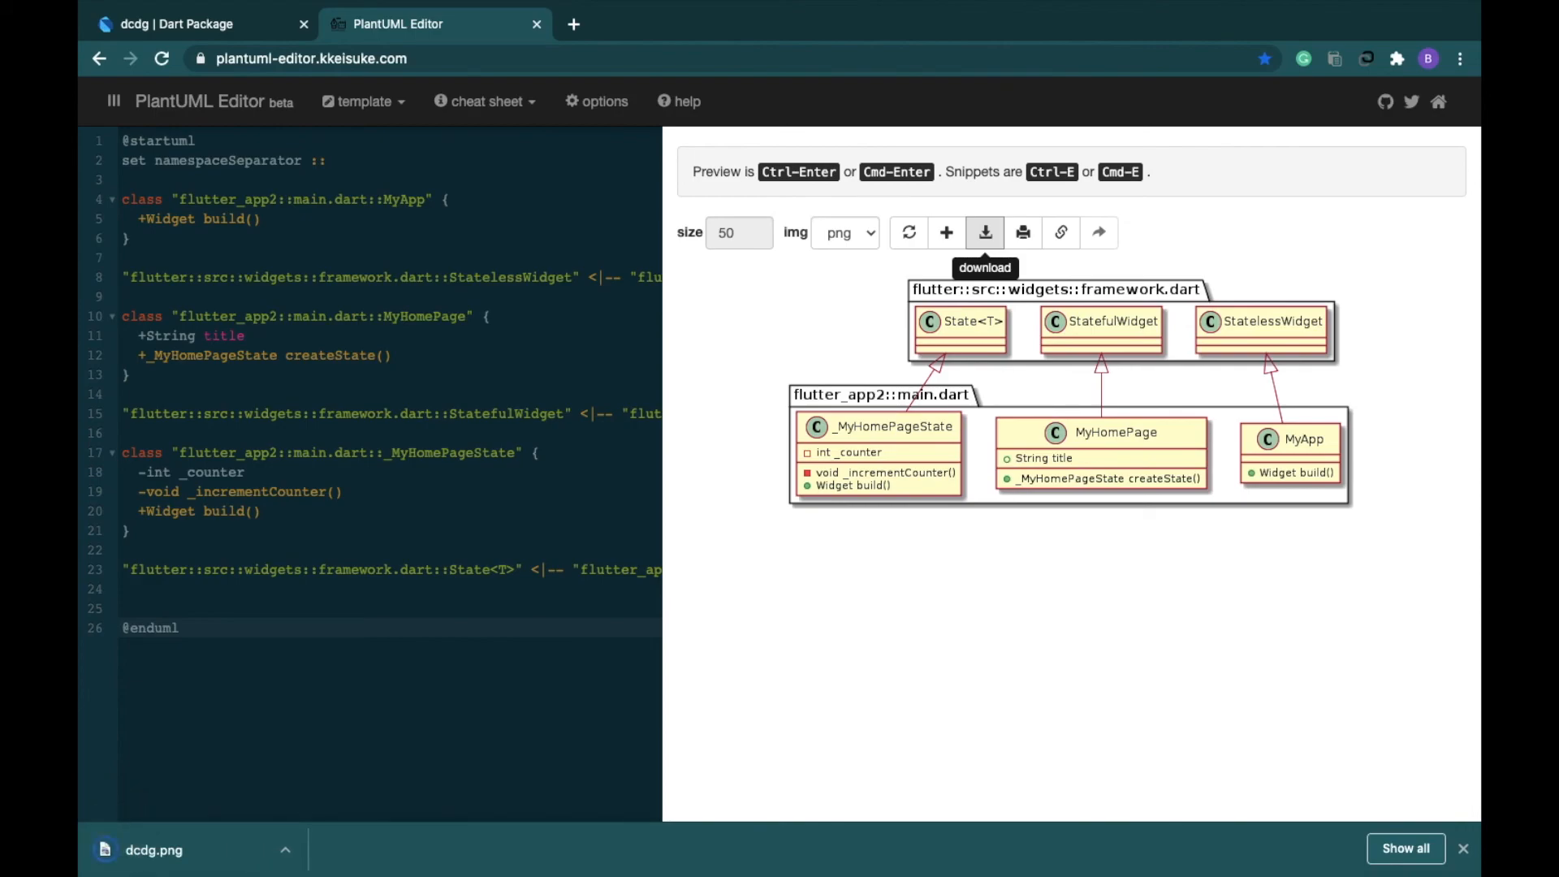